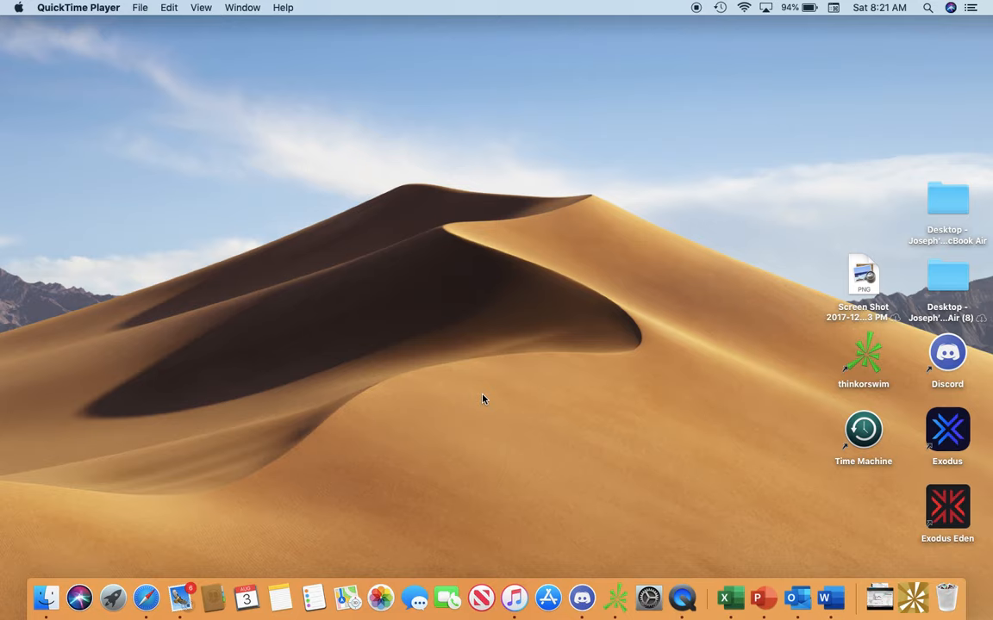
{"action": "mouse_move", "coordinate": [567, 487]}
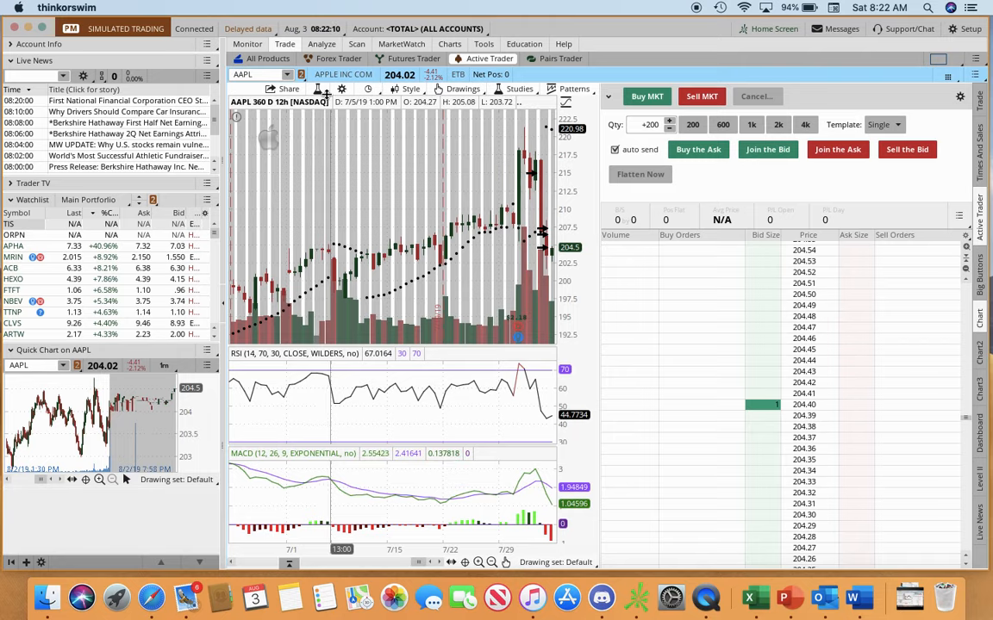
{"action": "left_click", "coordinate": [518, 89]}
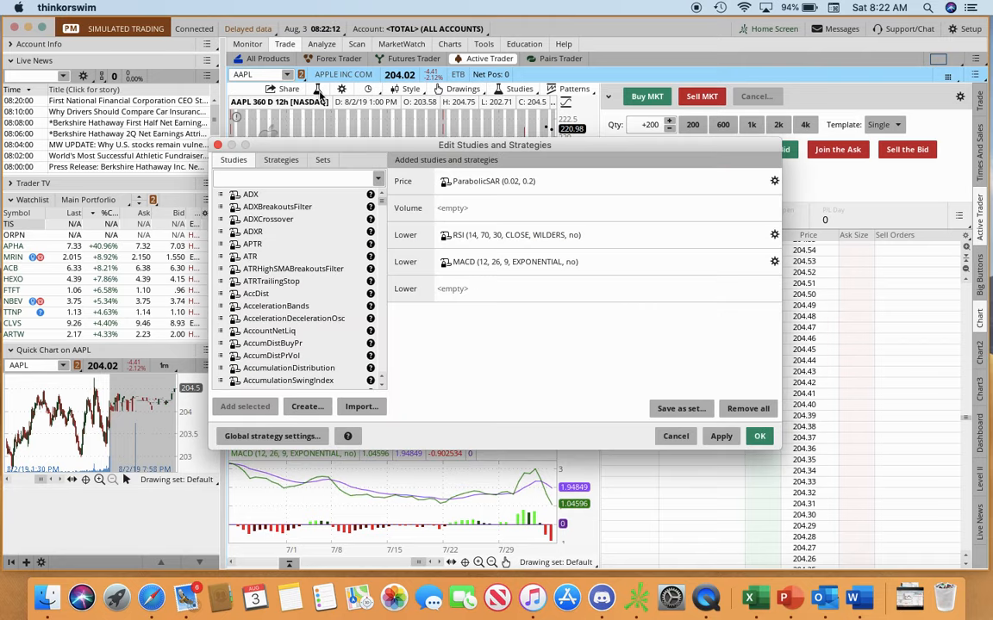
{"action": "left_click", "coordinate": [296, 180]}
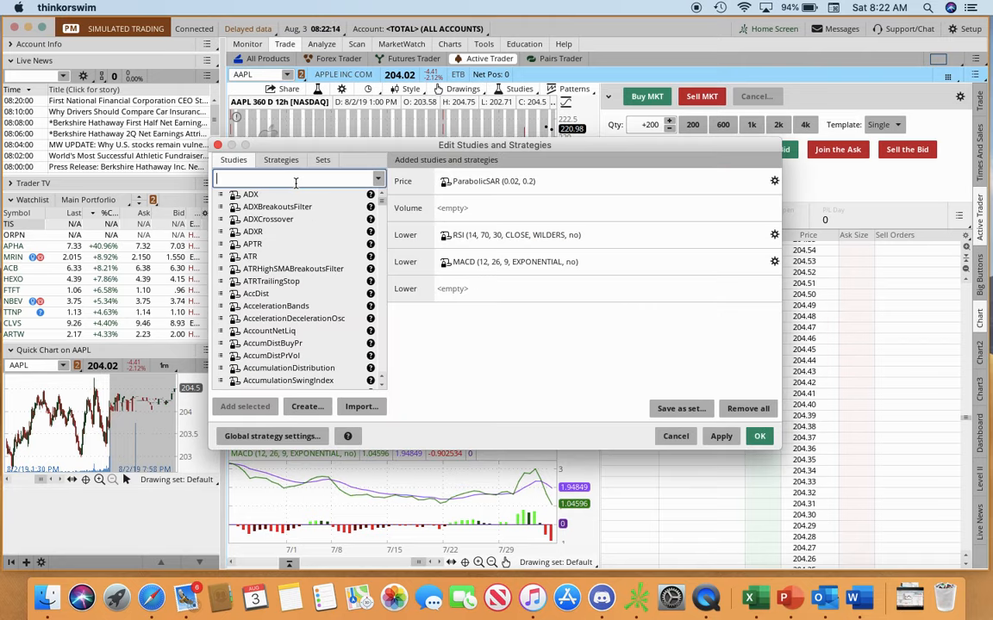
{"action": "type", "text": "par"}
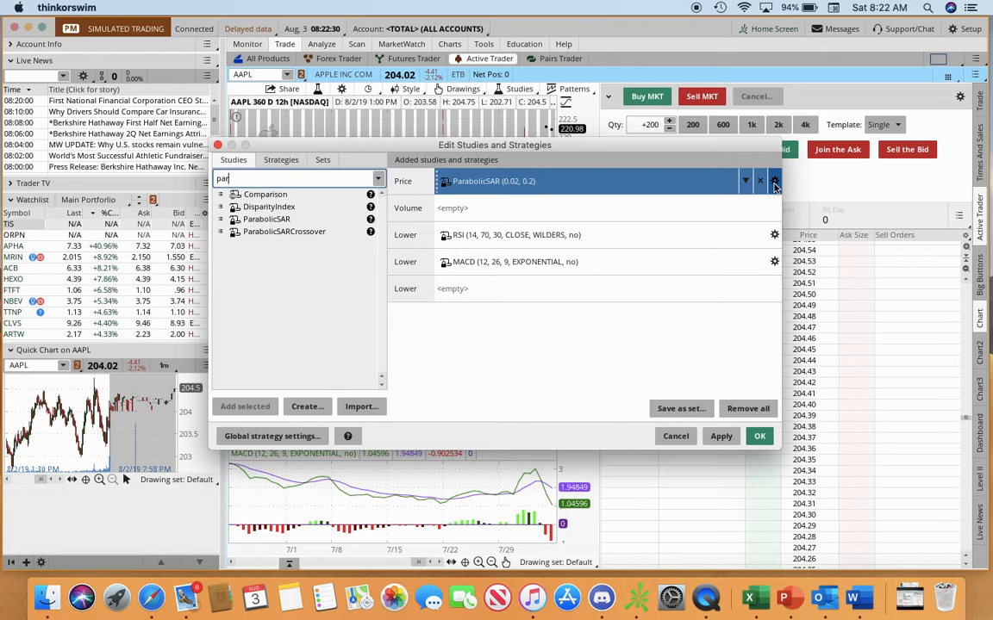
{"action": "left_click", "coordinate": [774, 181]}
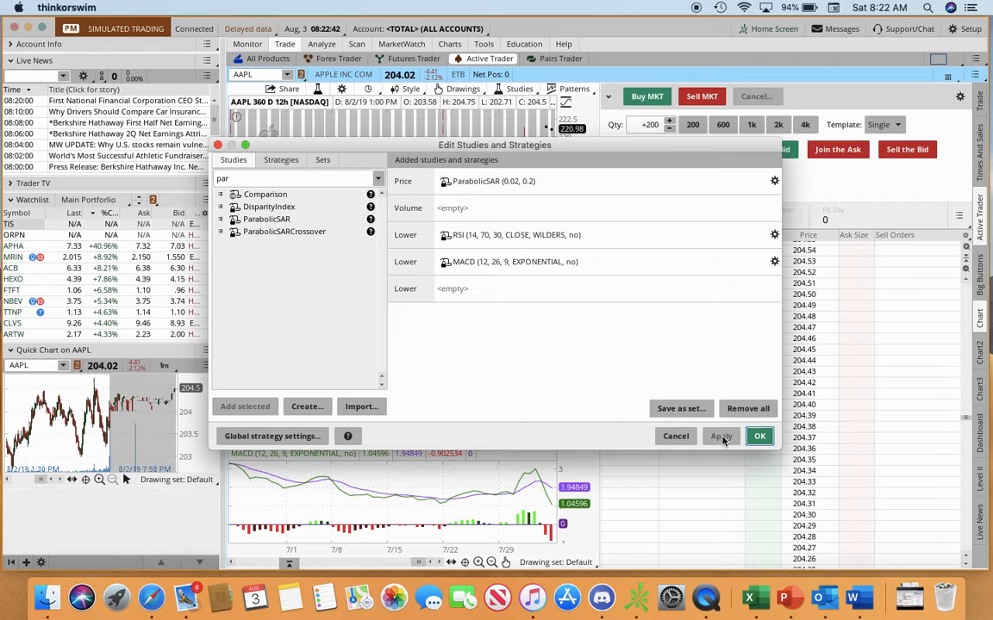
{"action": "left_click", "coordinate": [721, 436]}
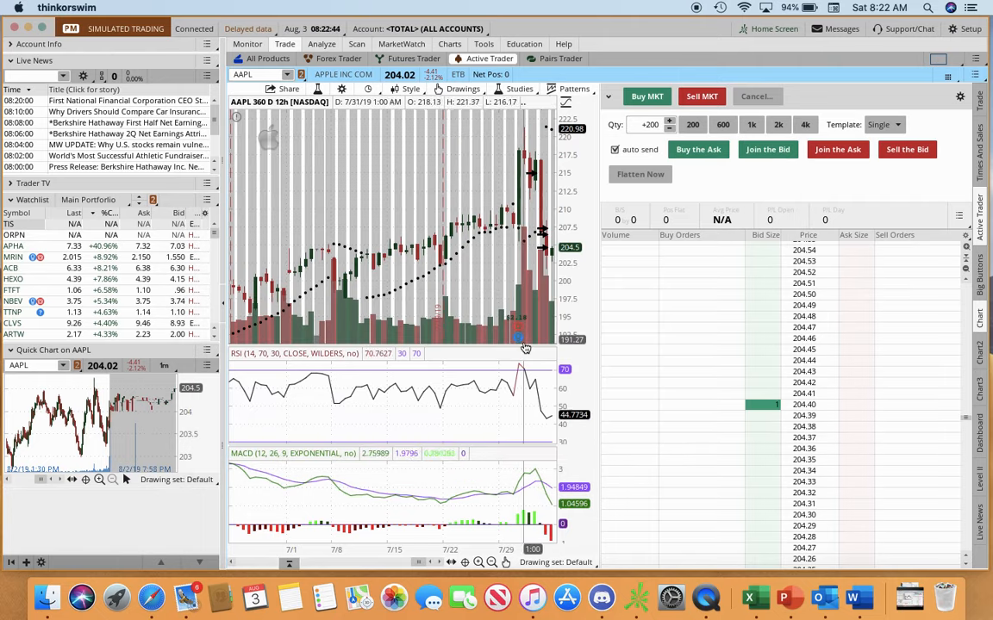
{"action": "mouse_move", "coordinate": [461, 263]}
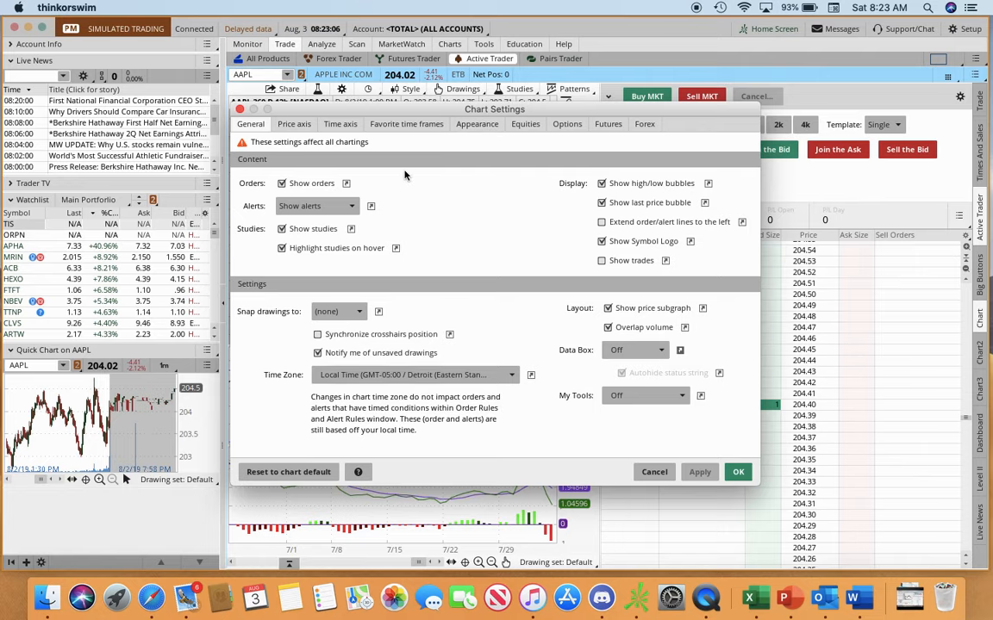
{"action": "mouse_move", "coordinate": [715, 454]}
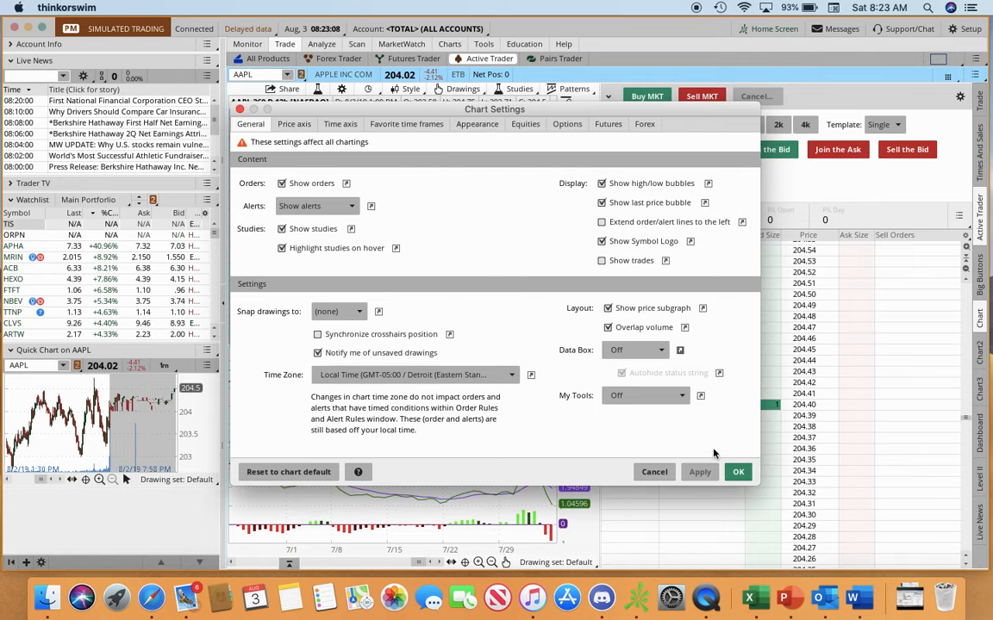
{"action": "left_click", "coordinate": [738, 471]}
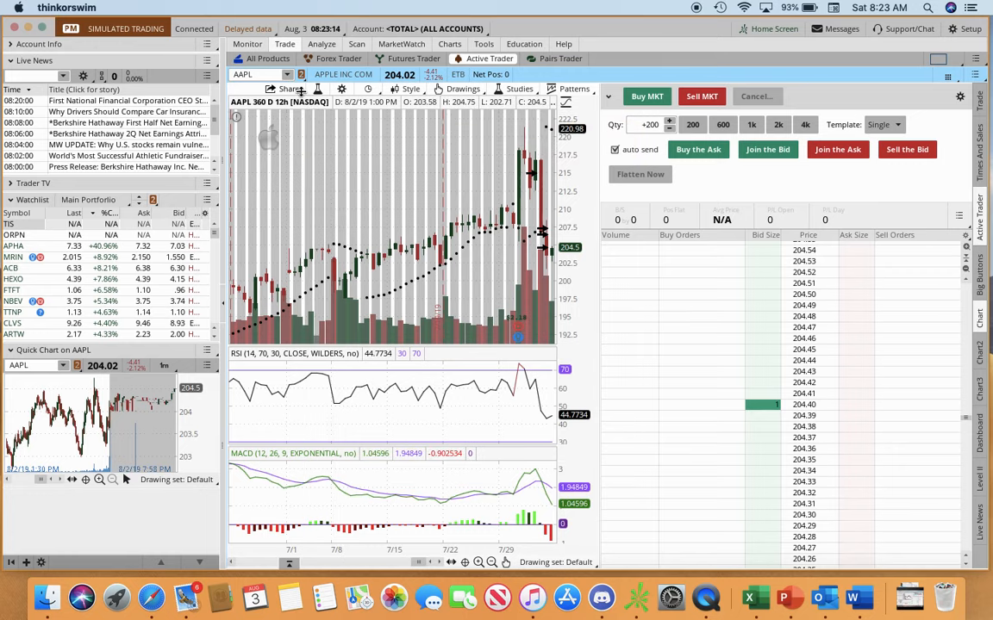
{"action": "left_click", "coordinate": [519, 88]}
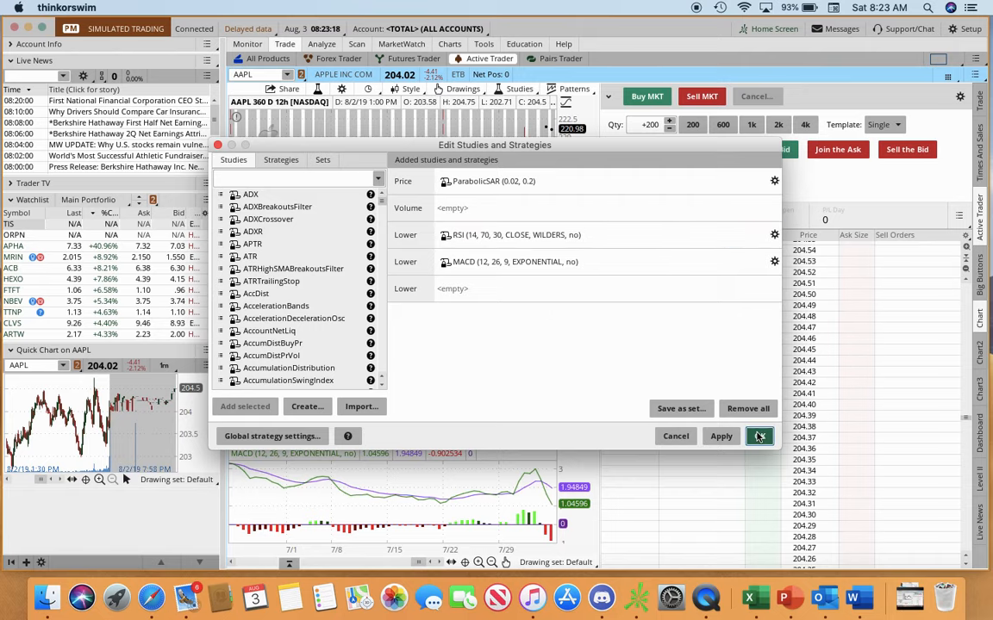
{"action": "left_click", "coordinate": [759, 436]}
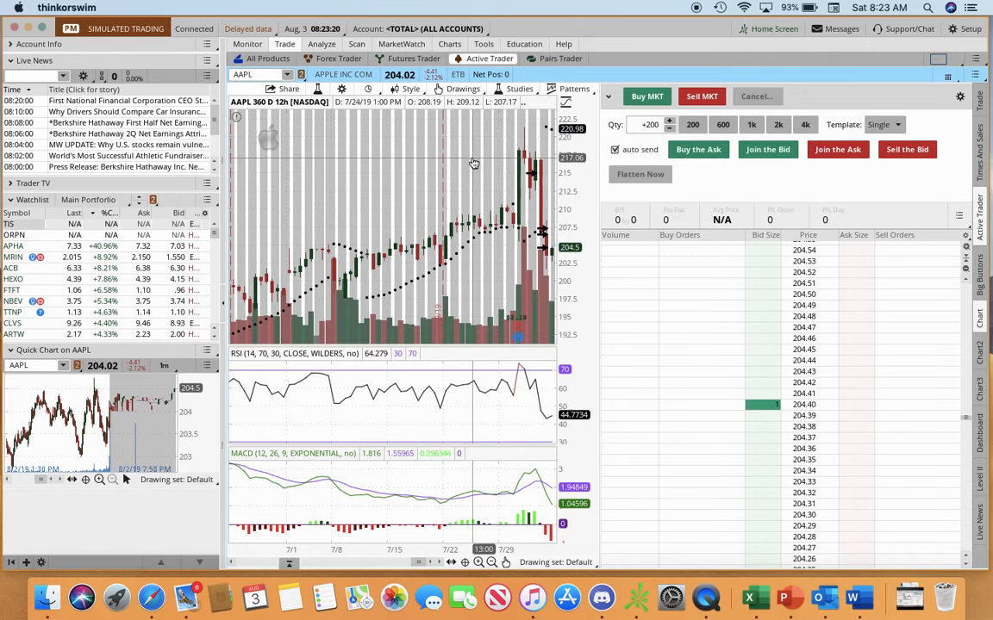
{"action": "mouse_move", "coordinate": [473, 163]}
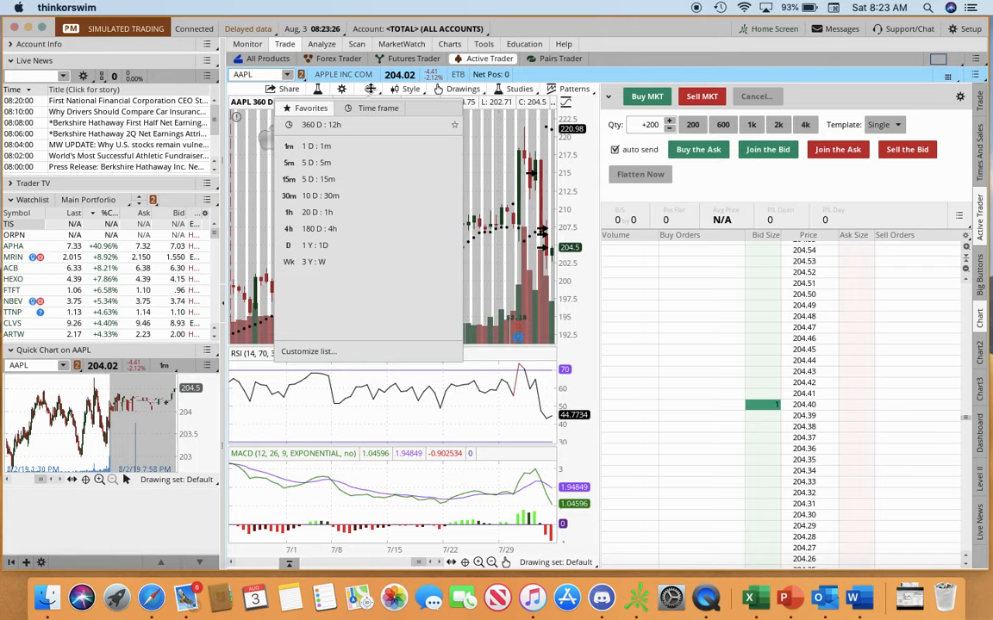
{"action": "mouse_move", "coordinate": [343, 246]}
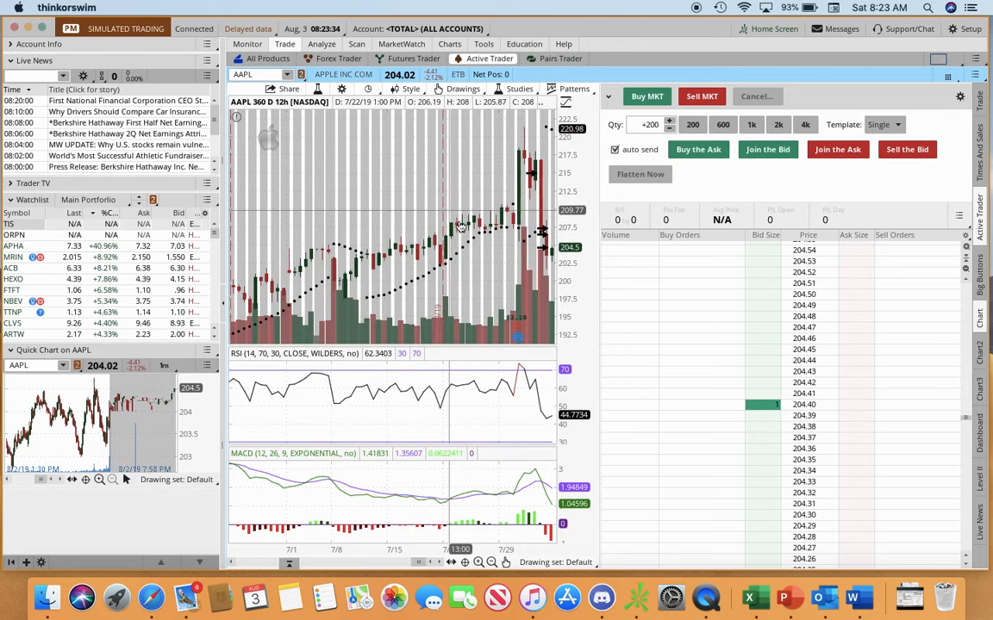
{"action": "mouse_move", "coordinate": [298, 291]}
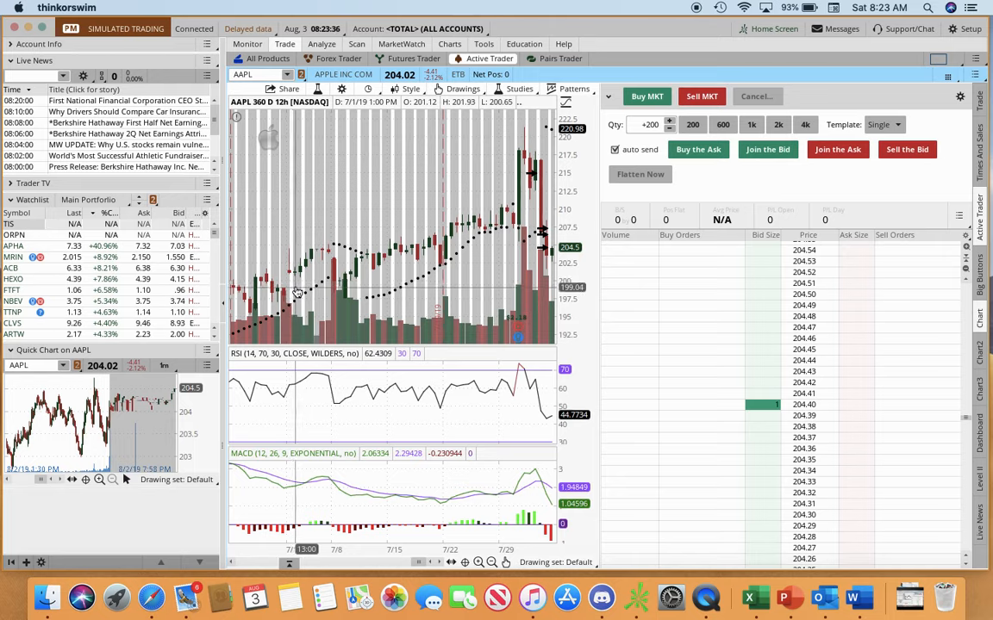
{"action": "mouse_move", "coordinate": [463, 239]}
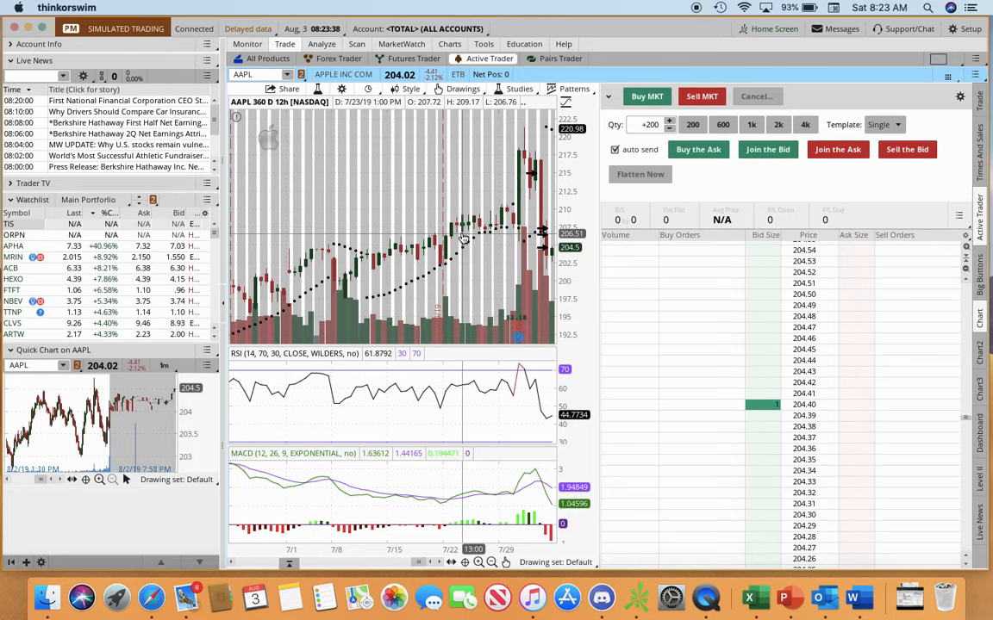
{"action": "mouse_move", "coordinate": [309, 320]}
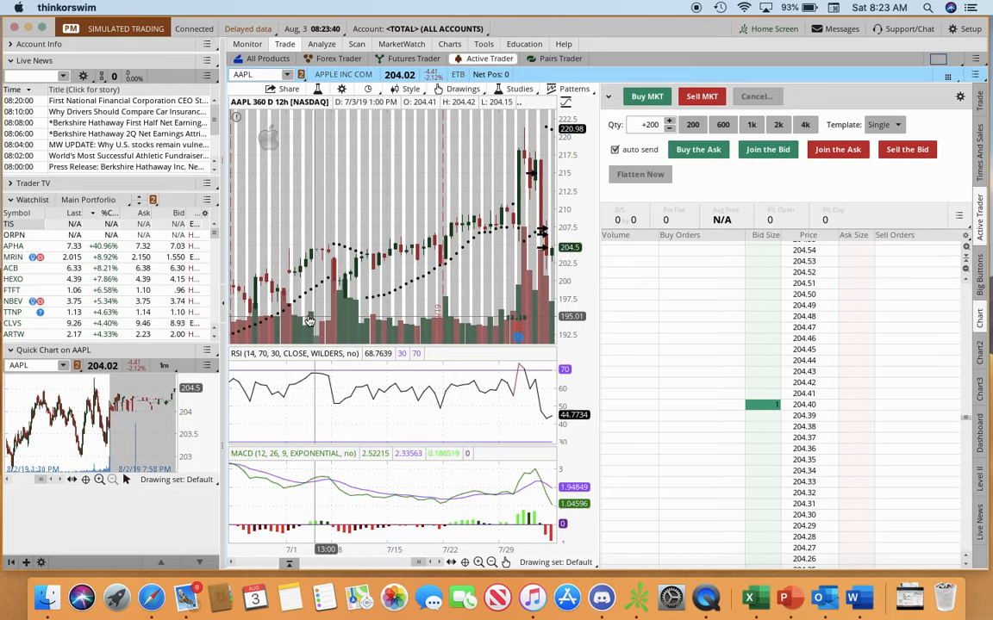
{"action": "mouse_move", "coordinate": [313, 270]}
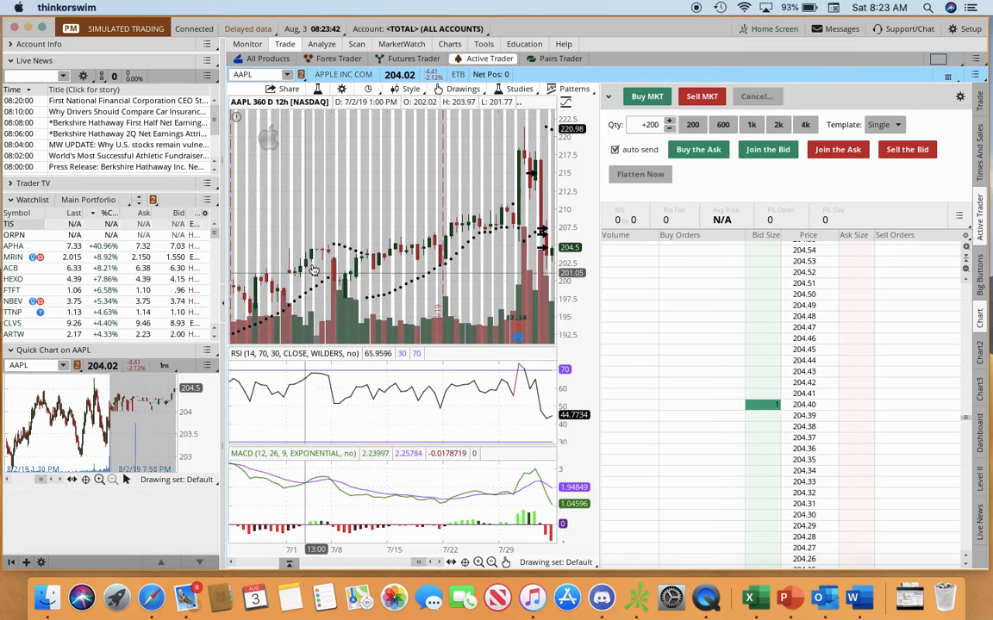
{"action": "mouse_move", "coordinate": [359, 252]}
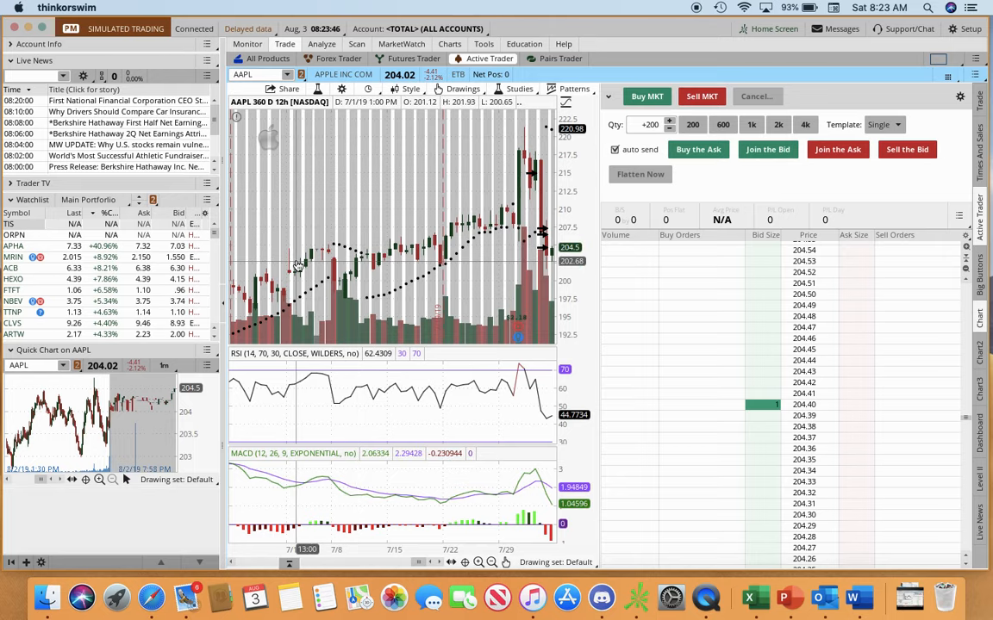
{"action": "mouse_move", "coordinate": [325, 323]}
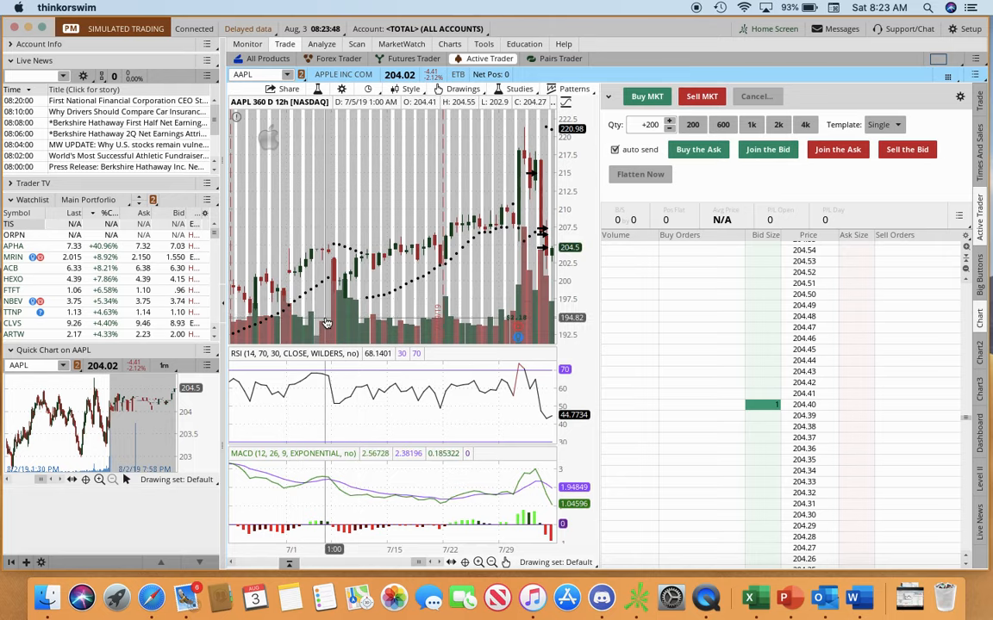
{"action": "mouse_move", "coordinate": [251, 333]}
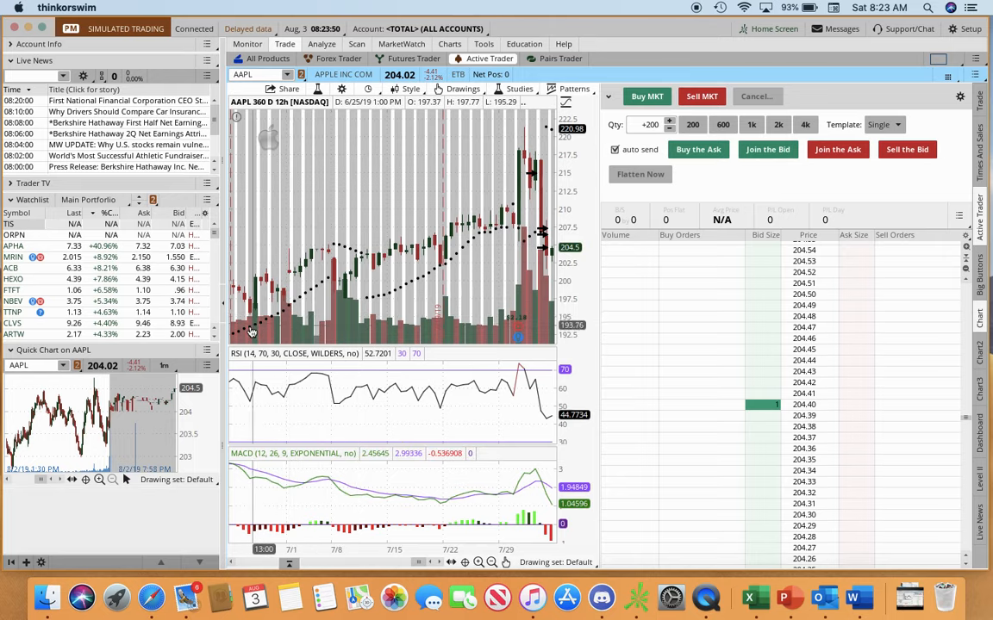
{"action": "mouse_move", "coordinate": [295, 277]}
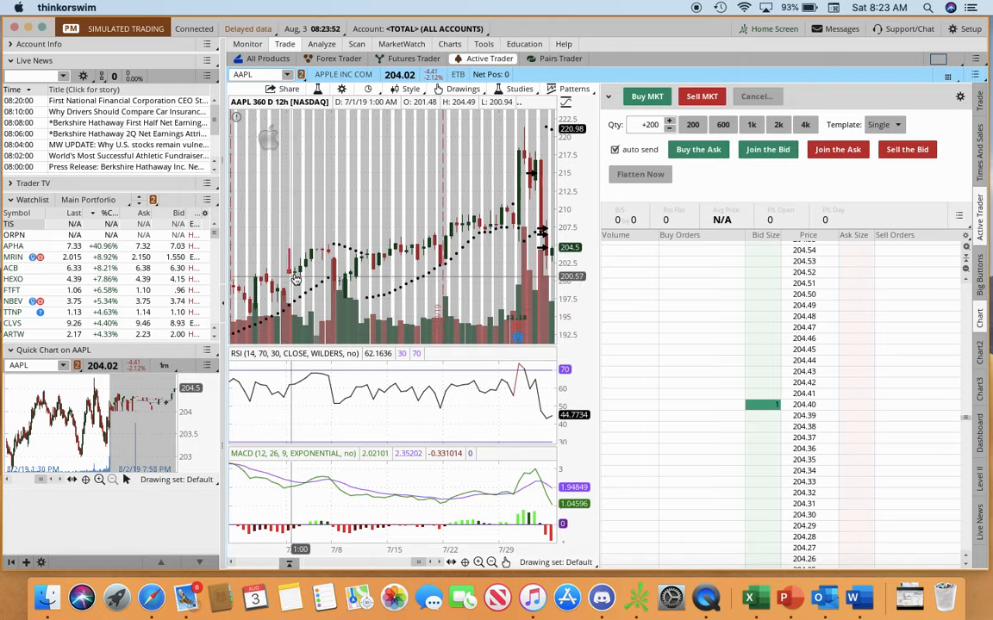
{"action": "mouse_move", "coordinate": [290, 310]}
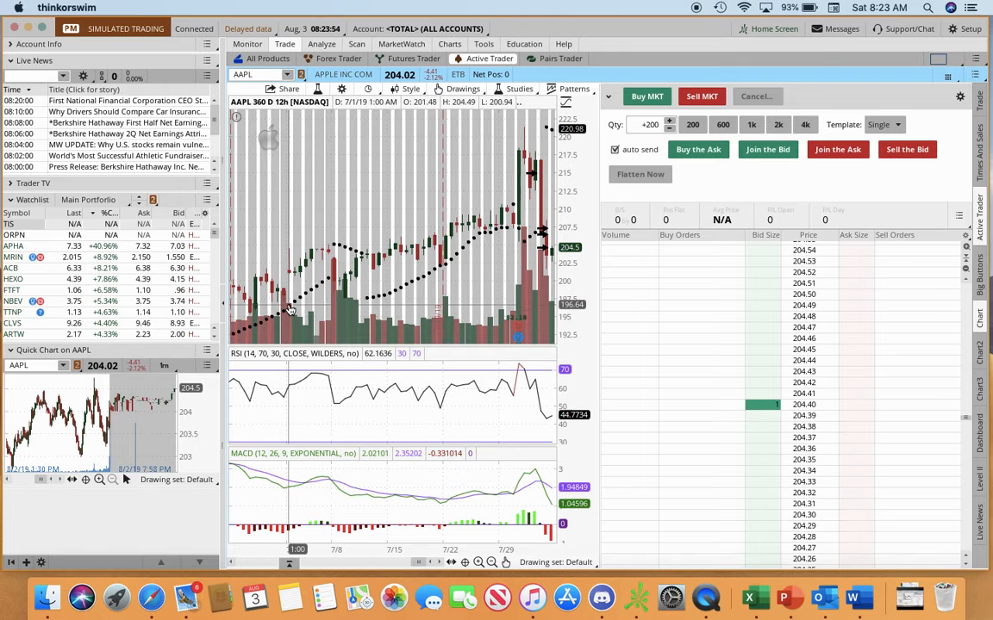
{"action": "mouse_move", "coordinate": [348, 253]}
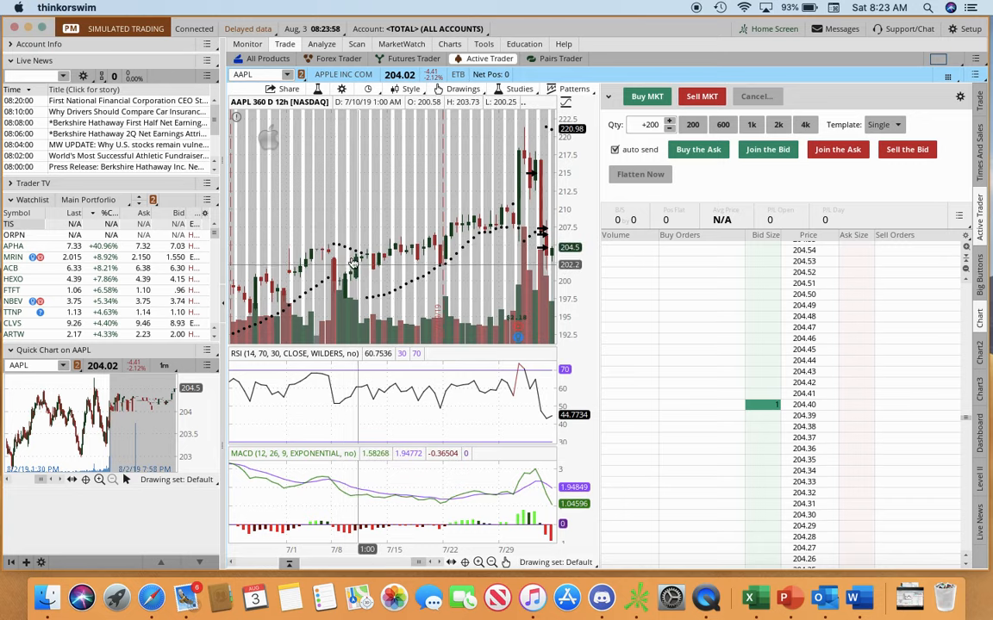
{"action": "mouse_move", "coordinate": [353, 281]}
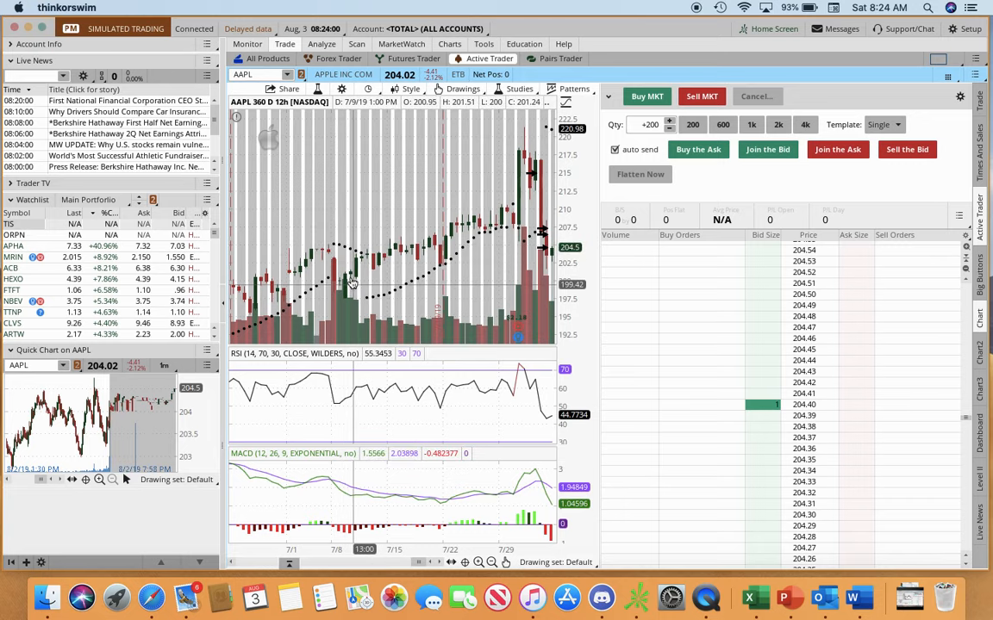
{"action": "mouse_move", "coordinate": [299, 293]}
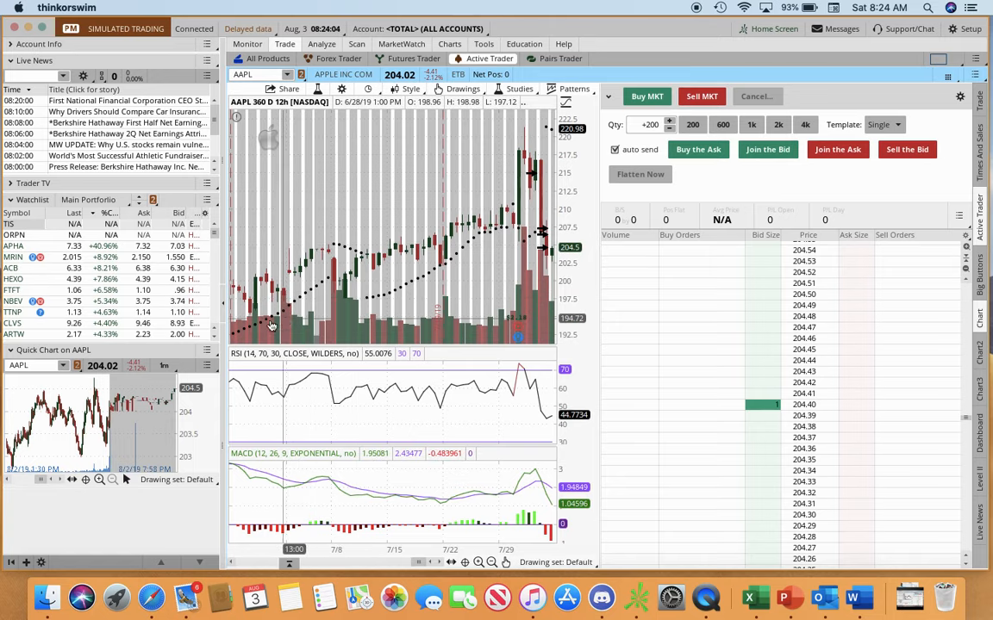
{"action": "mouse_move", "coordinate": [285, 311]}
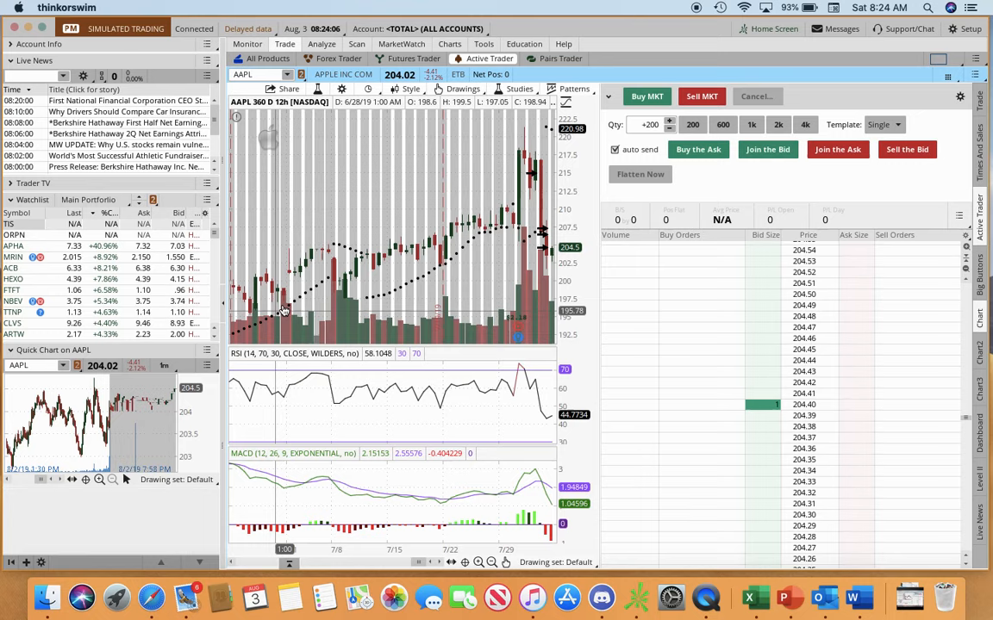
{"action": "mouse_move", "coordinate": [301, 299]}
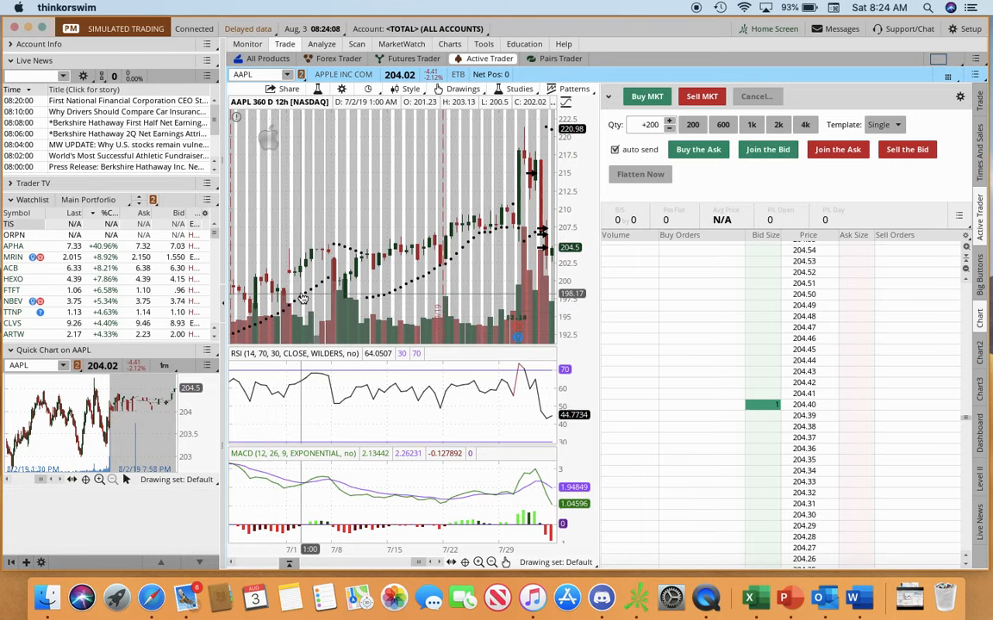
{"action": "mouse_move", "coordinate": [261, 324]}
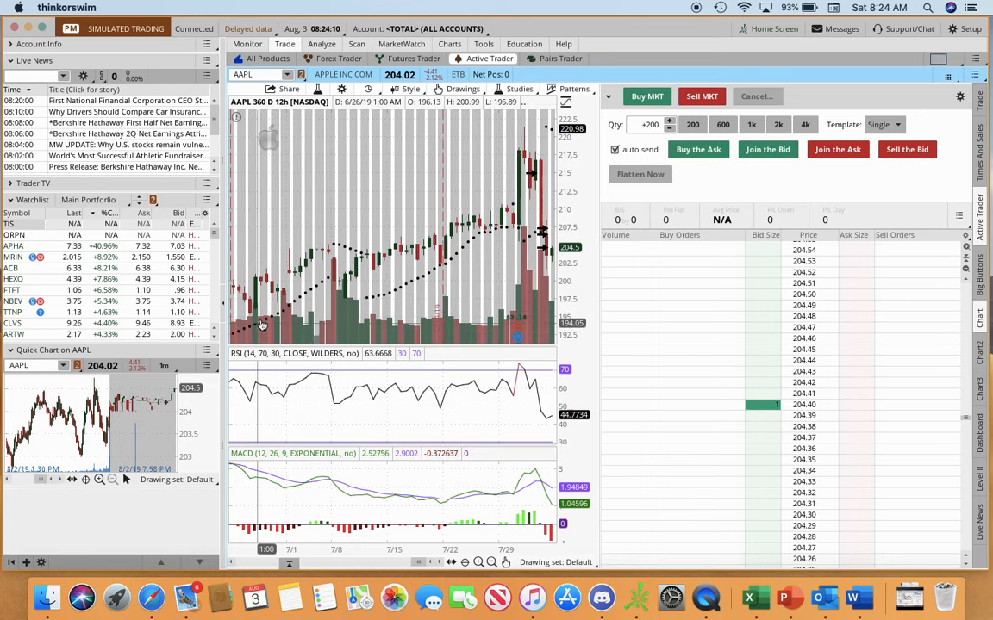
{"action": "mouse_move", "coordinate": [344, 252]}
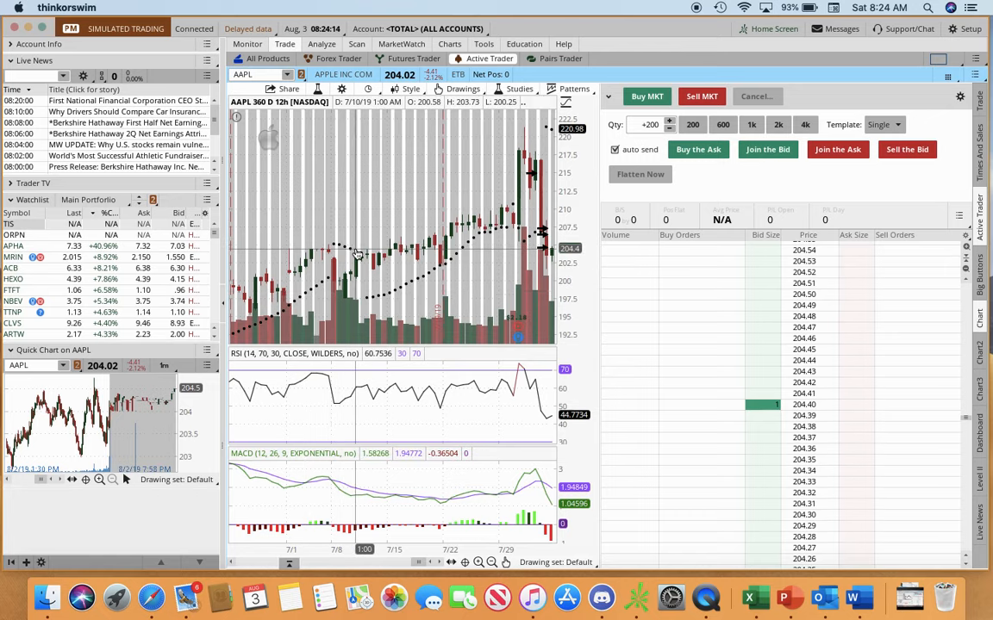
{"action": "mouse_move", "coordinate": [351, 287]}
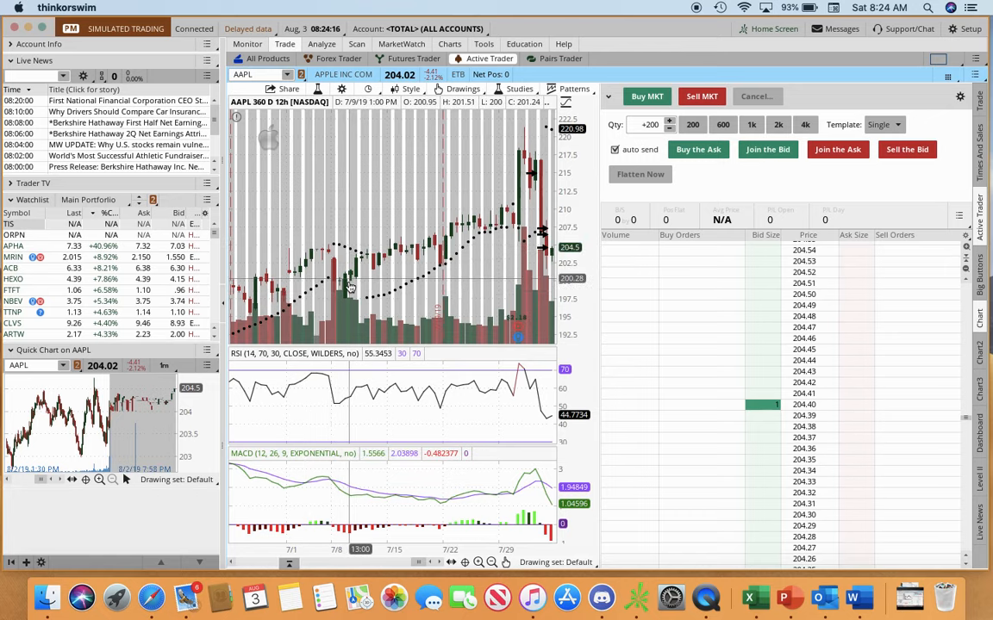
{"action": "mouse_move", "coordinate": [326, 286]}
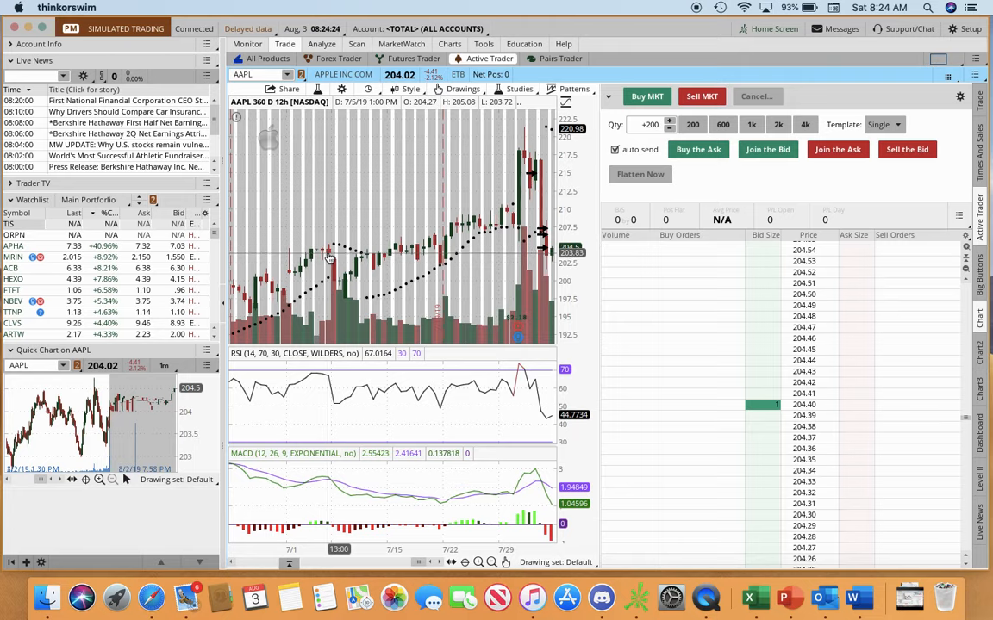
{"action": "mouse_move", "coordinate": [332, 253]}
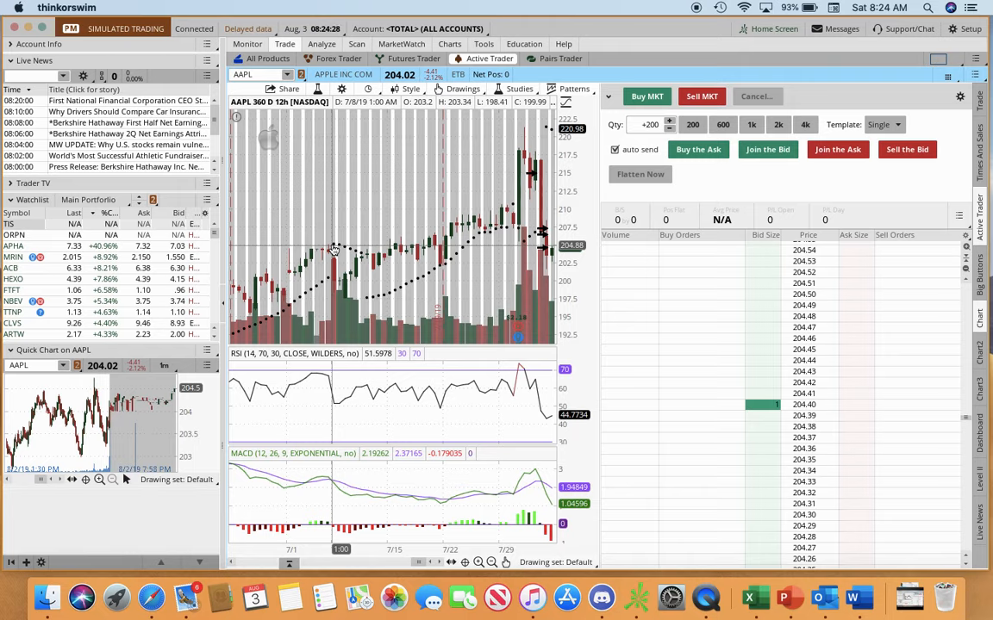
{"action": "mouse_move", "coordinate": [335, 278]}
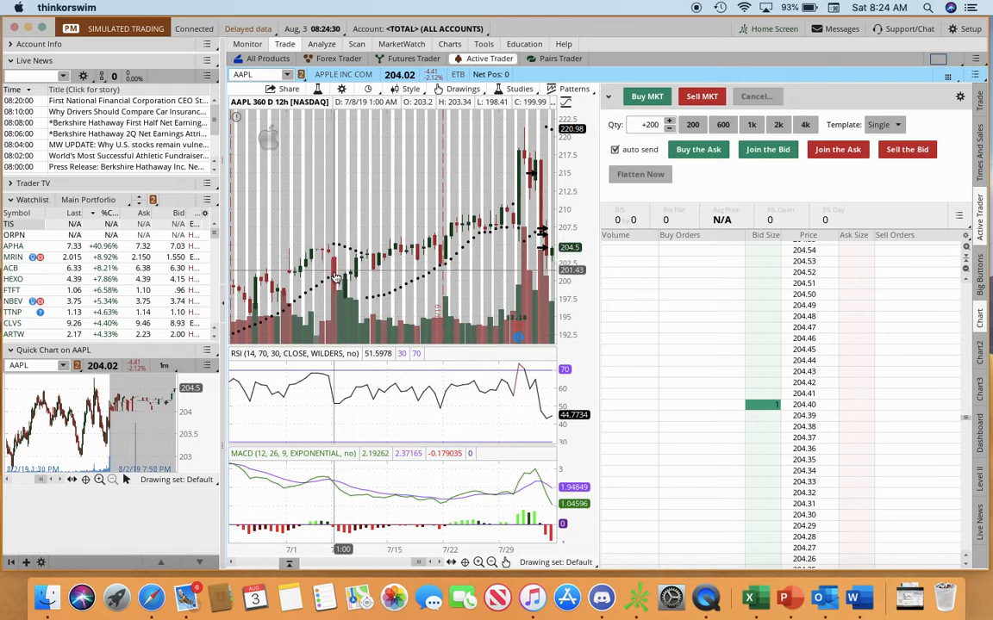
{"action": "mouse_move", "coordinate": [349, 286]}
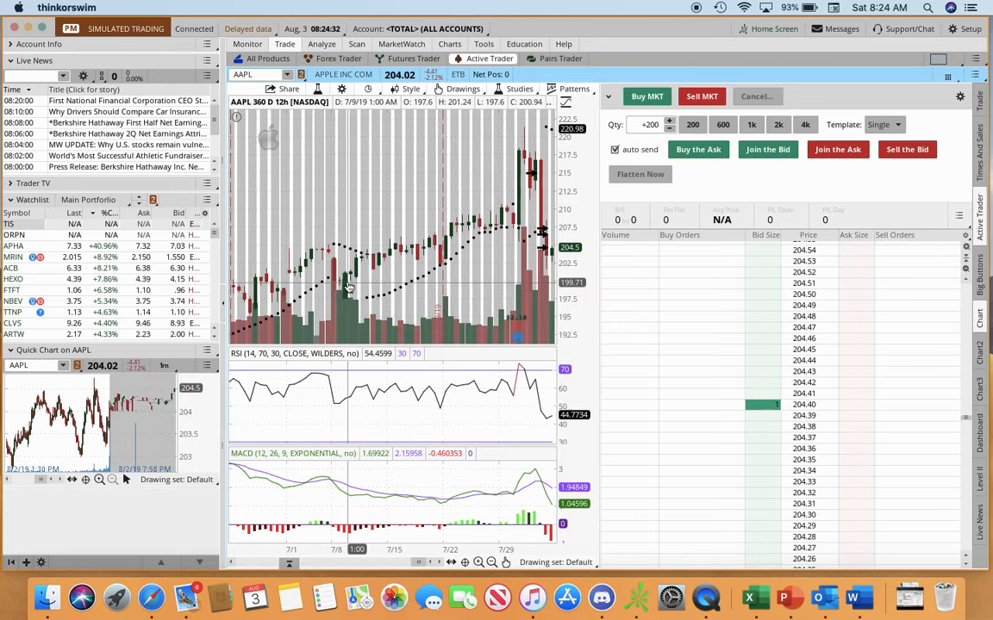
{"action": "mouse_move", "coordinate": [438, 213]}
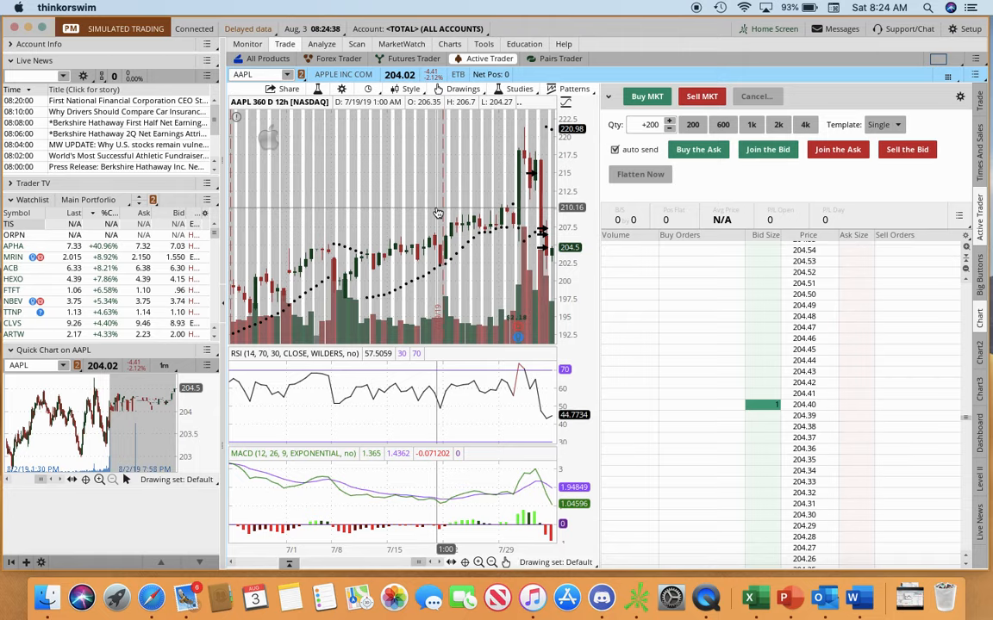
{"action": "mouse_move", "coordinate": [361, 115]}
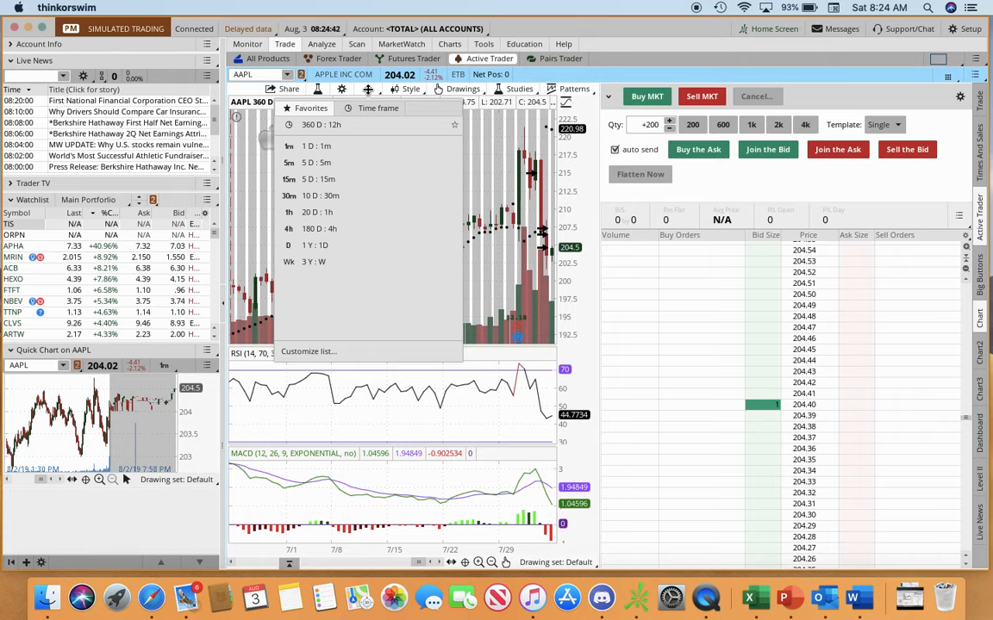
{"action": "mouse_move", "coordinate": [327, 178]}
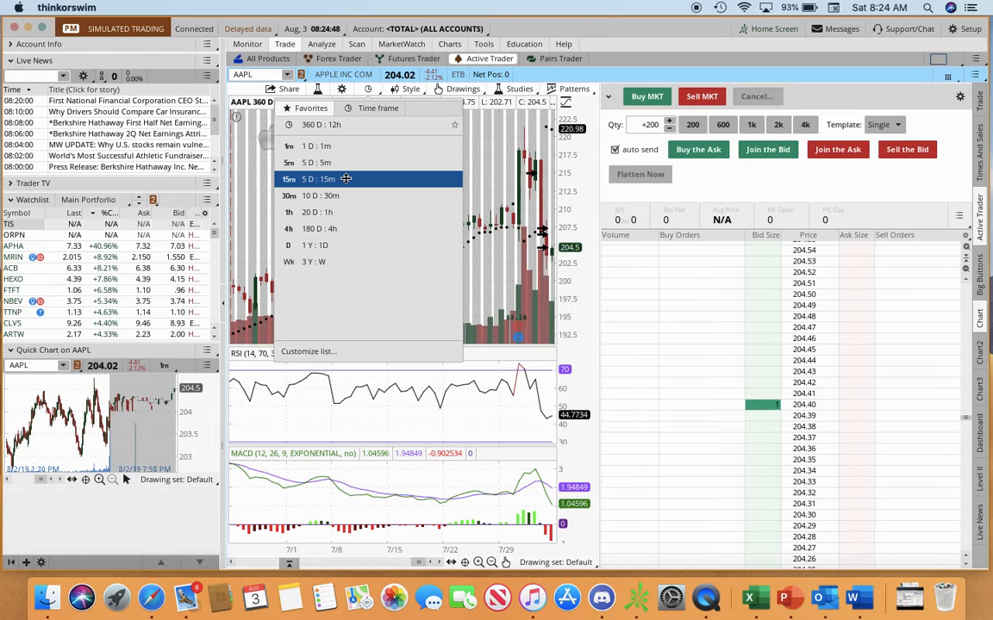
Pick the 5 D : 15m favourite time frame for the AAPL chart
{"action": "left_click", "coordinate": [317, 178]}
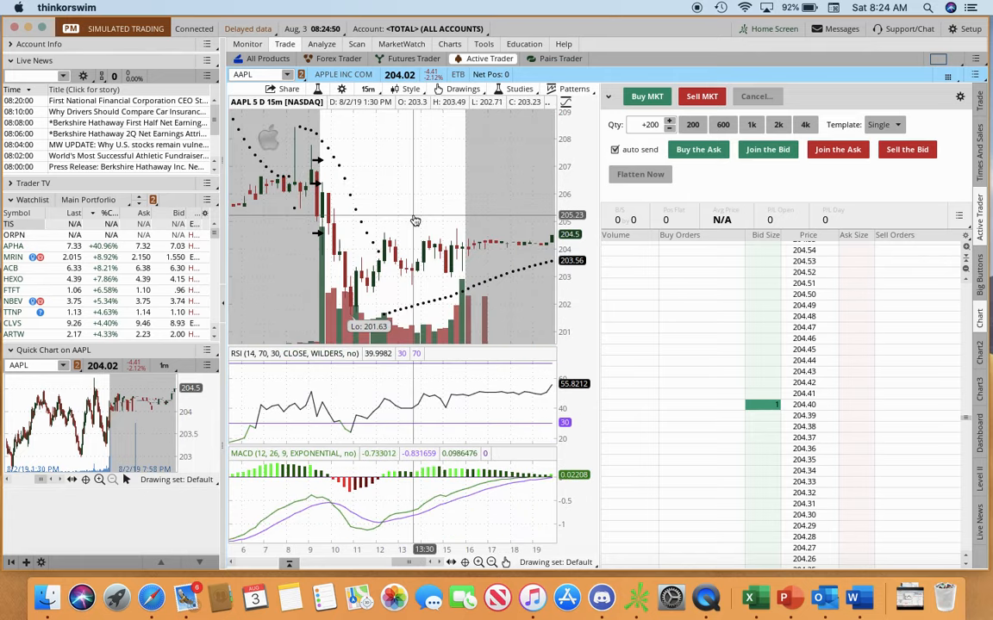
{"action": "mouse_move", "coordinate": [402, 230]}
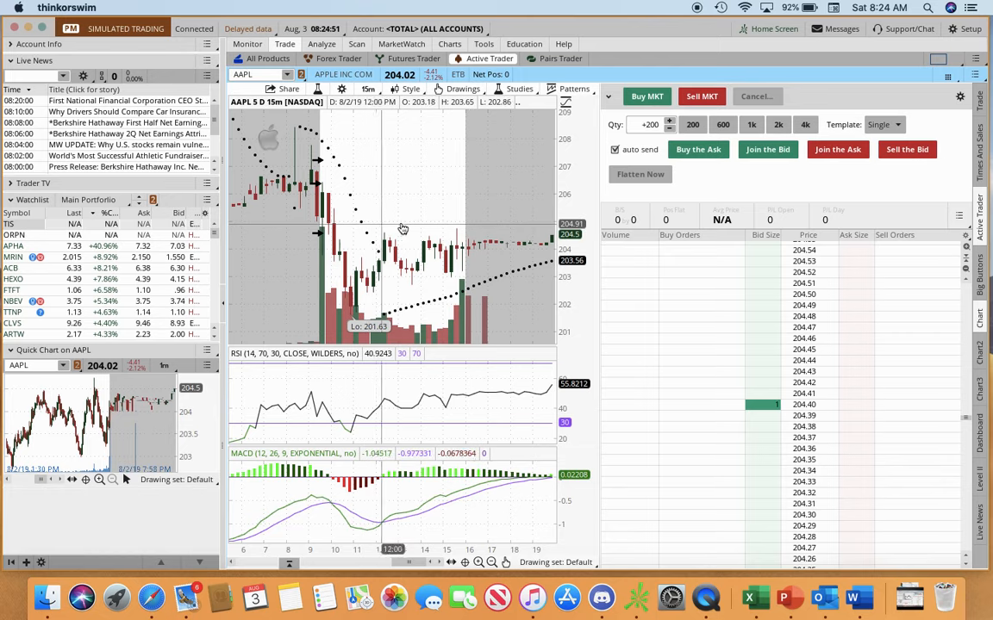
{"action": "mouse_move", "coordinate": [358, 226]}
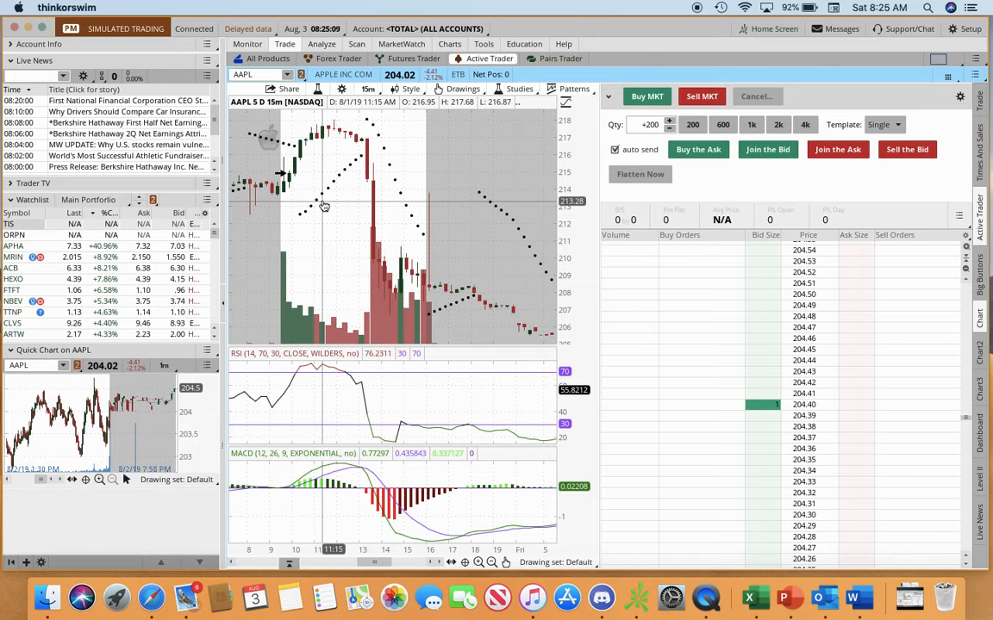
{"action": "mouse_move", "coordinate": [314, 218]}
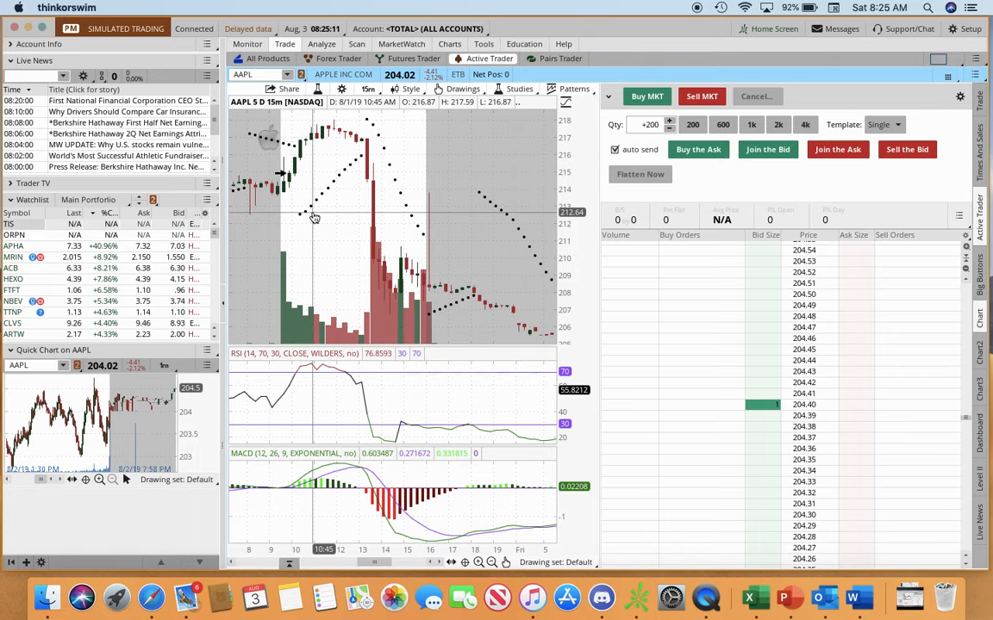
{"action": "mouse_move", "coordinate": [309, 222]}
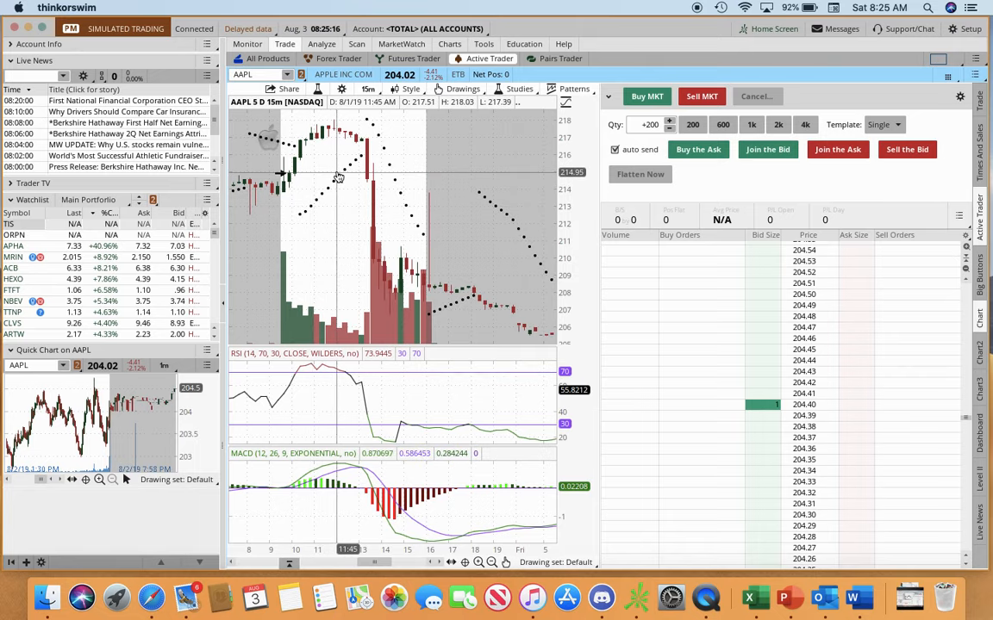
{"action": "mouse_move", "coordinate": [348, 184]}
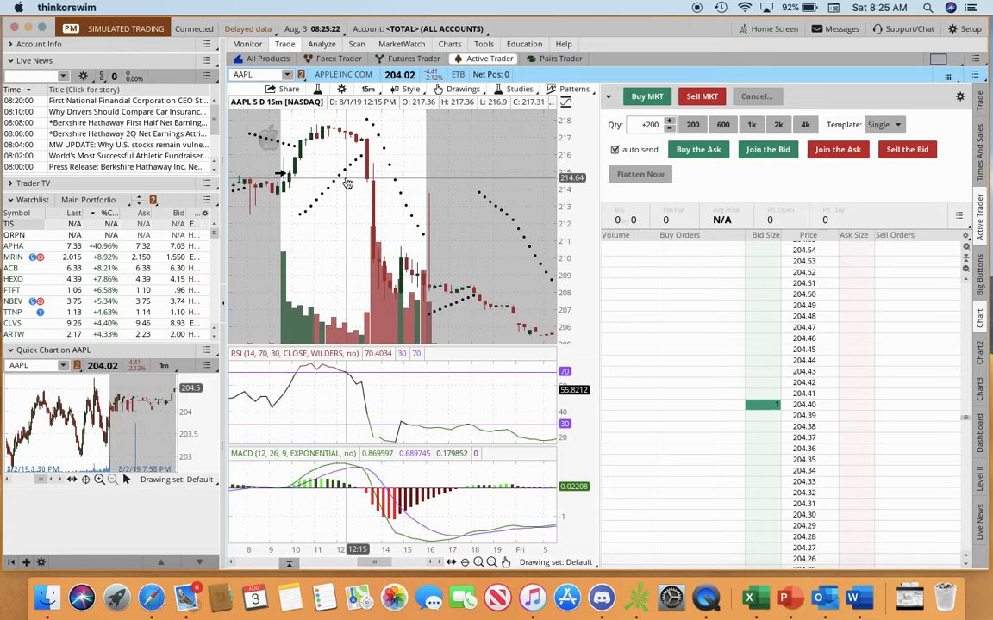
{"action": "mouse_move", "coordinate": [436, 176]}
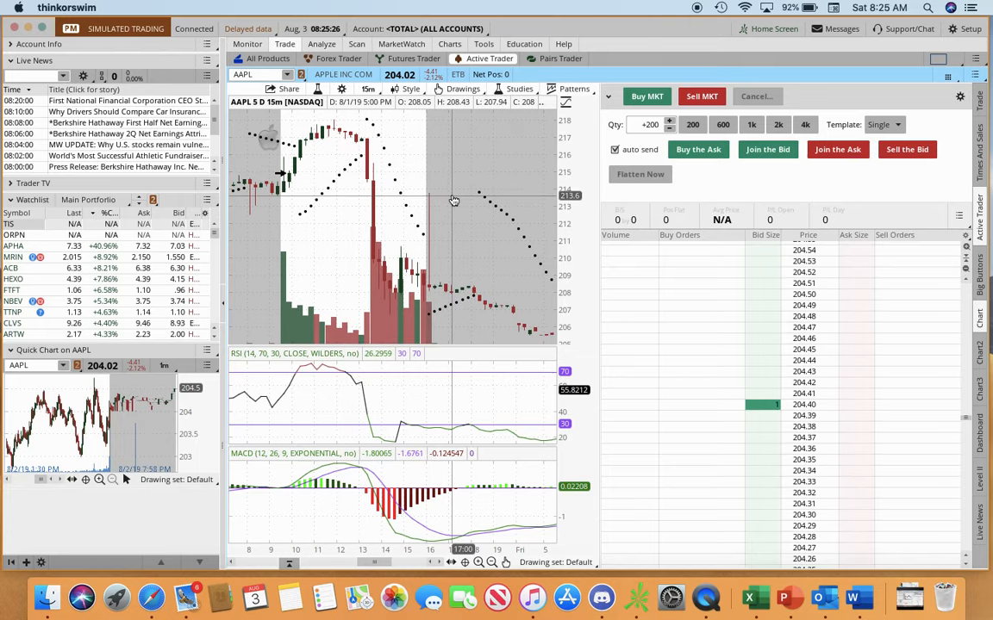
{"action": "mouse_move", "coordinate": [425, 223]}
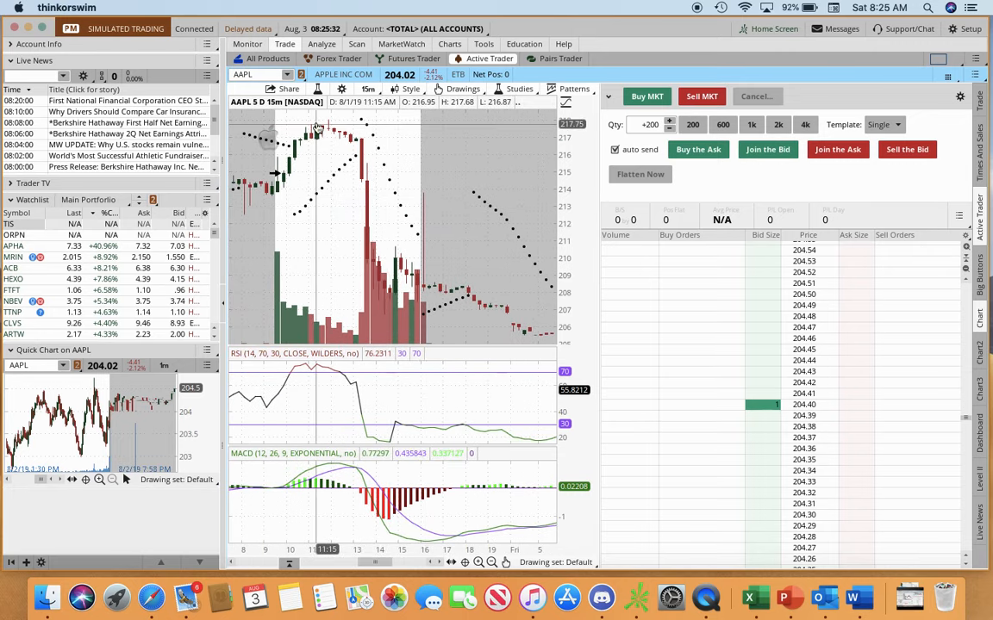
{"action": "mouse_move", "coordinate": [284, 179]}
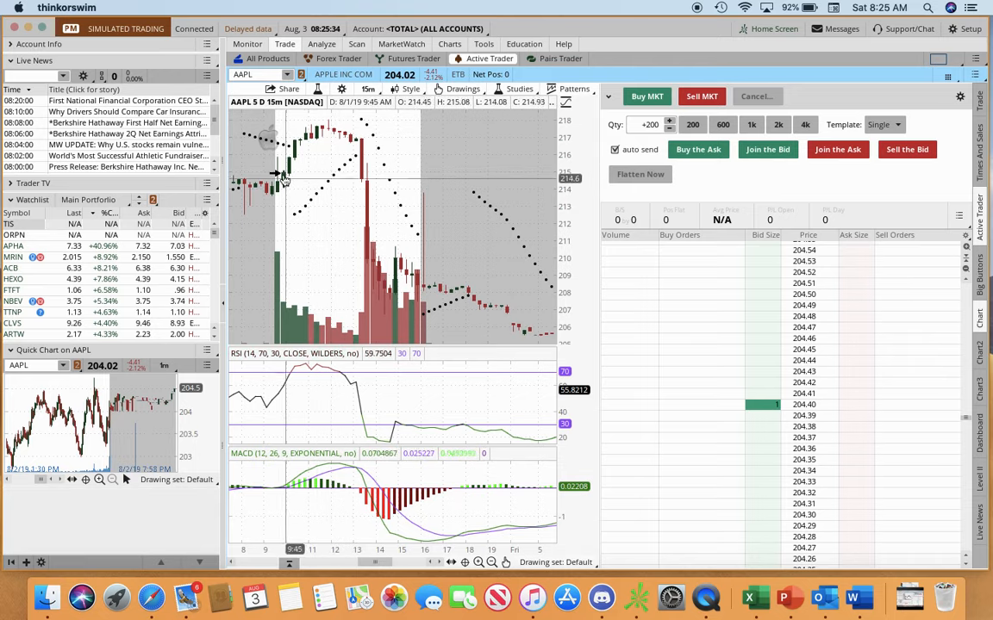
{"action": "mouse_move", "coordinate": [452, 177]}
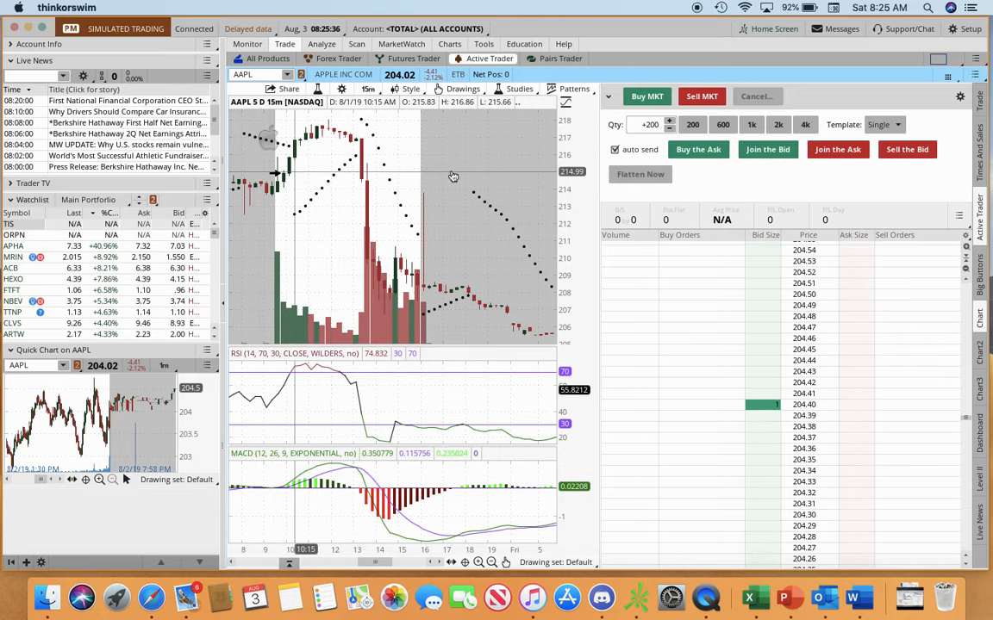
{"action": "mouse_move", "coordinate": [488, 206]}
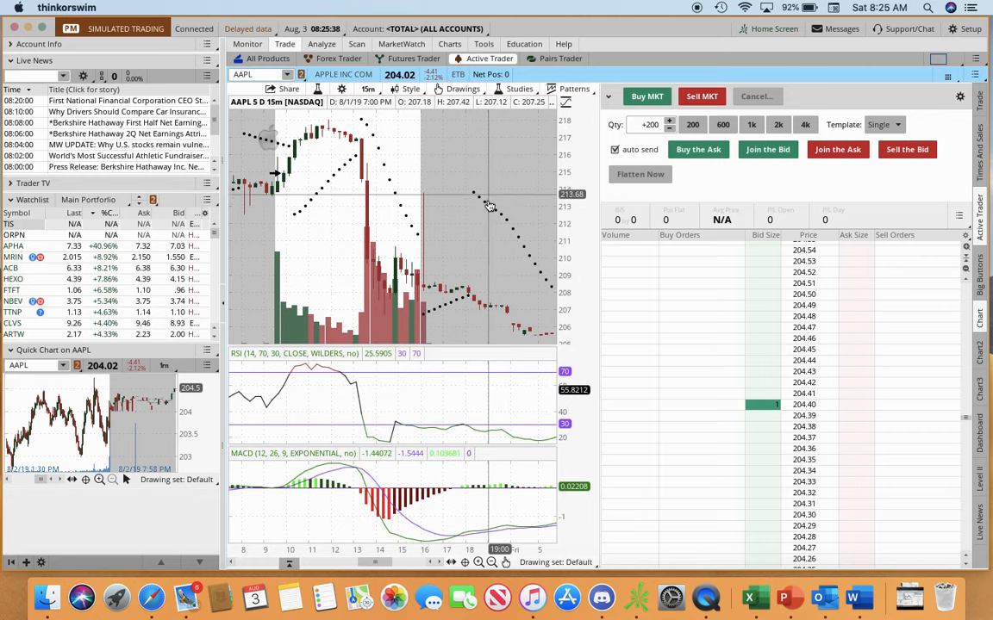
{"action": "mouse_move", "coordinate": [251, 247]}
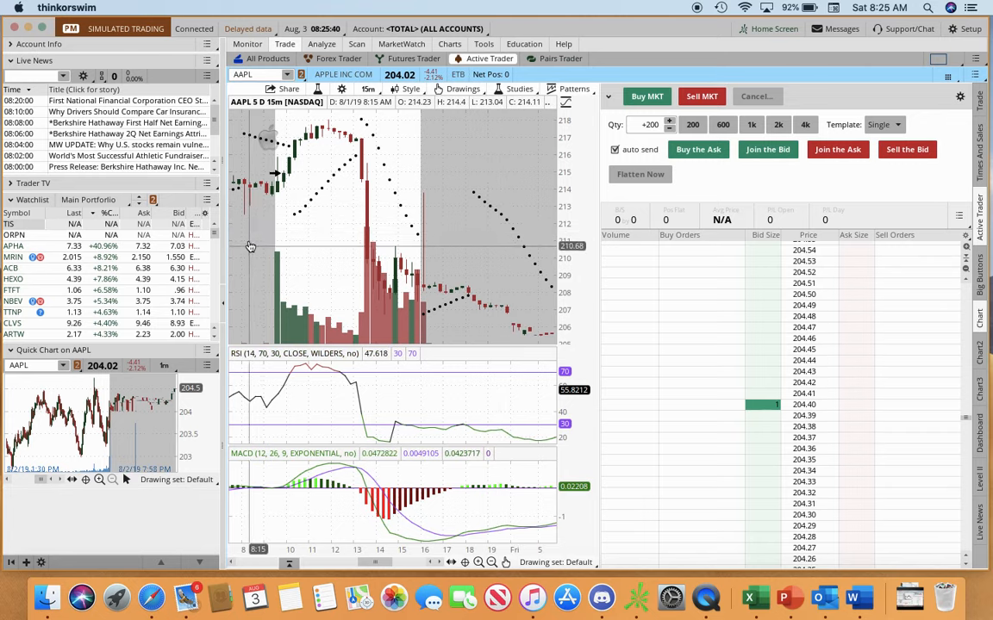
{"action": "mouse_move", "coordinate": [262, 147]}
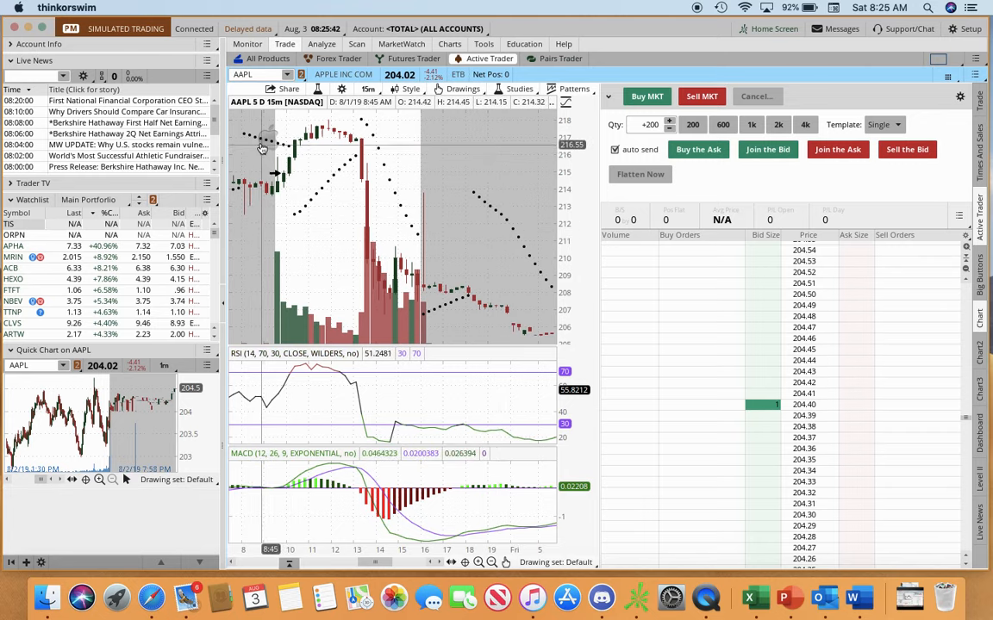
{"action": "mouse_move", "coordinate": [277, 146]}
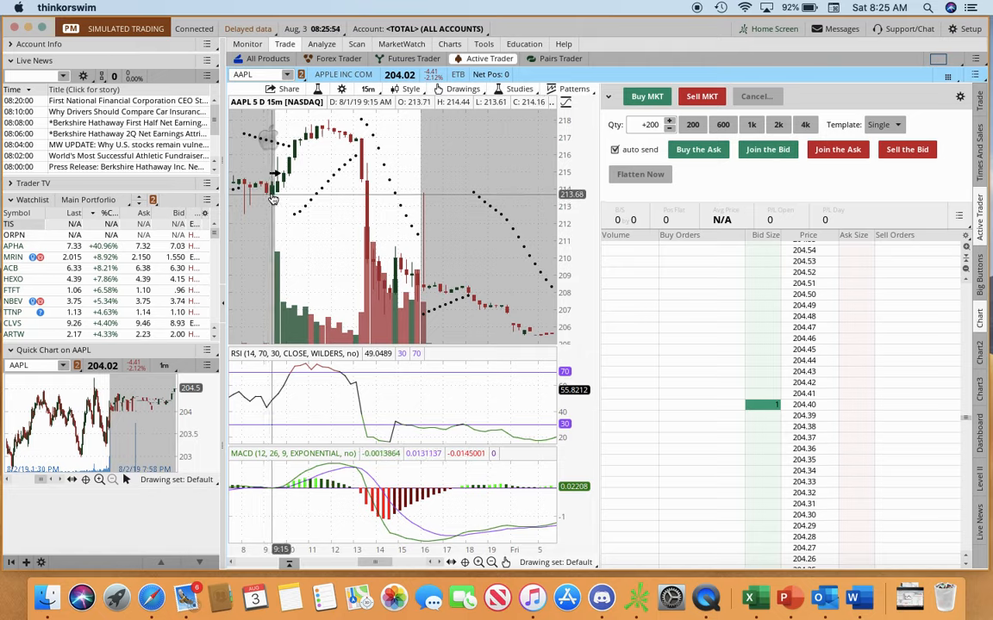
{"action": "mouse_move", "coordinate": [272, 181]}
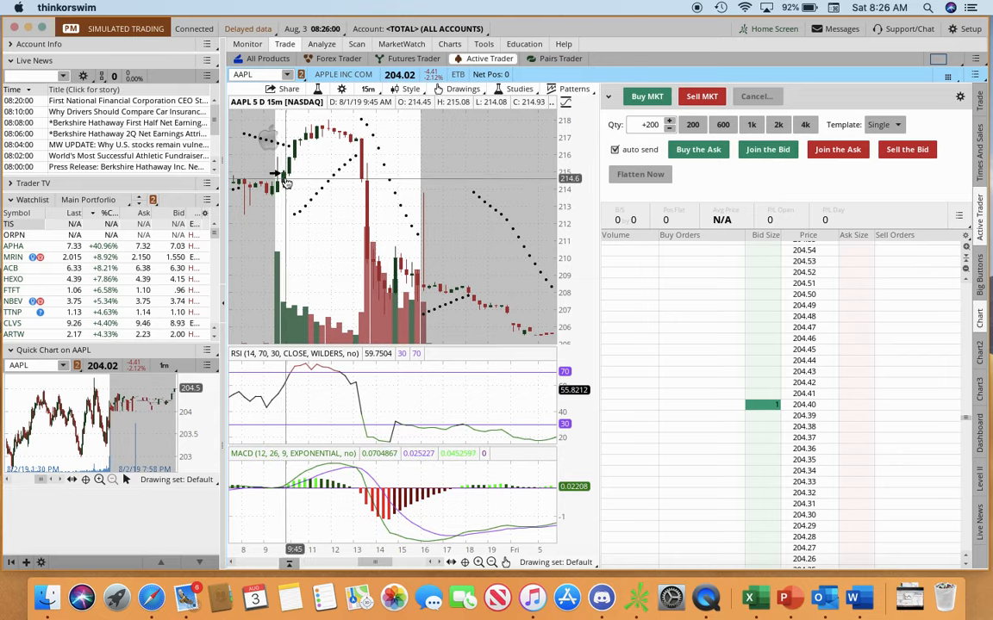
{"action": "mouse_move", "coordinate": [280, 191]}
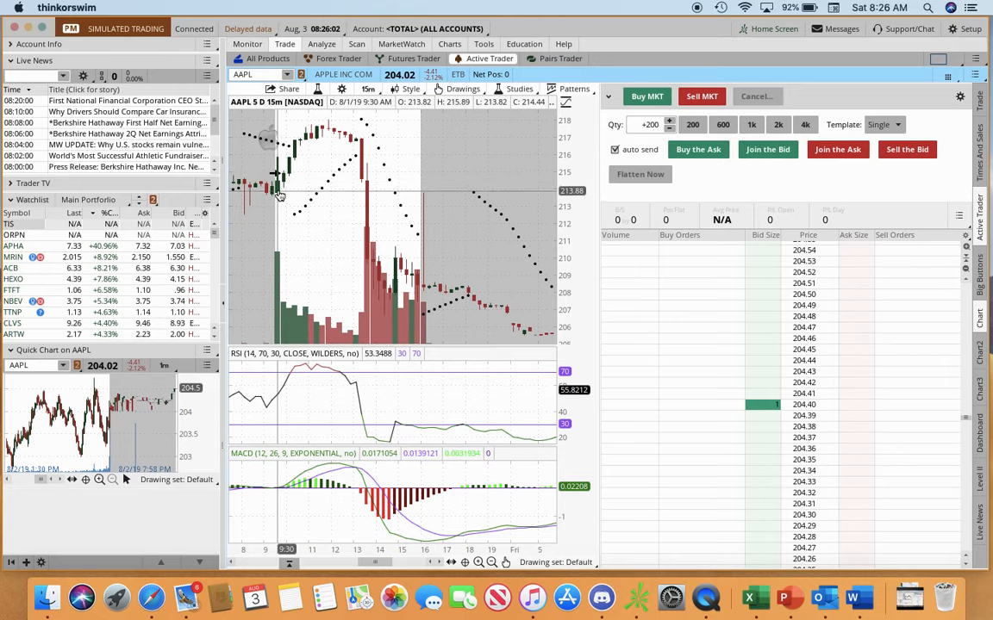
{"action": "mouse_move", "coordinate": [280, 181]}
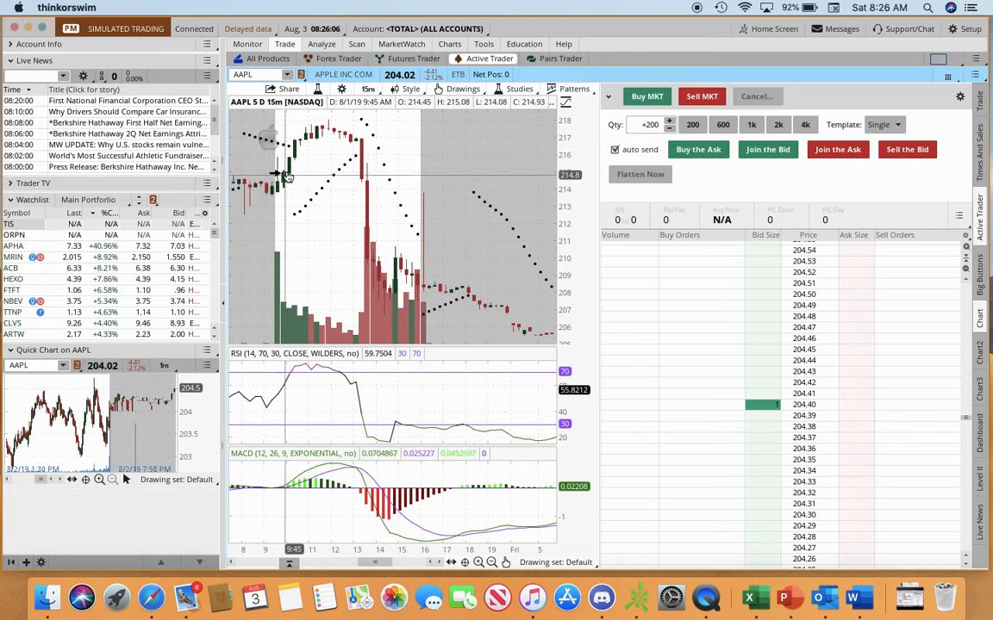
{"action": "mouse_move", "coordinate": [315, 133]}
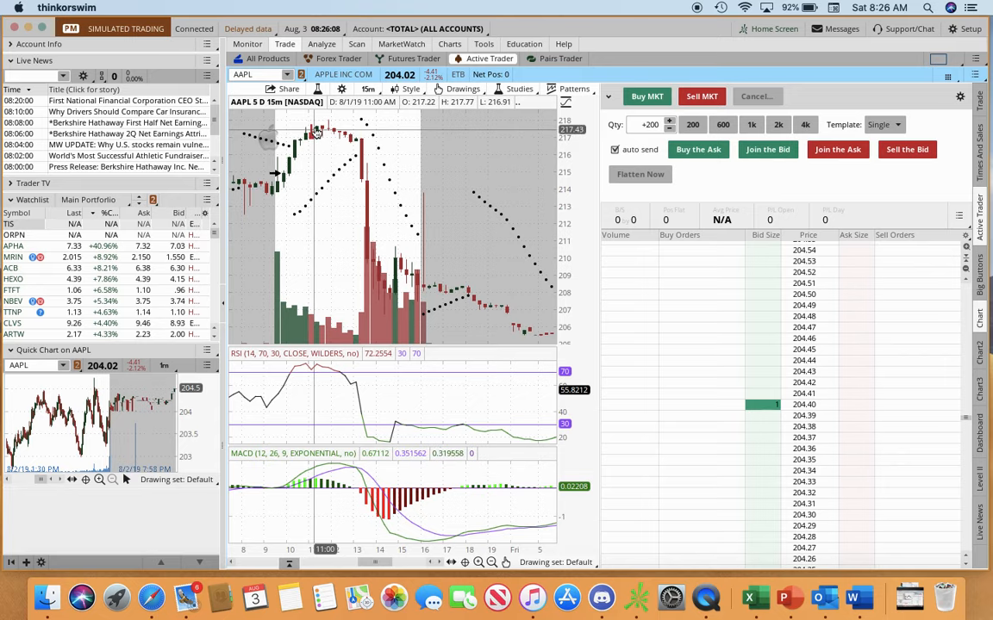
{"action": "mouse_move", "coordinate": [334, 125]}
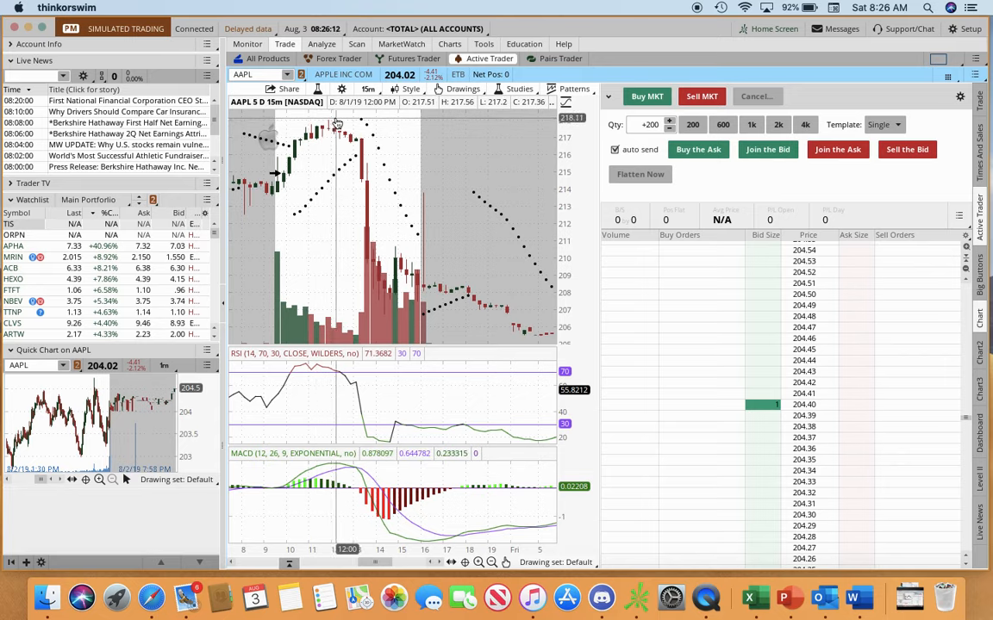
{"action": "mouse_move", "coordinate": [353, 178]}
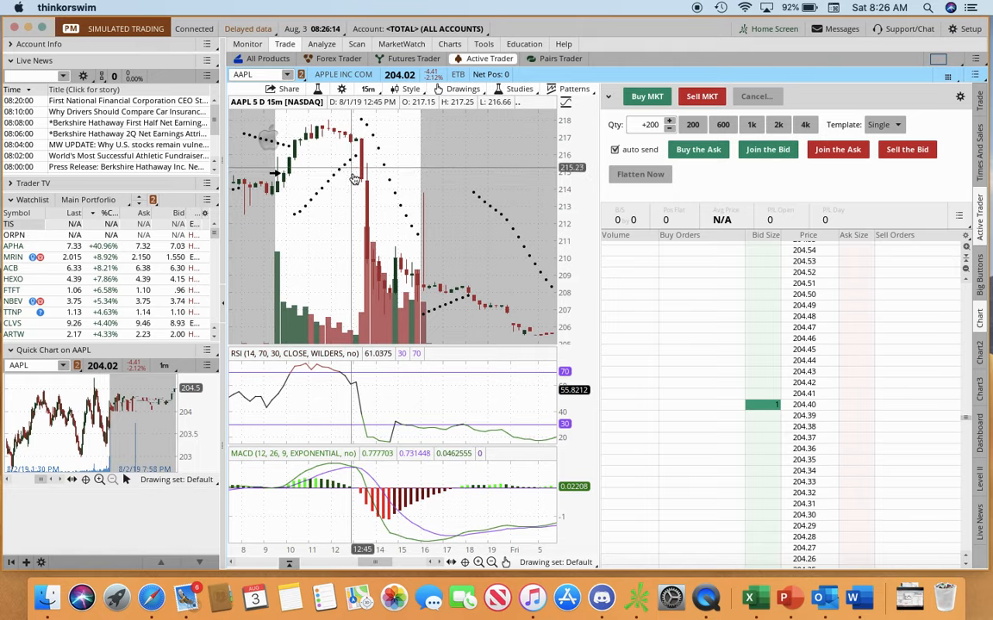
{"action": "mouse_move", "coordinate": [361, 193]}
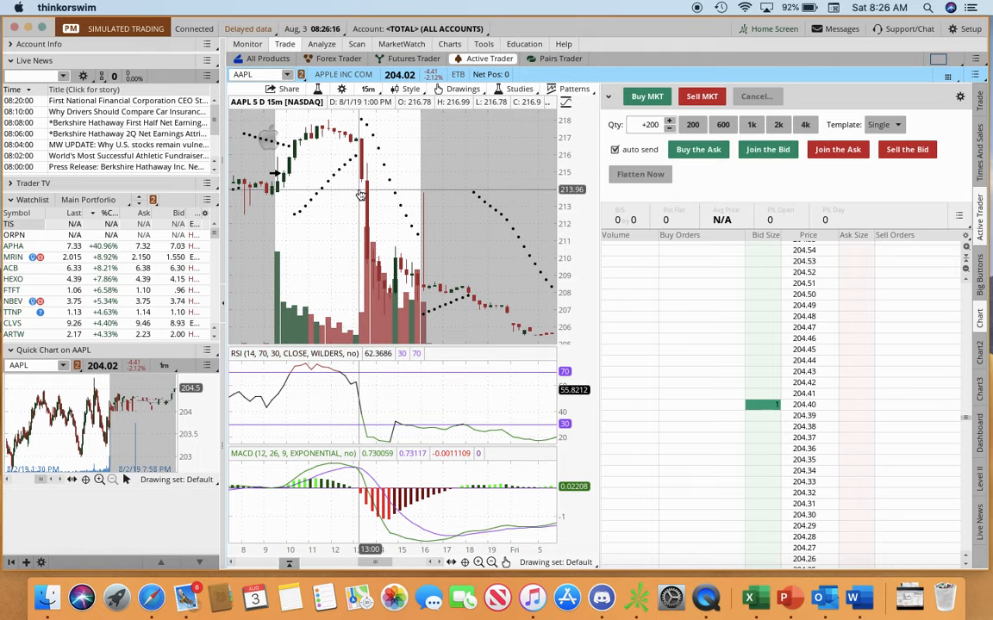
{"action": "mouse_move", "coordinate": [327, 216]}
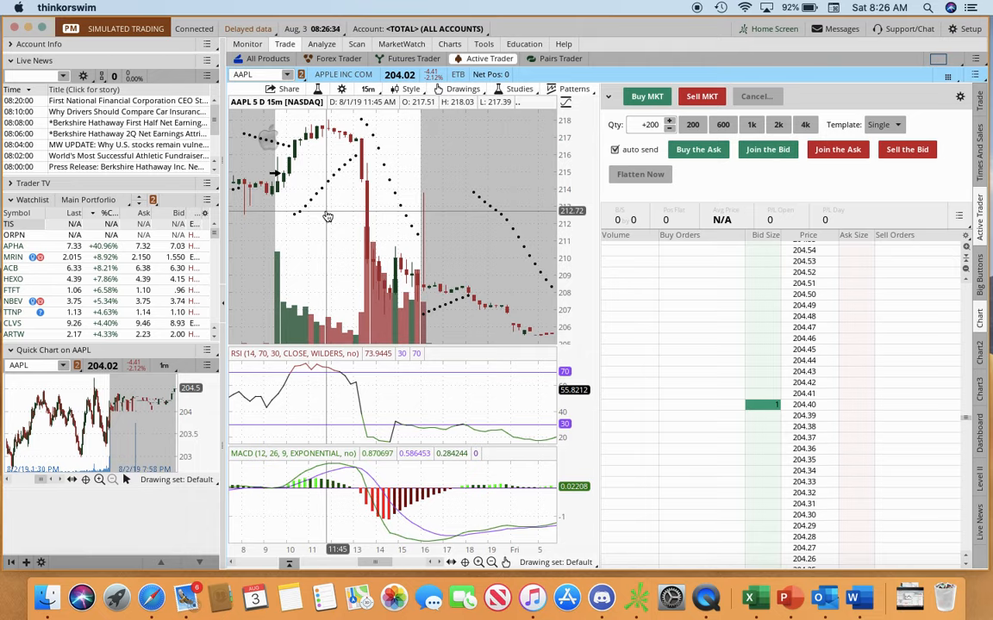
{"action": "mouse_move", "coordinate": [320, 130]}
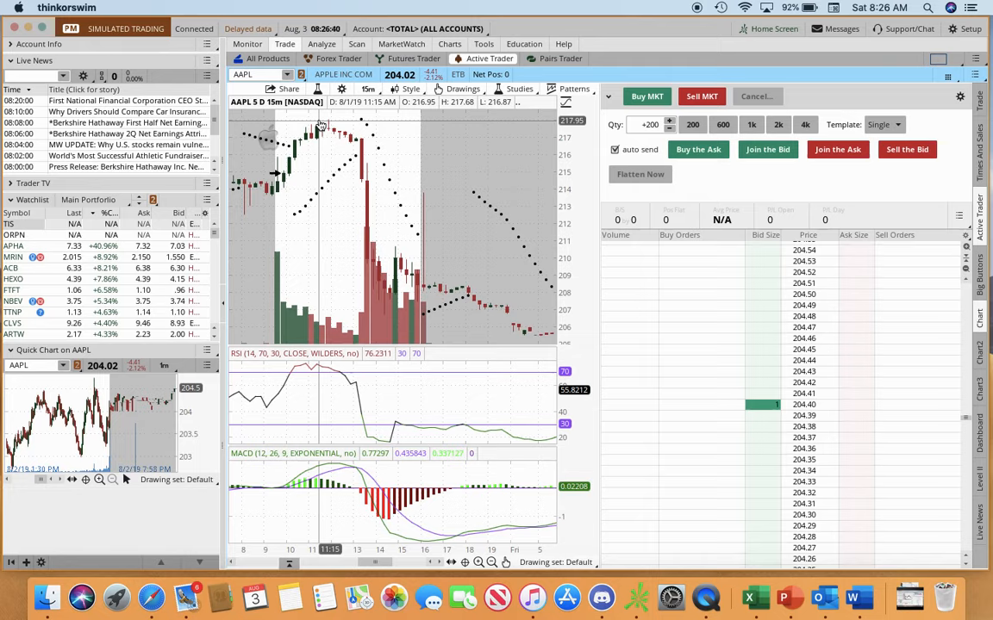
{"action": "mouse_move", "coordinate": [325, 129]}
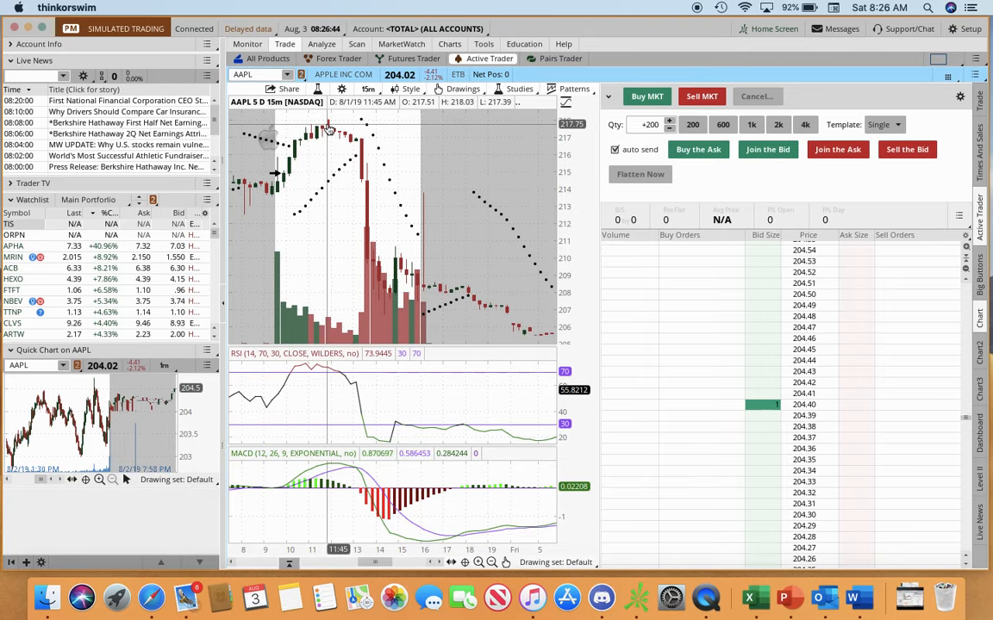
{"action": "mouse_move", "coordinate": [347, 138]}
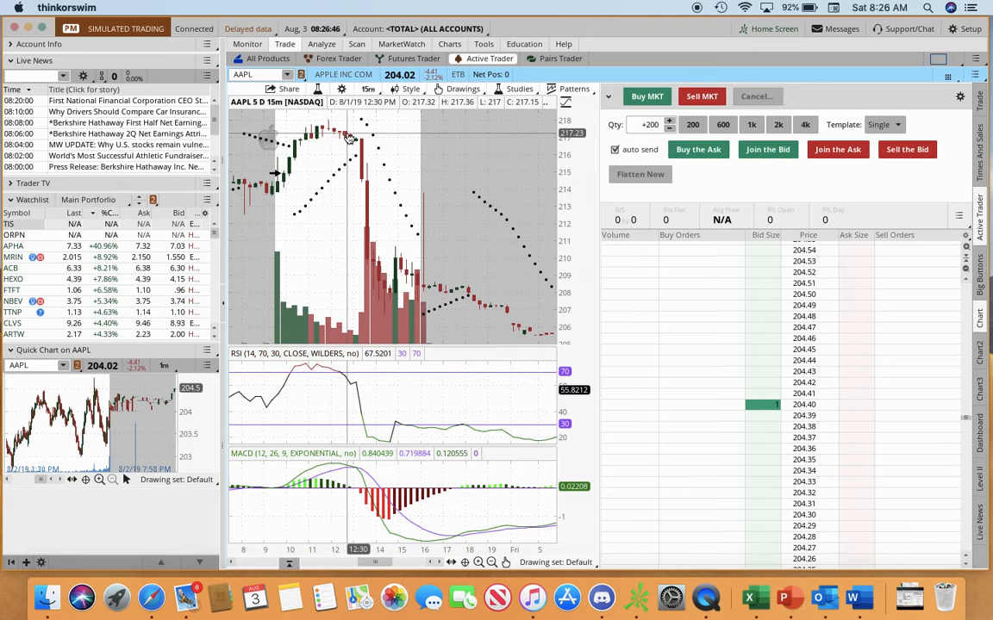
{"action": "mouse_move", "coordinate": [362, 125]}
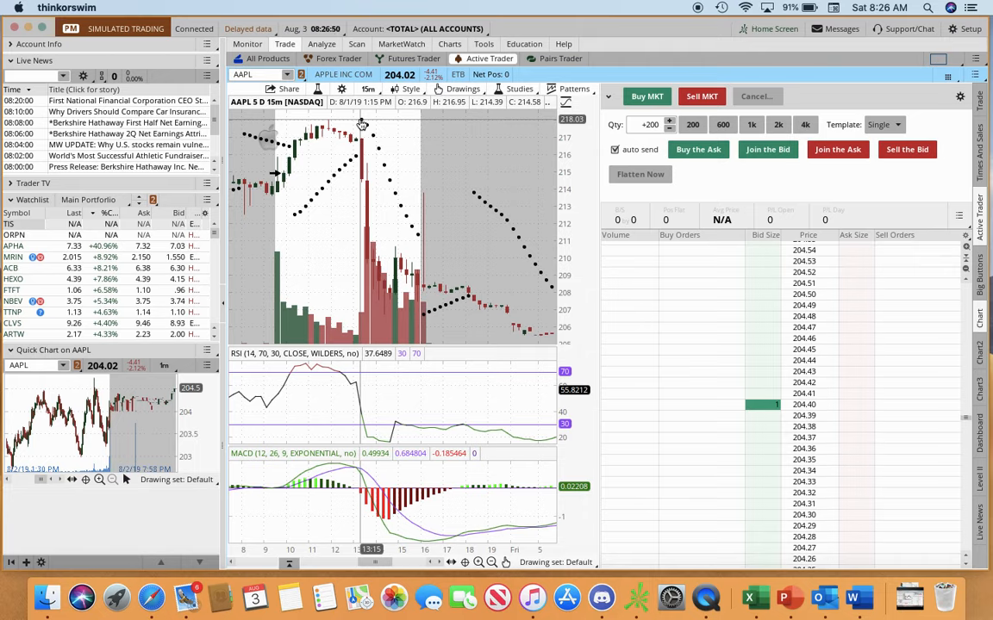
{"action": "mouse_move", "coordinate": [362, 127]}
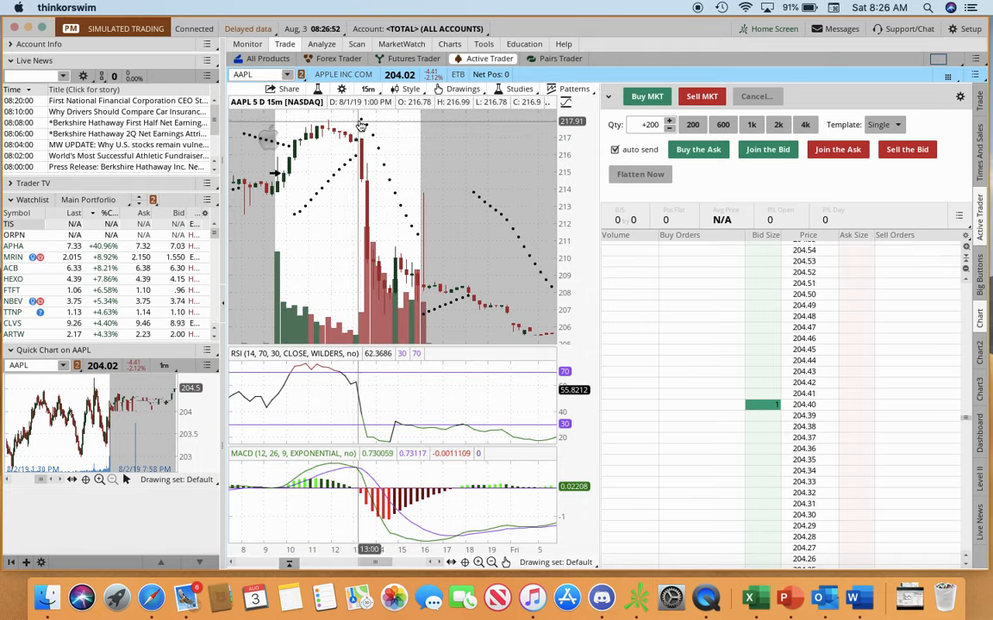
{"action": "mouse_move", "coordinate": [363, 136]}
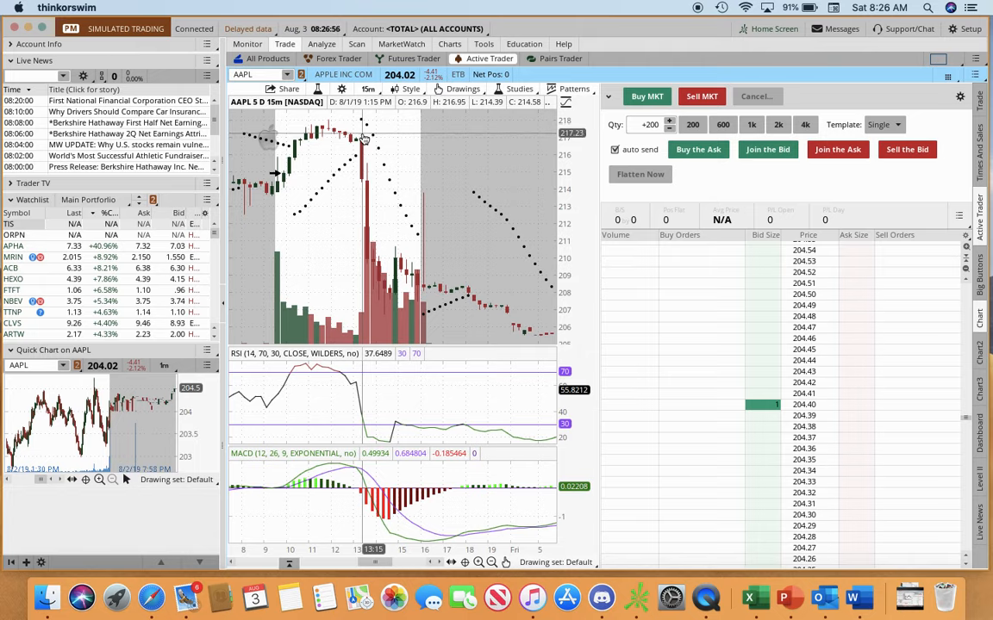
{"action": "mouse_move", "coordinate": [371, 173]}
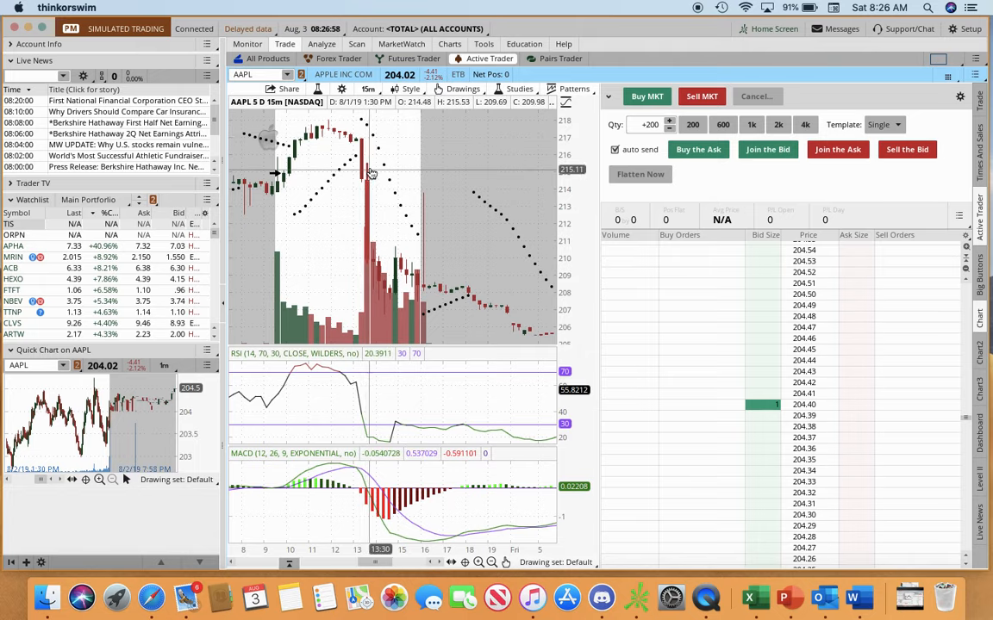
{"action": "mouse_move", "coordinate": [364, 155]}
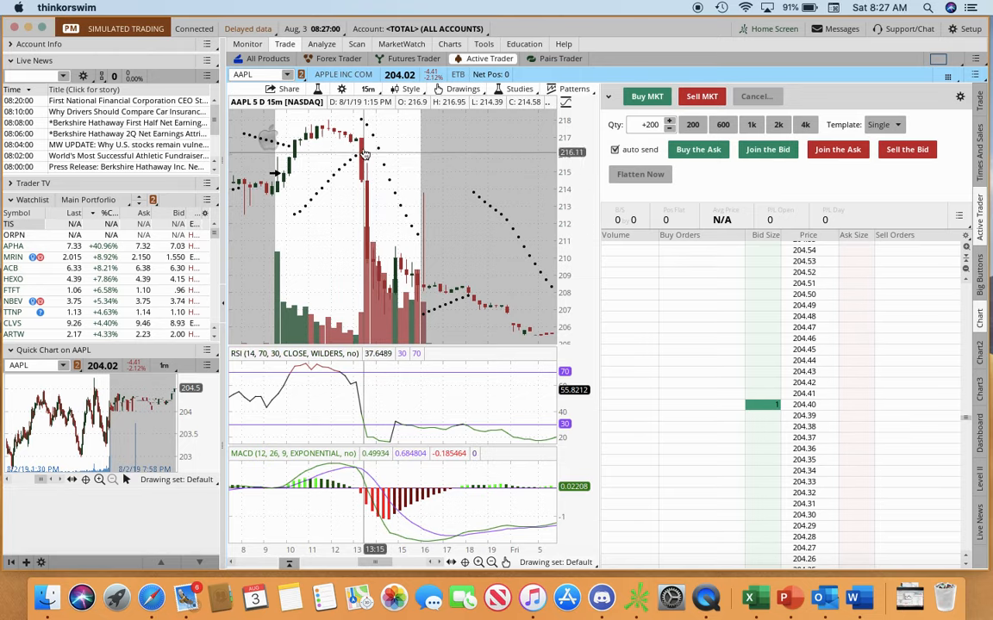
{"action": "mouse_move", "coordinate": [372, 140]}
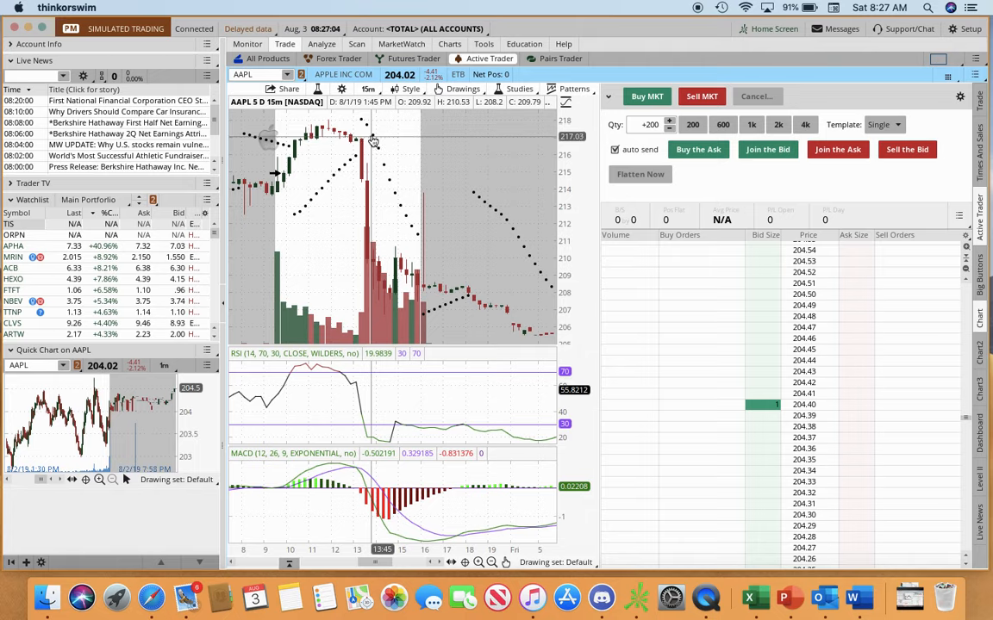
{"action": "mouse_move", "coordinate": [366, 259]}
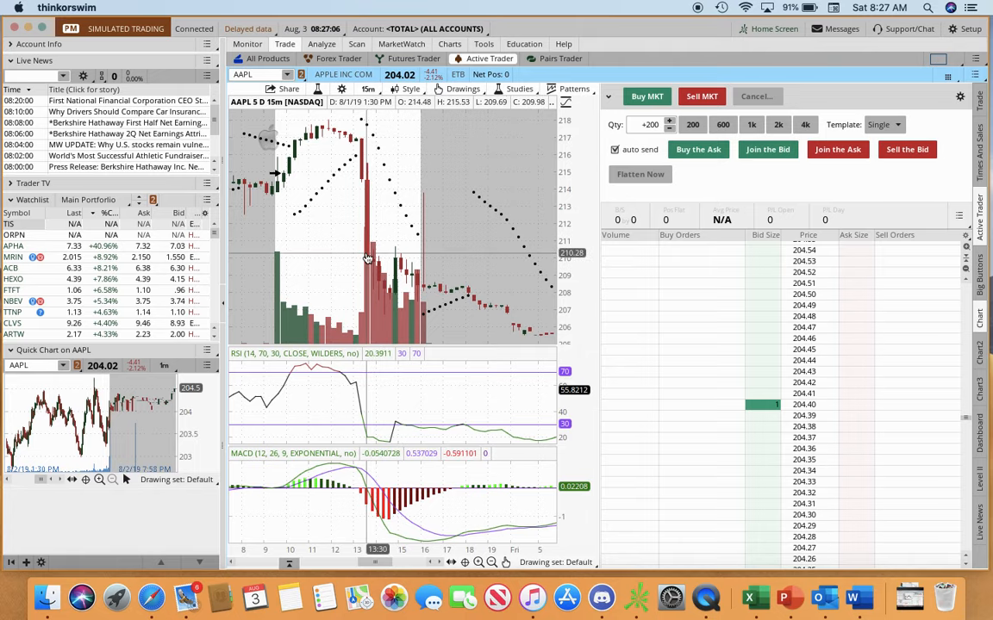
{"action": "mouse_move", "coordinate": [366, 307]}
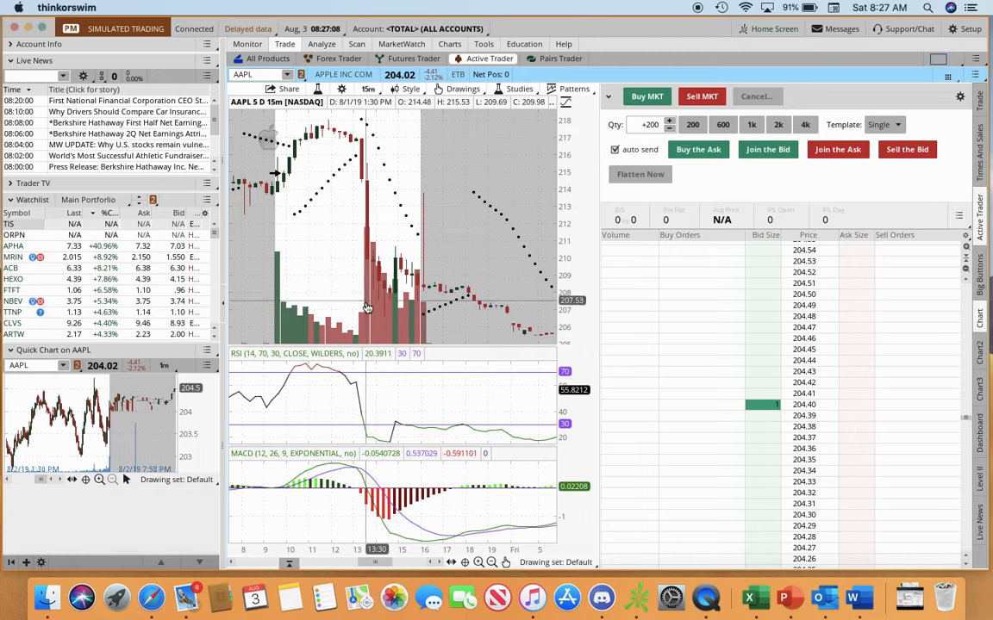
{"action": "mouse_move", "coordinate": [369, 320]}
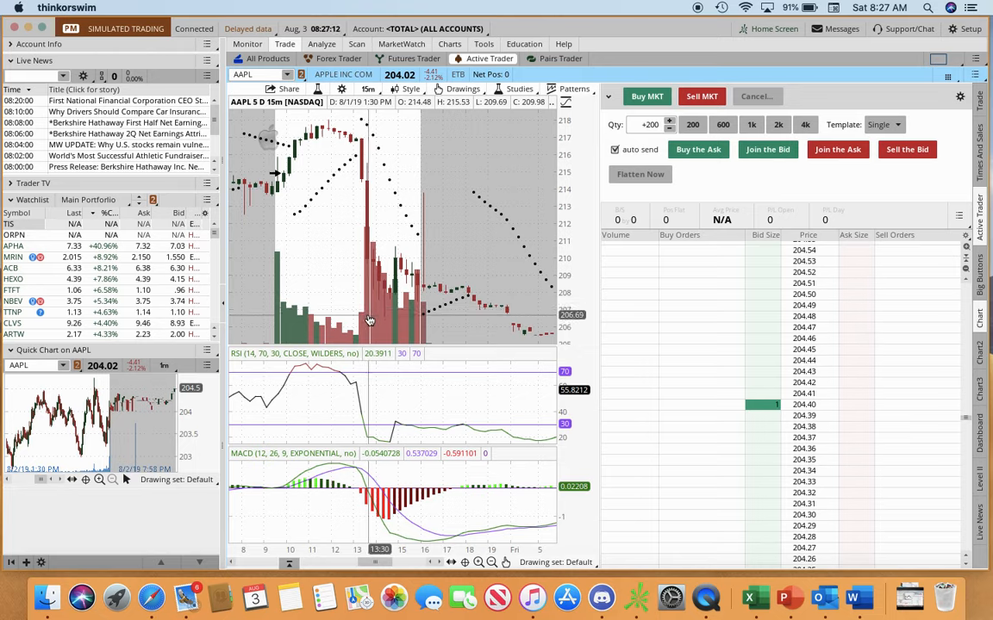
{"action": "mouse_move", "coordinate": [362, 202]}
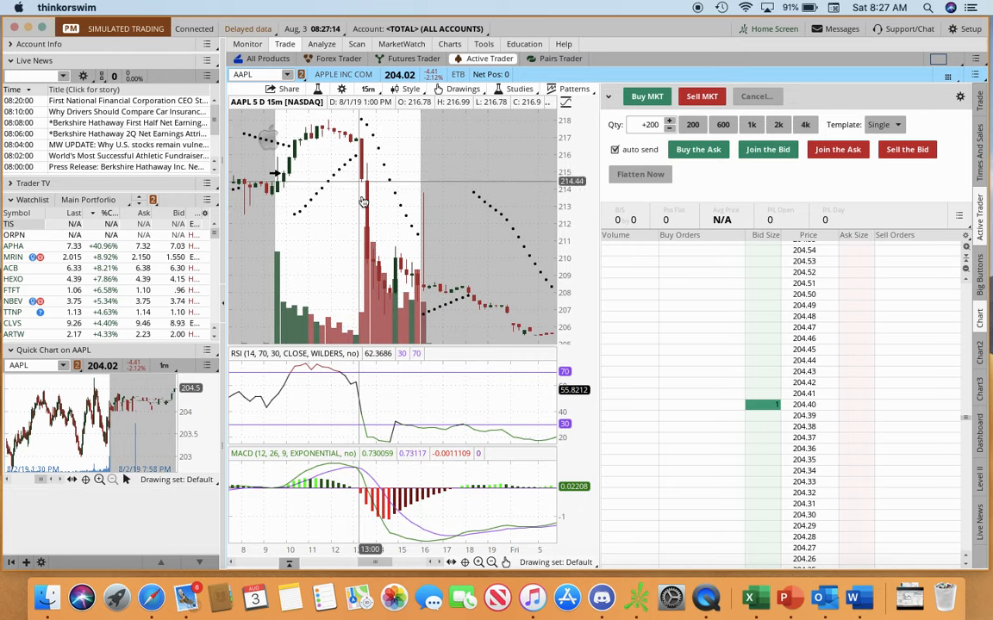
{"action": "mouse_move", "coordinate": [393, 302]}
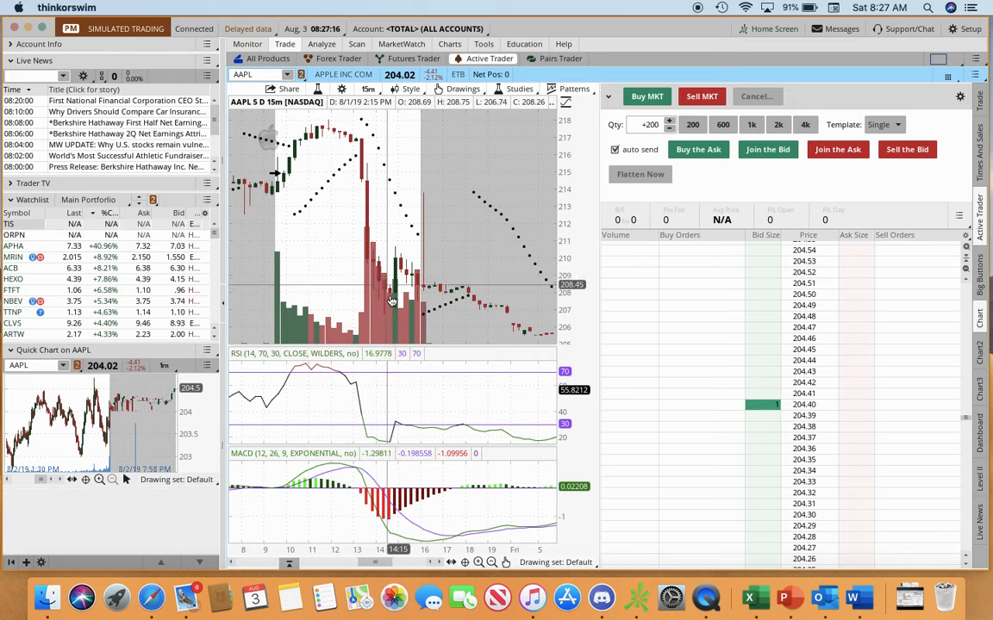
{"action": "mouse_move", "coordinate": [356, 179]}
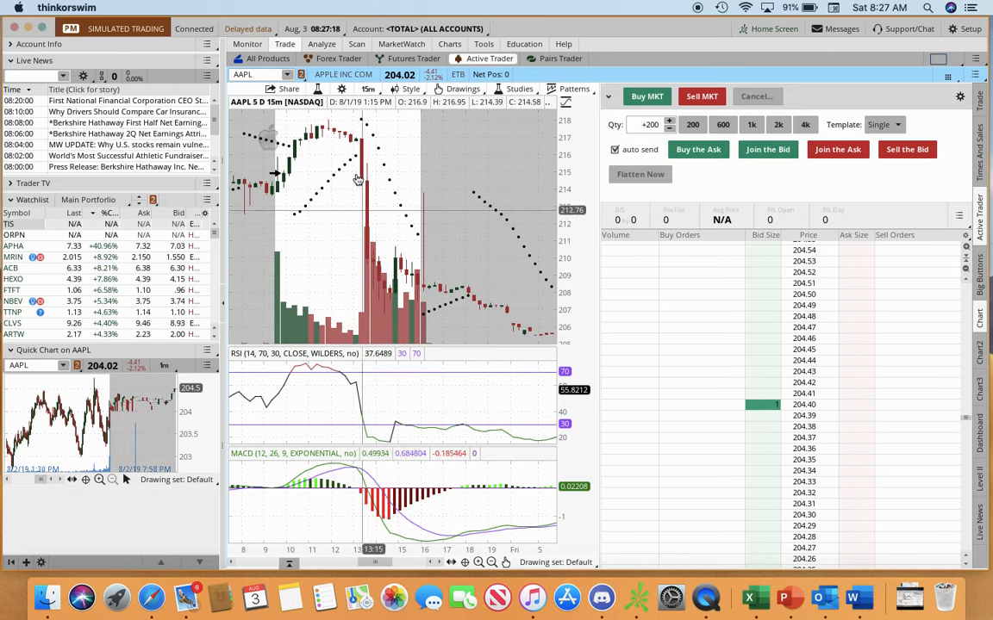
{"action": "mouse_move", "coordinate": [370, 213]}
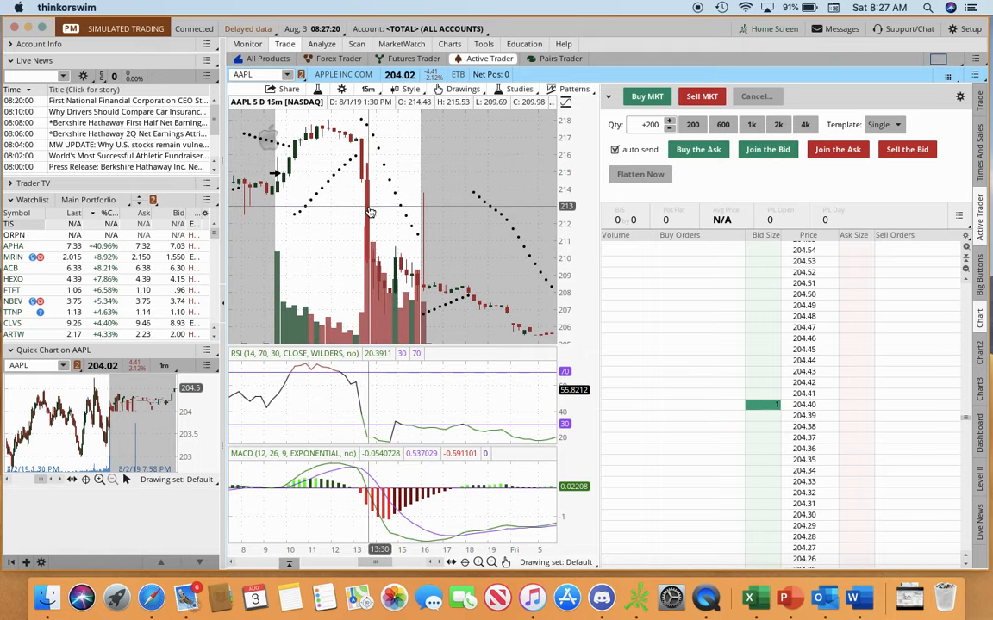
{"action": "mouse_move", "coordinate": [371, 208]}
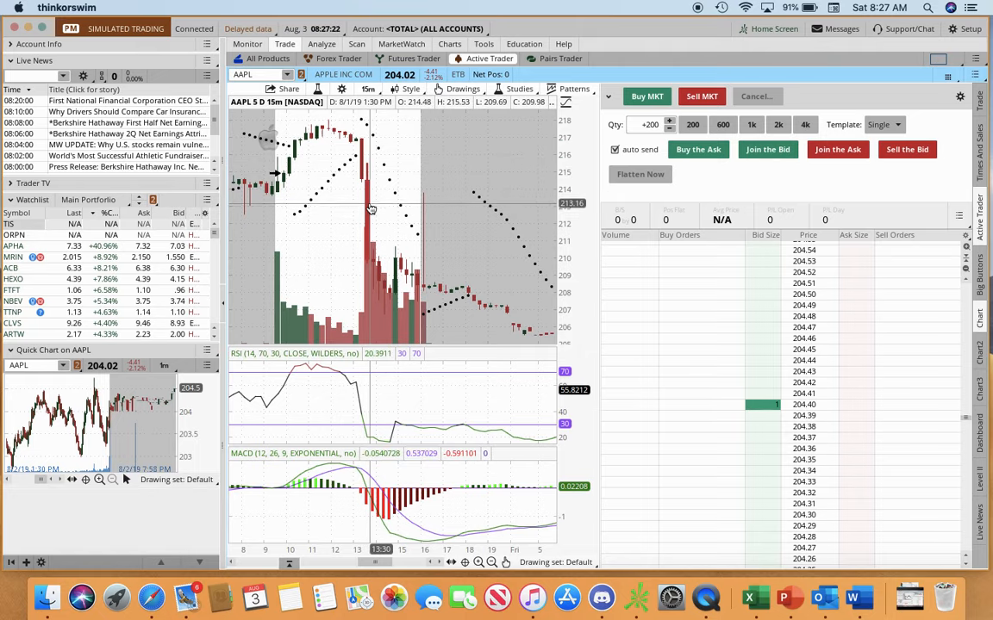
{"action": "mouse_move", "coordinate": [380, 276]}
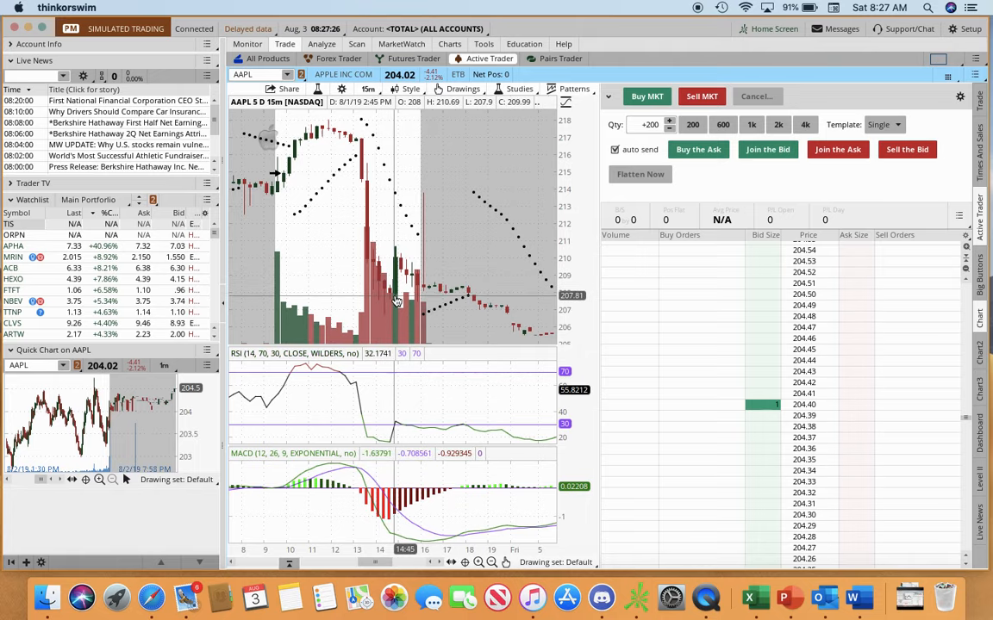
{"action": "mouse_move", "coordinate": [389, 303]}
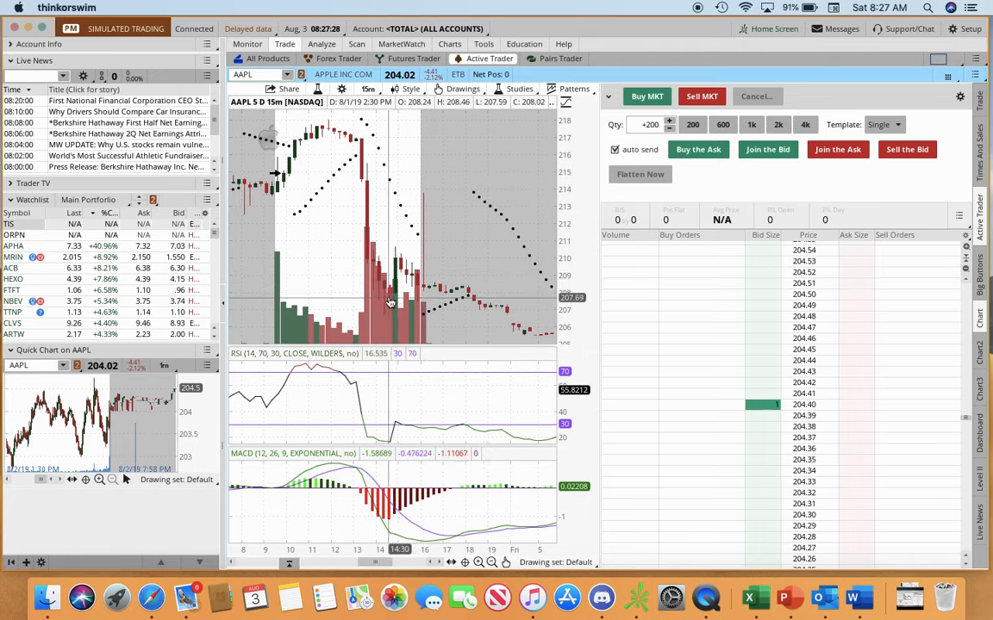
{"action": "mouse_move", "coordinate": [345, 140]}
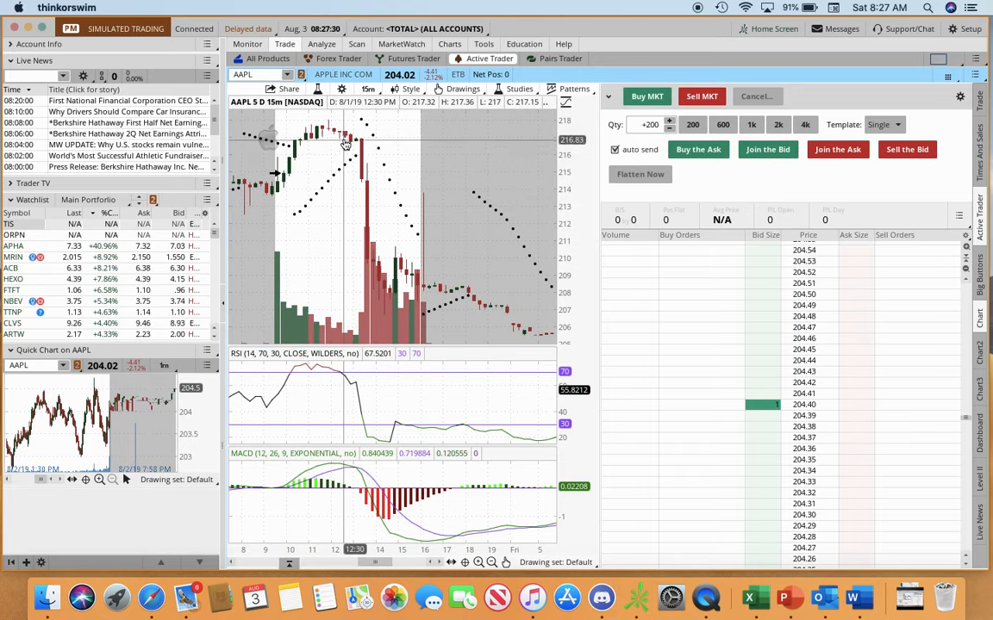
{"action": "mouse_move", "coordinate": [390, 306]}
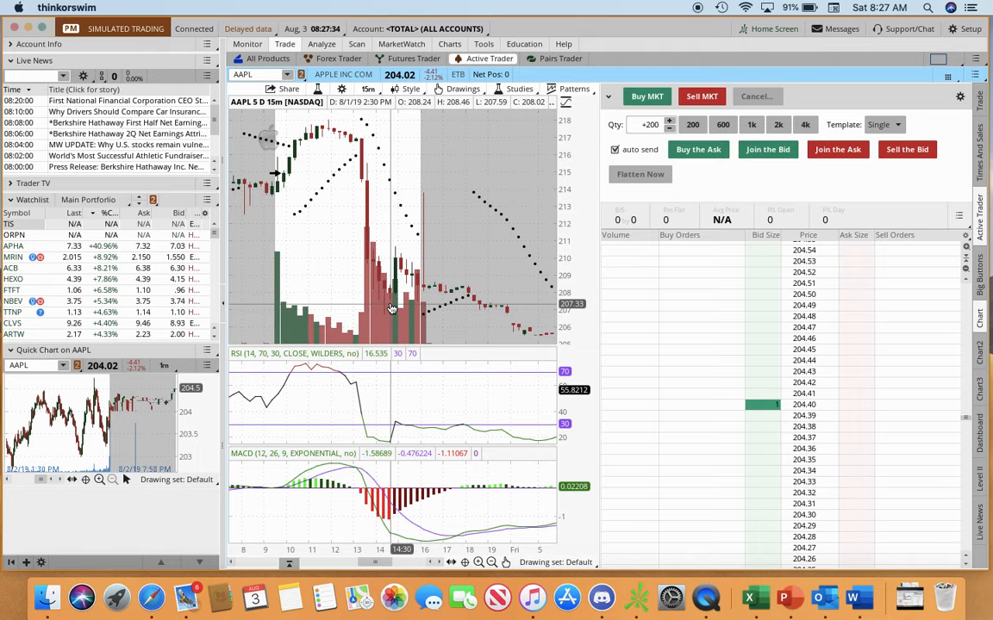
{"action": "mouse_move", "coordinate": [411, 295]}
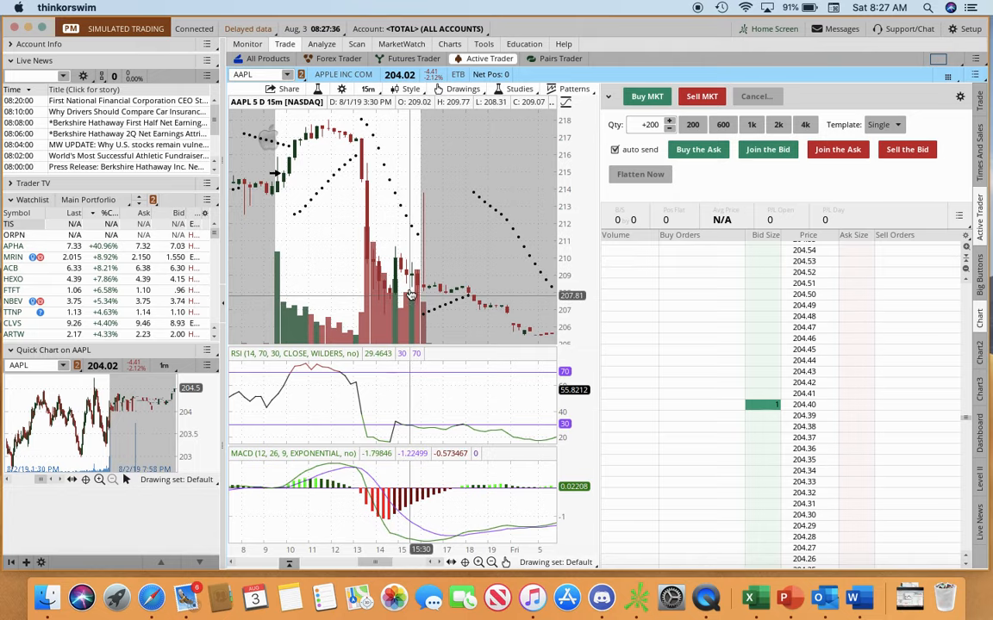
{"action": "mouse_move", "coordinate": [411, 295]}
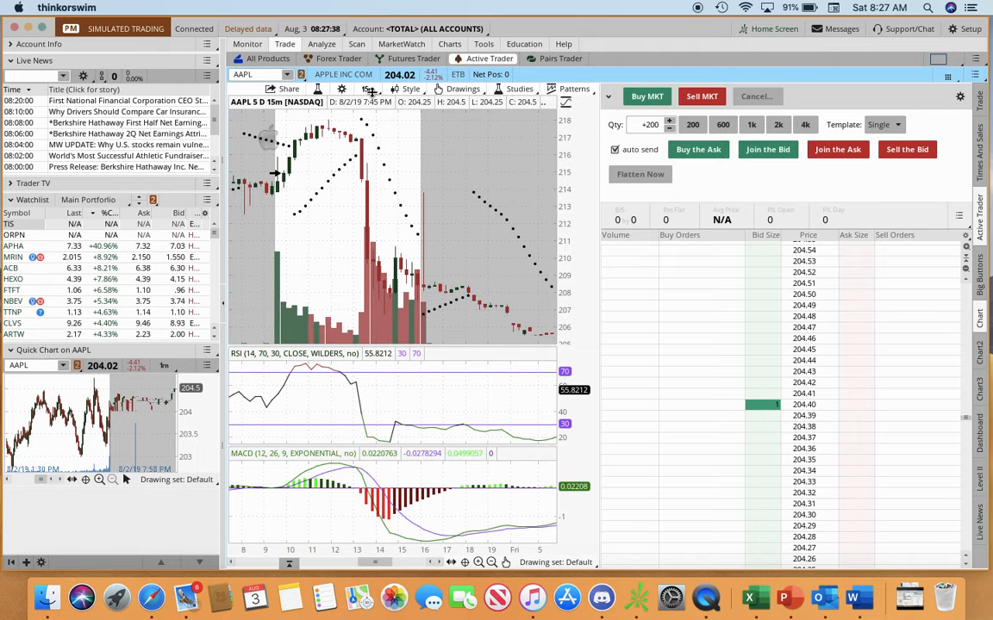
Open the Favorites time-frame list from the chart's 15m toolbar button
{"action": "left_click", "coordinate": [368, 89]}
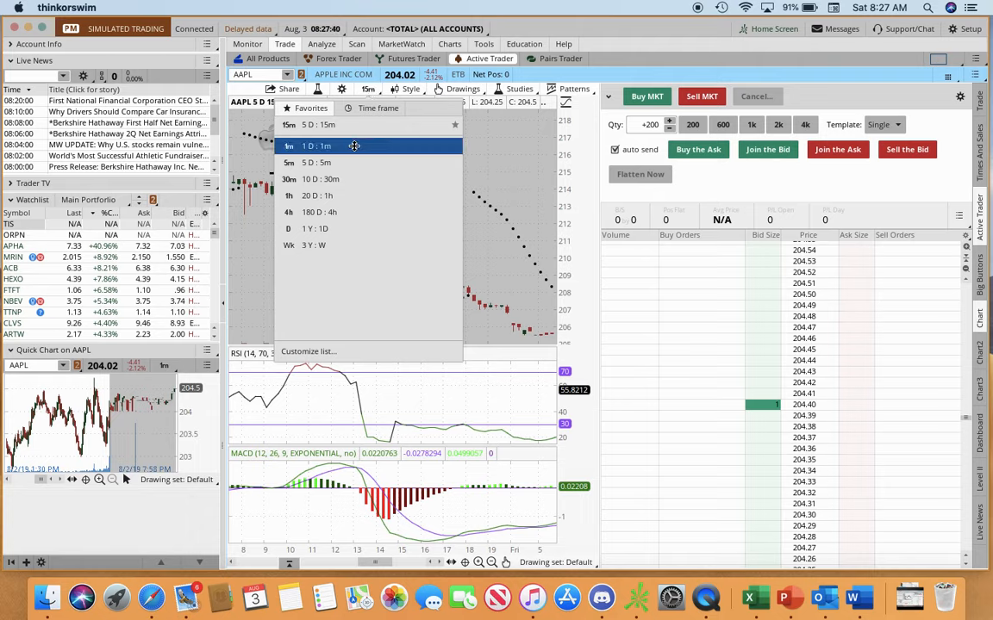
{"action": "mouse_move", "coordinate": [352, 162]}
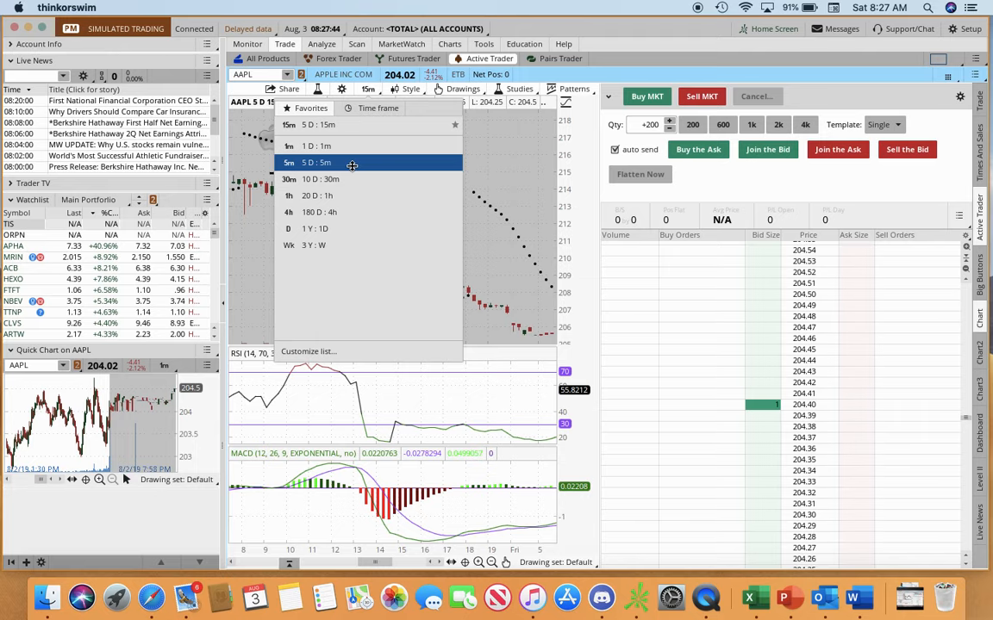
Pick the 5 D : 5m favourite time frame for the AAPL chart
{"action": "left_click", "coordinate": [317, 163]}
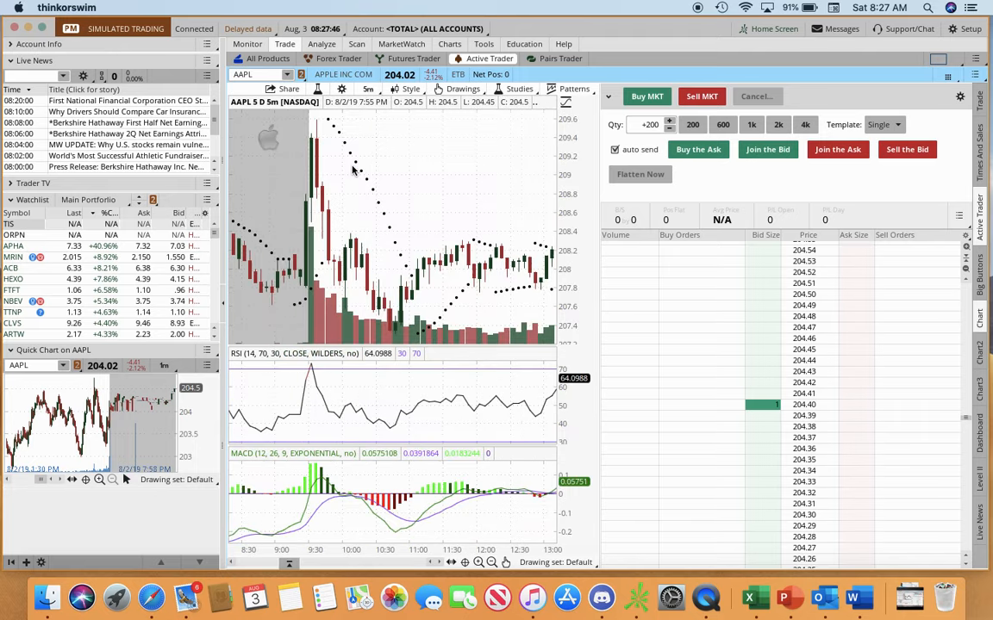
{"action": "mouse_move", "coordinate": [327, 269]}
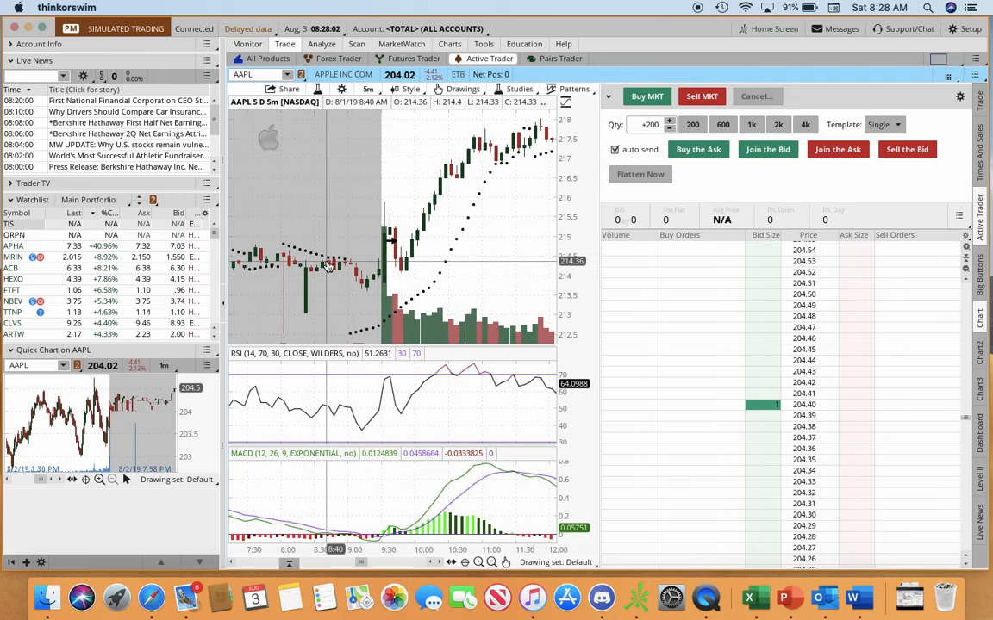
{"action": "mouse_move", "coordinate": [360, 258]}
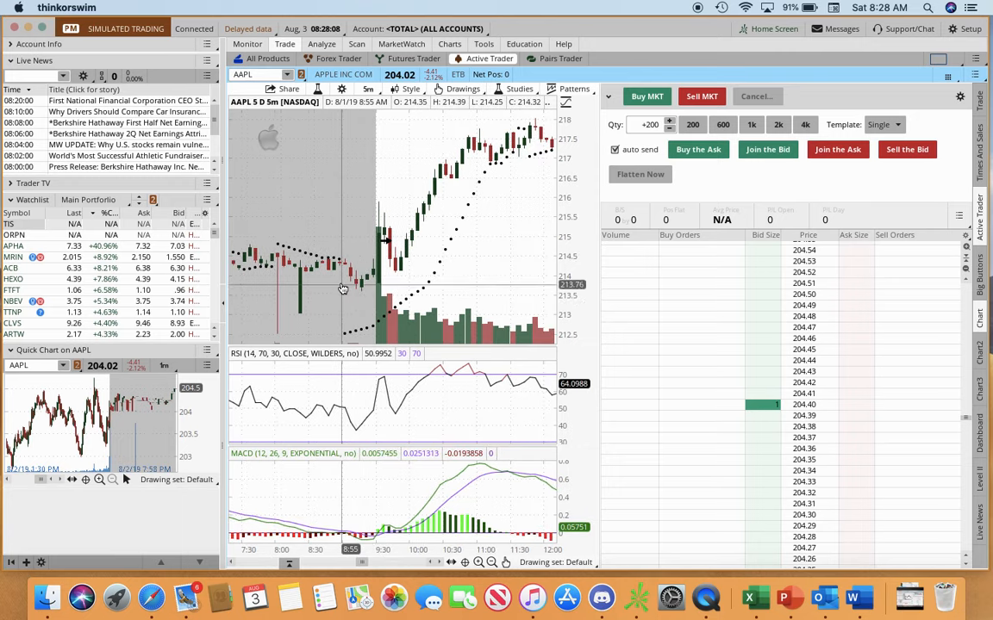
{"action": "mouse_move", "coordinate": [398, 307]}
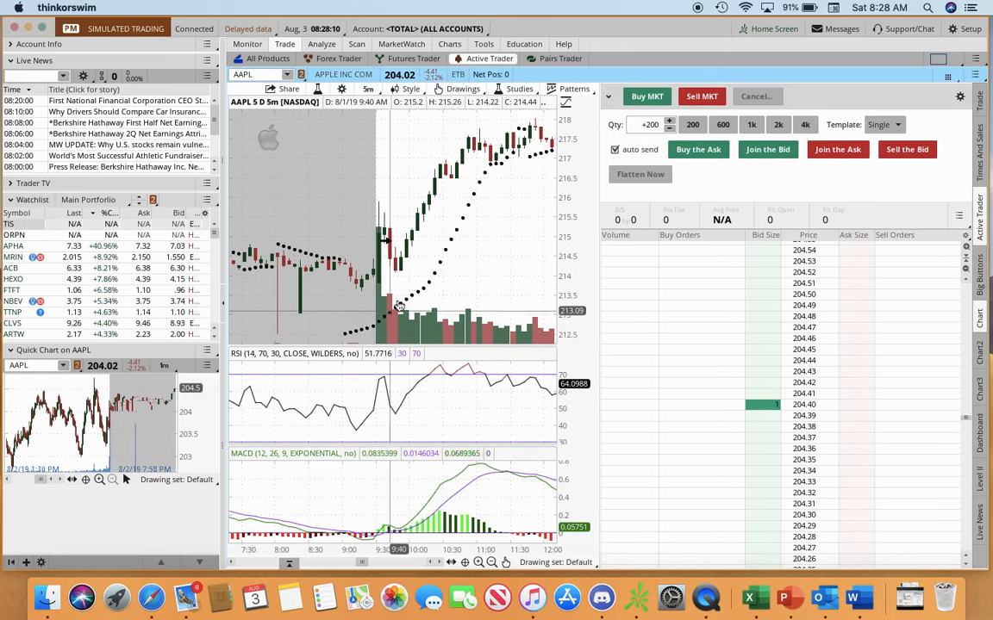
{"action": "mouse_move", "coordinate": [366, 295]}
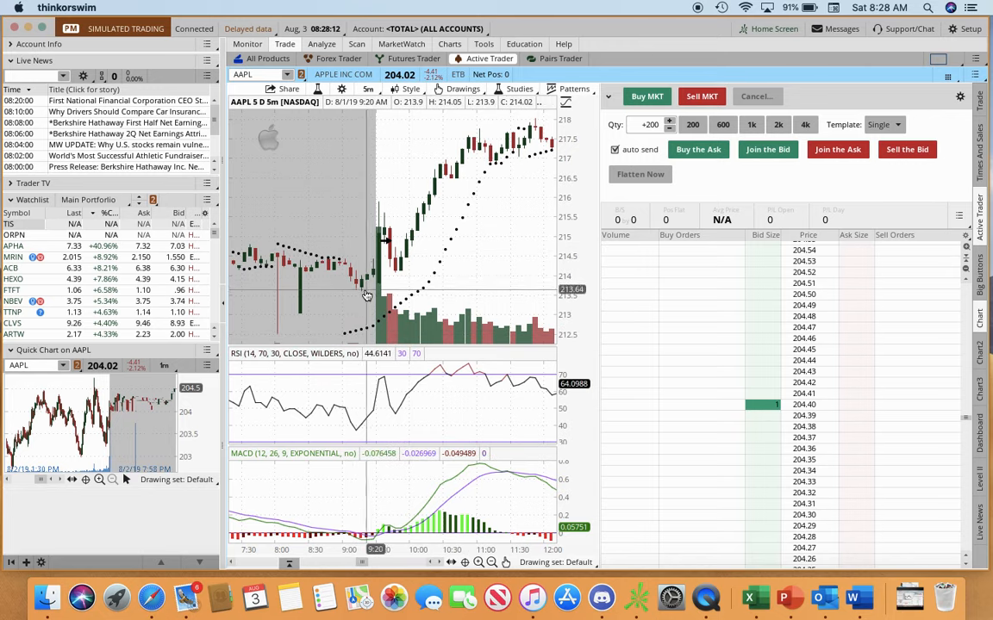
{"action": "mouse_move", "coordinate": [373, 283]}
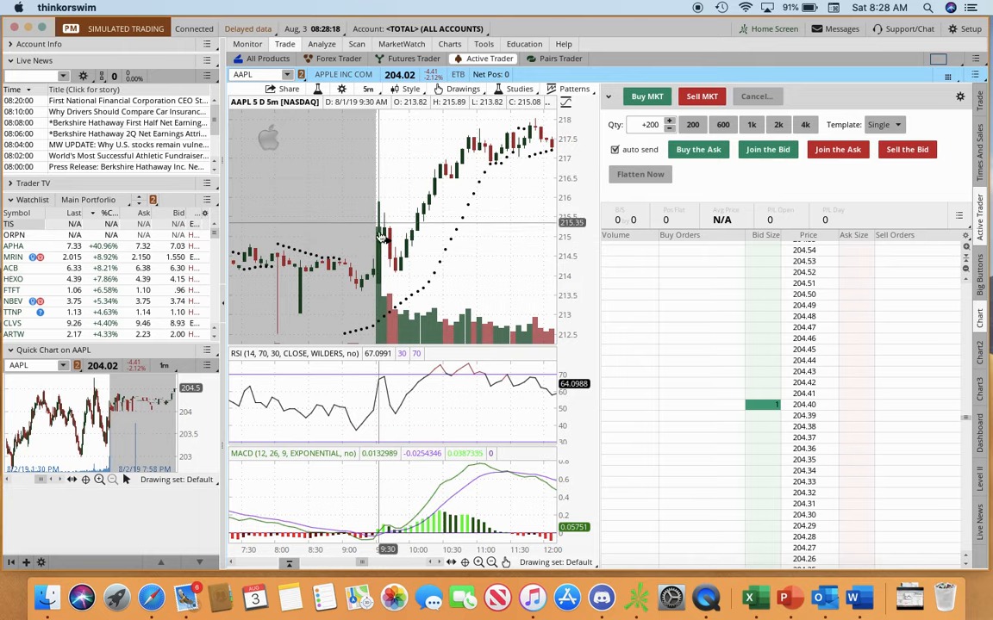
{"action": "mouse_move", "coordinate": [386, 289]}
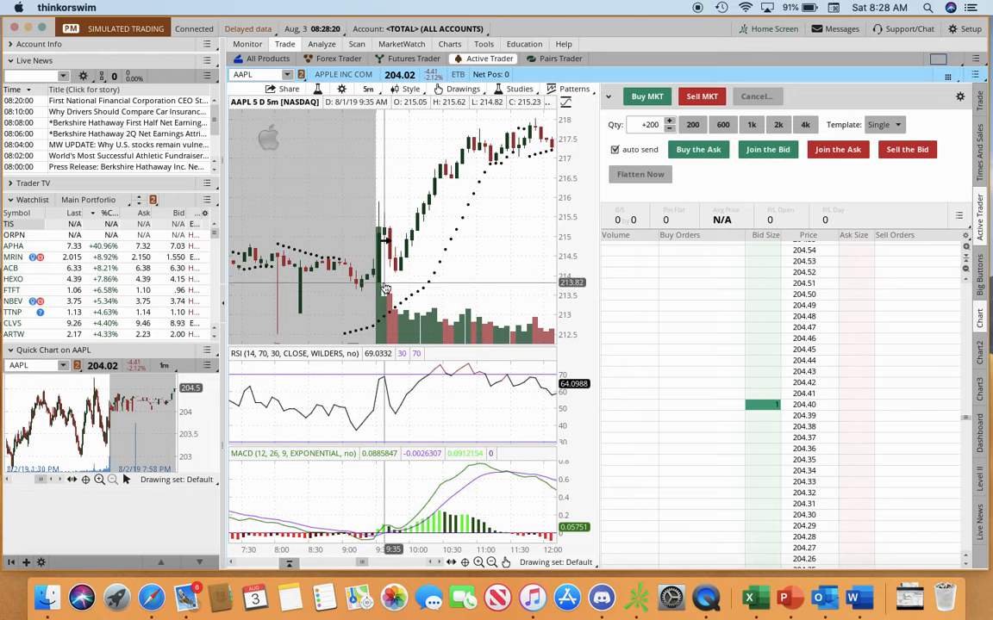
{"action": "mouse_move", "coordinate": [382, 230]}
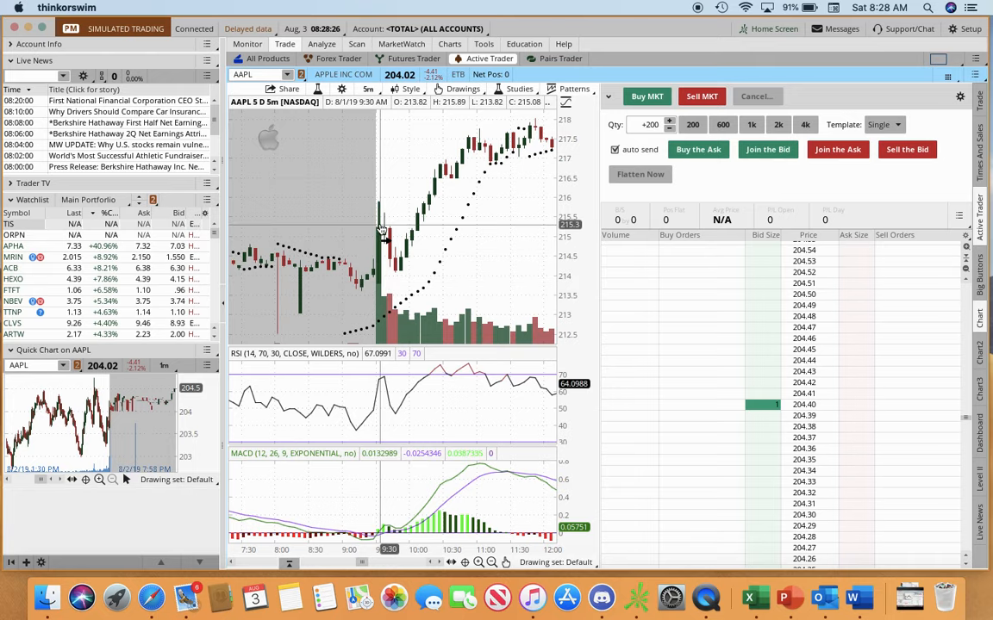
{"action": "mouse_move", "coordinate": [373, 209]}
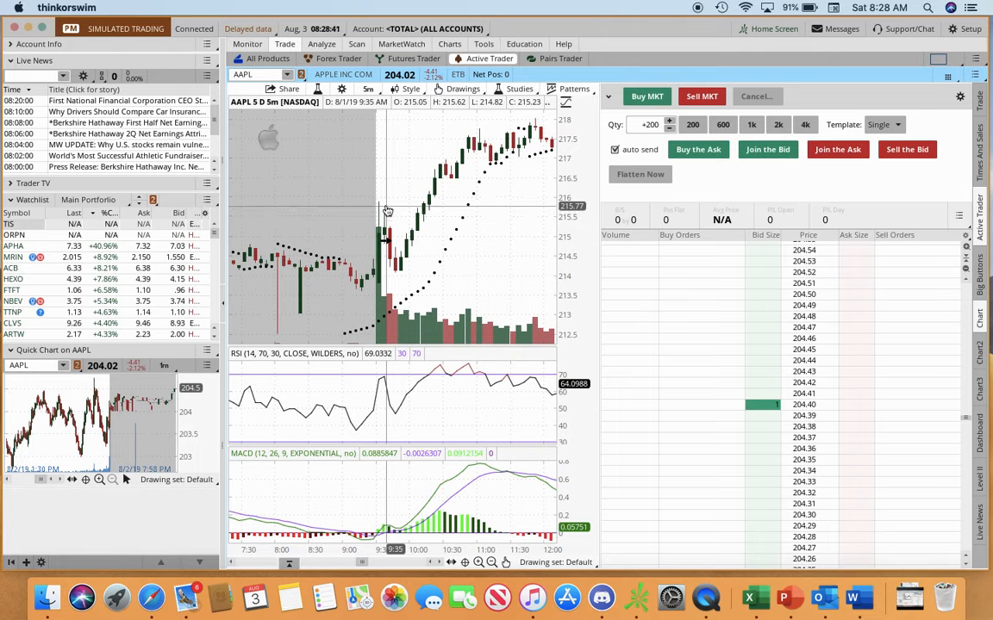
{"action": "mouse_move", "coordinate": [412, 257]}
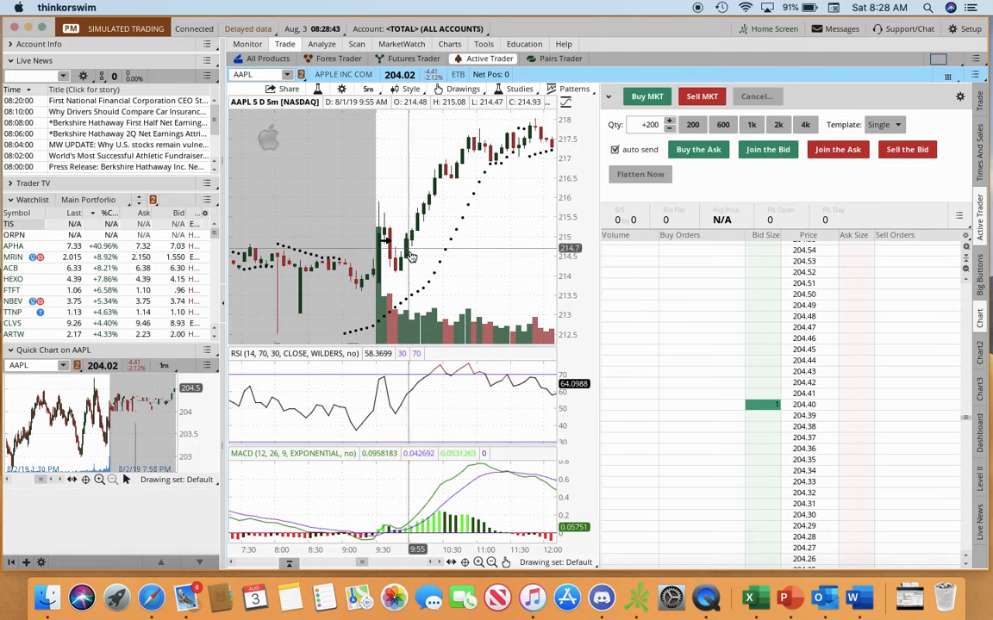
{"action": "mouse_move", "coordinate": [421, 276]}
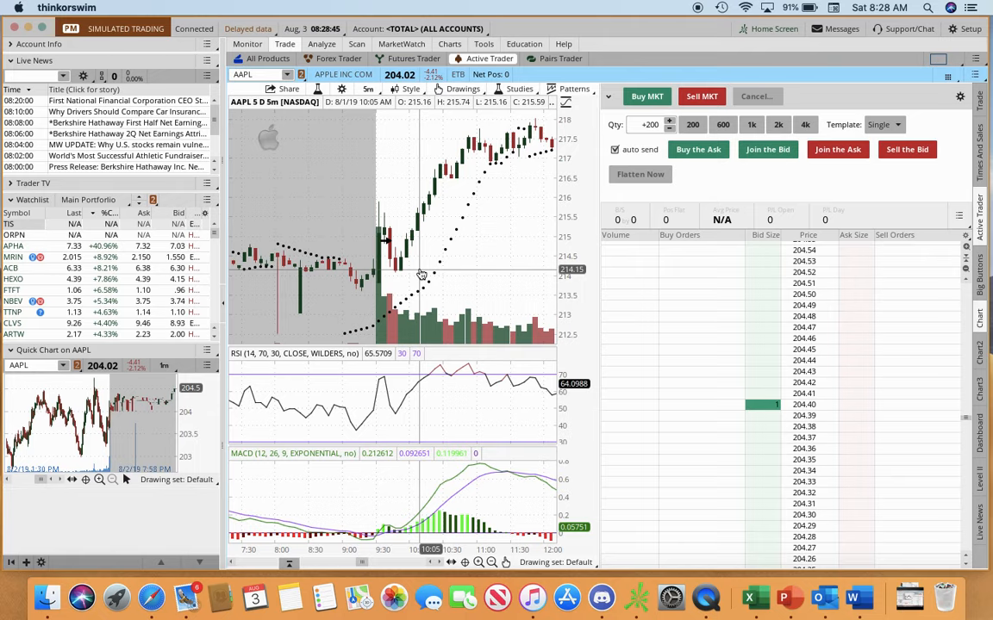
{"action": "mouse_move", "coordinate": [435, 194]}
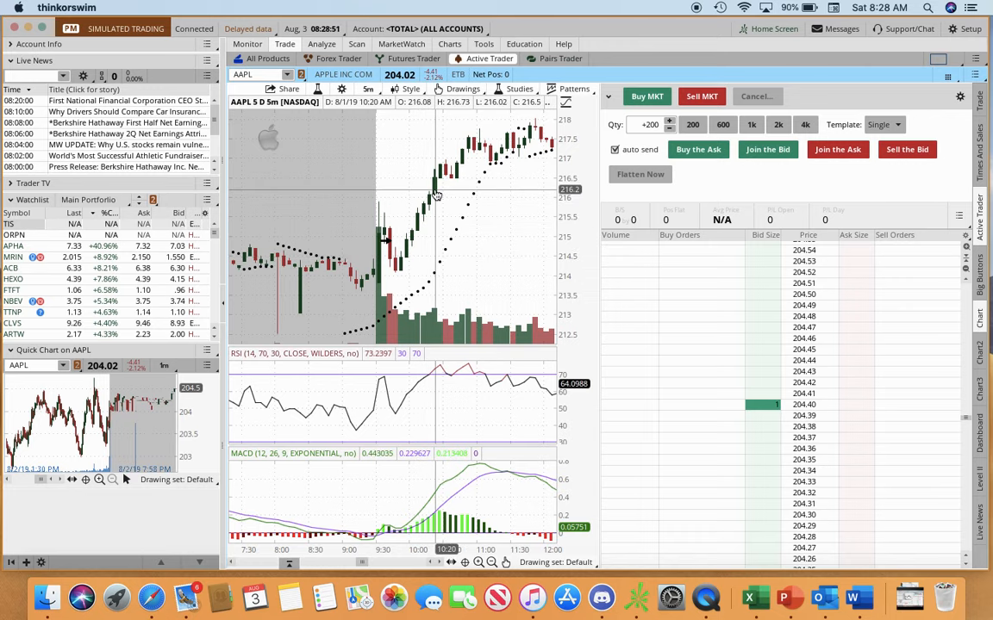
{"action": "mouse_move", "coordinate": [435, 259]}
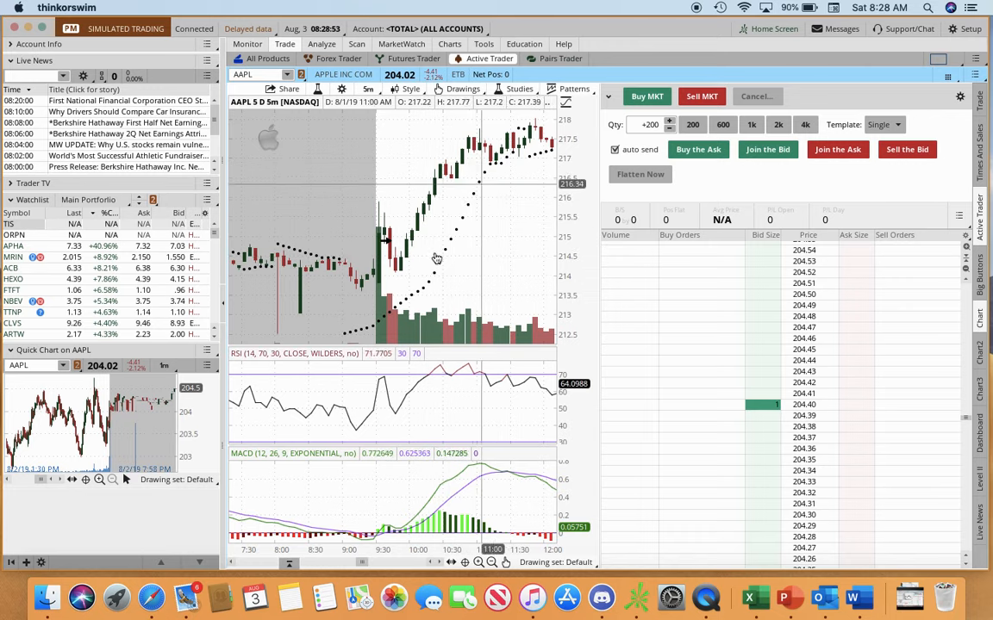
{"action": "mouse_move", "coordinate": [385, 315]}
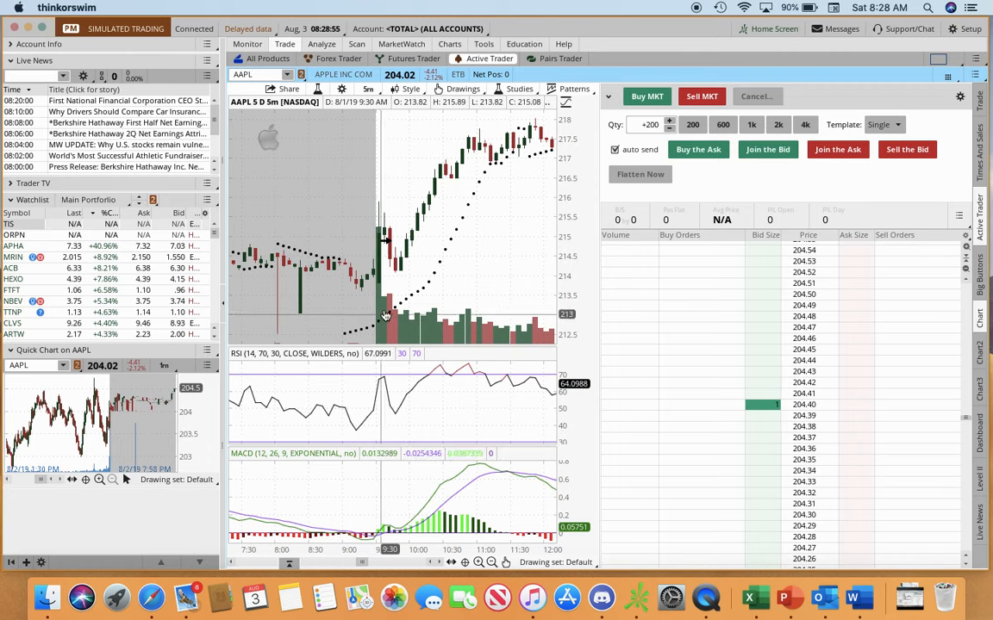
{"action": "mouse_move", "coordinate": [461, 230]}
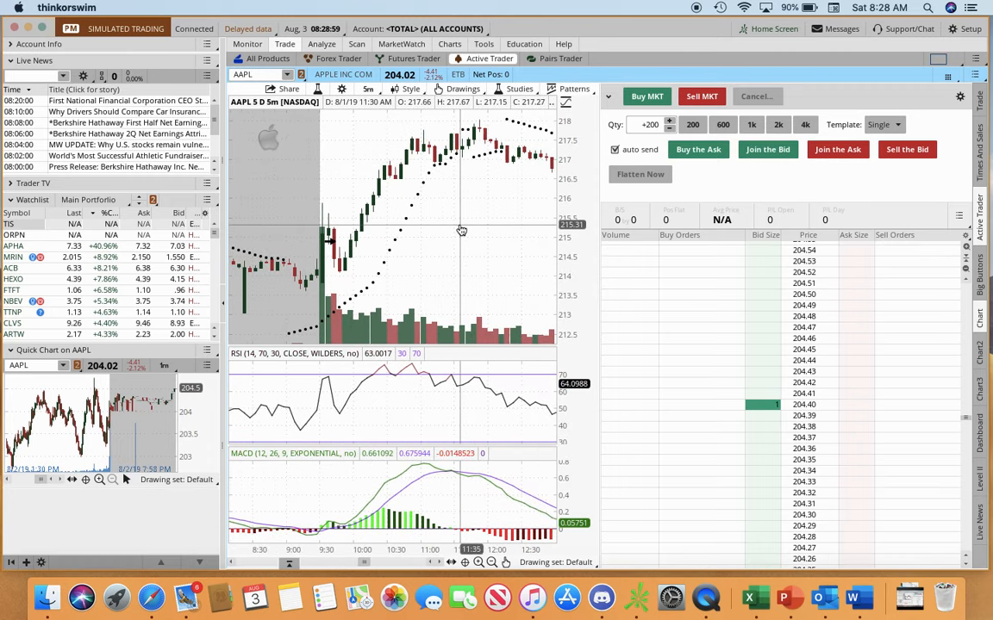
{"action": "mouse_move", "coordinate": [465, 133]}
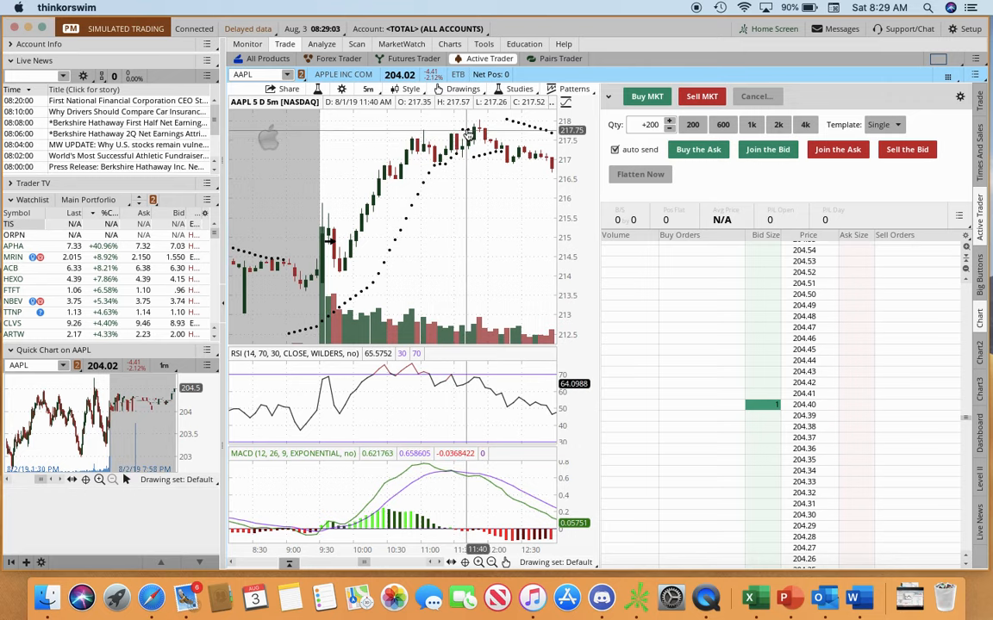
{"action": "mouse_move", "coordinate": [470, 154]}
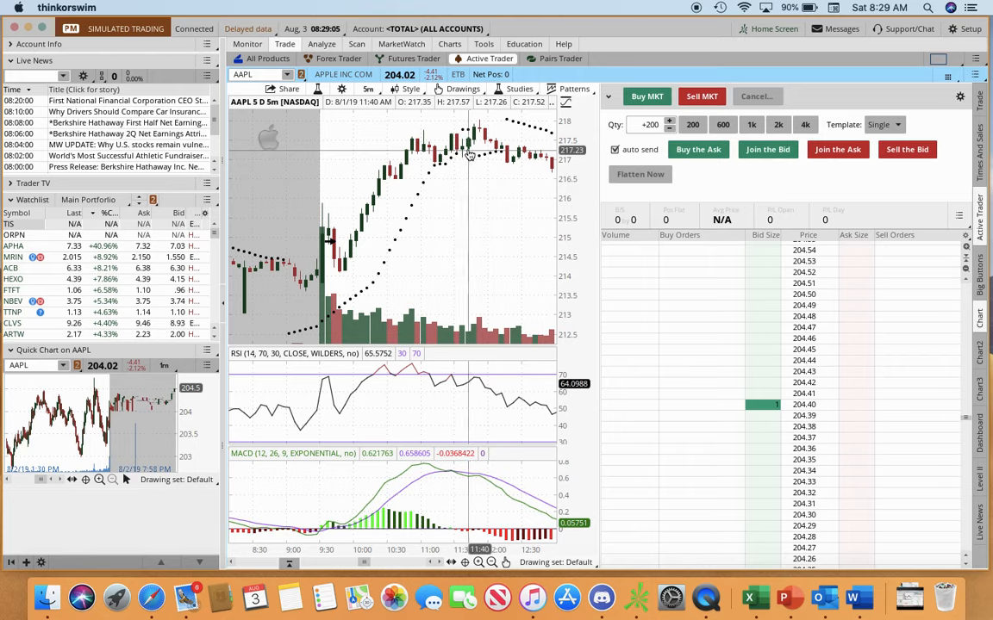
{"action": "mouse_move", "coordinate": [468, 156]}
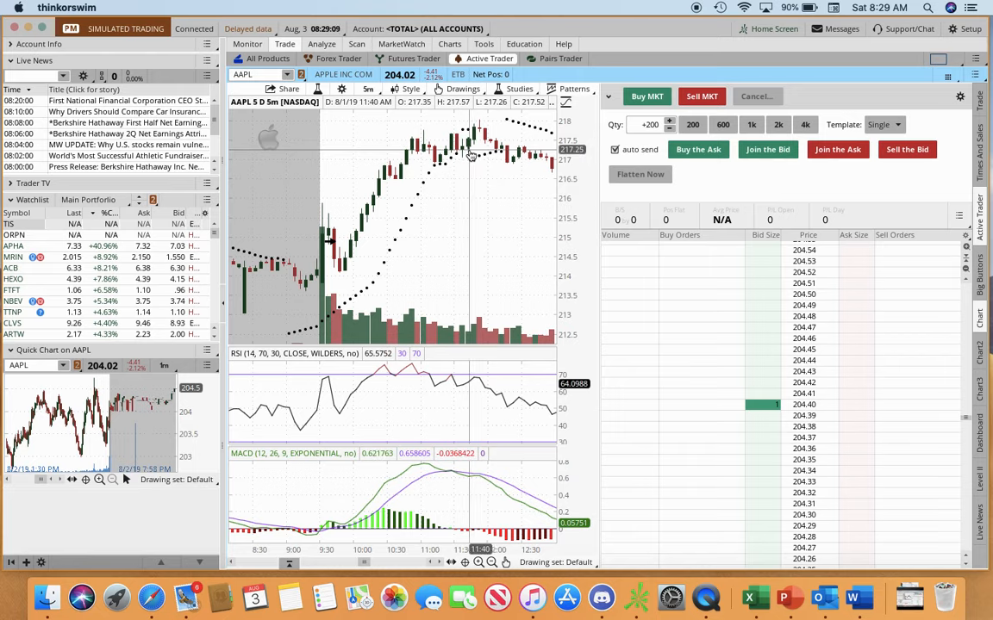
{"action": "mouse_move", "coordinate": [465, 153]}
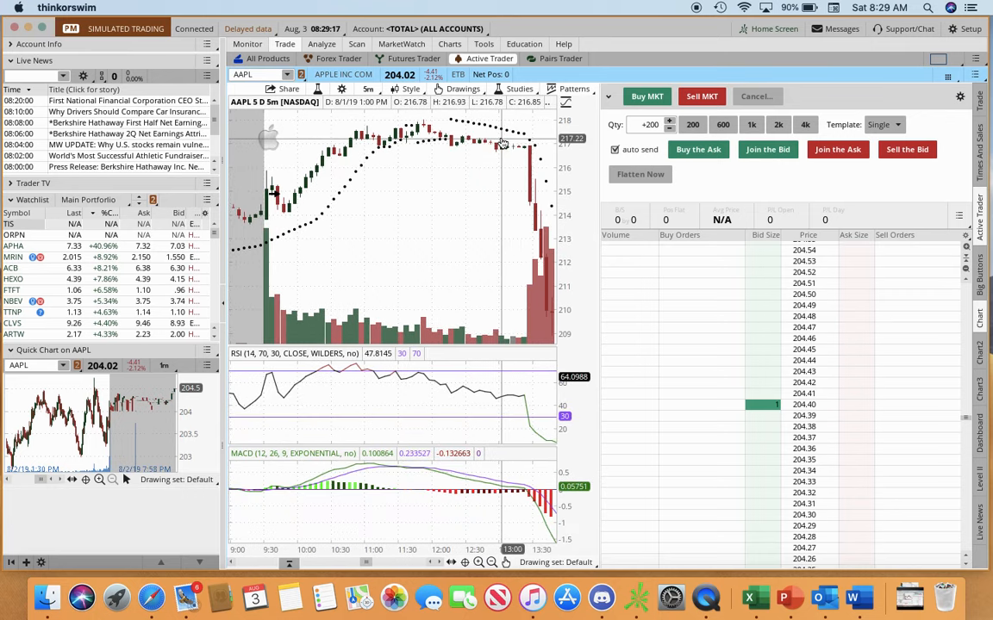
{"action": "mouse_move", "coordinate": [464, 144]}
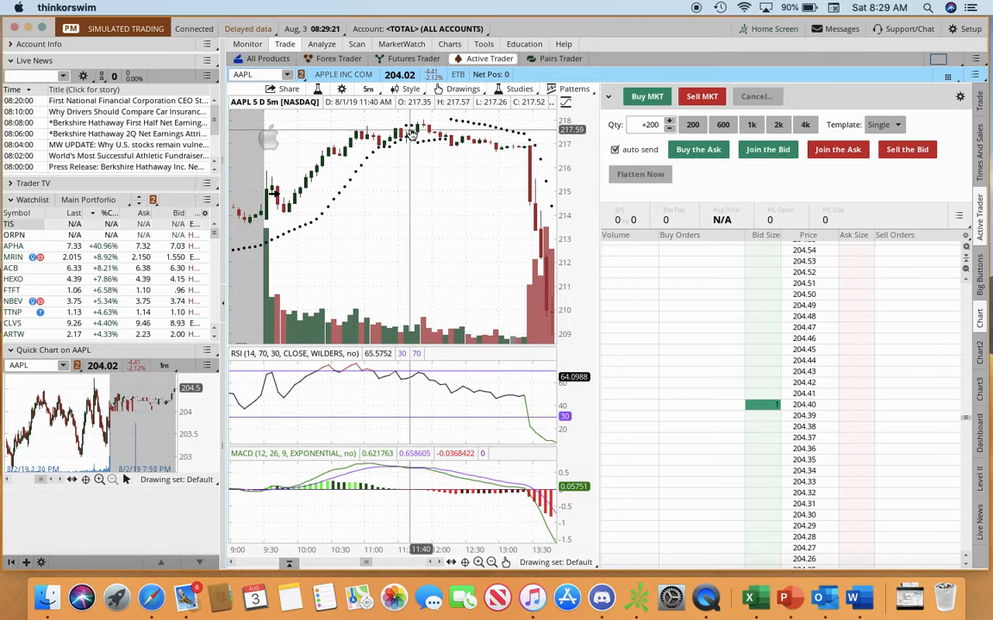
{"action": "mouse_move", "coordinate": [413, 142]}
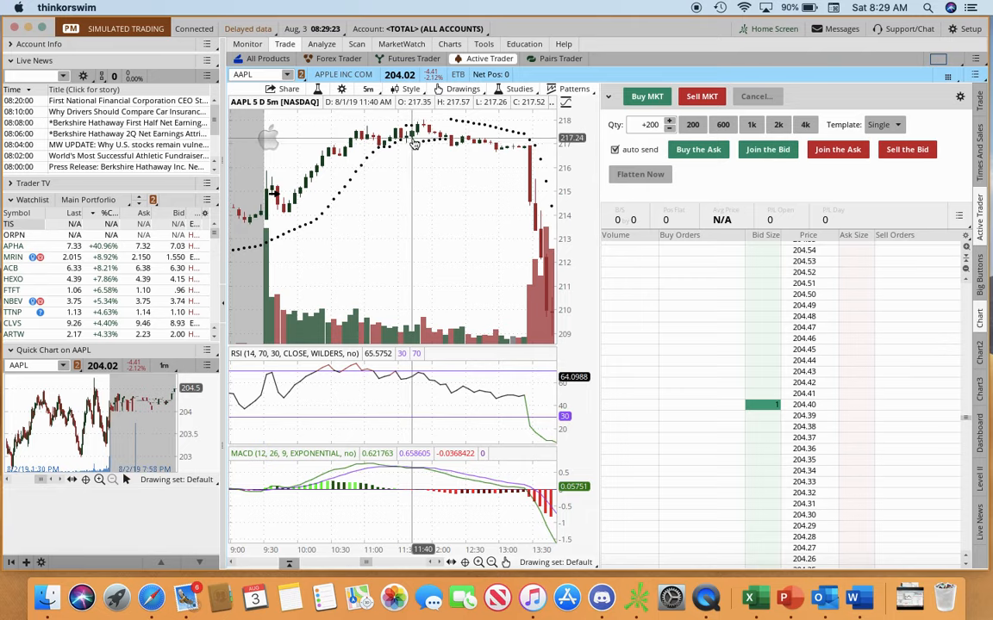
{"action": "mouse_move", "coordinate": [430, 137]}
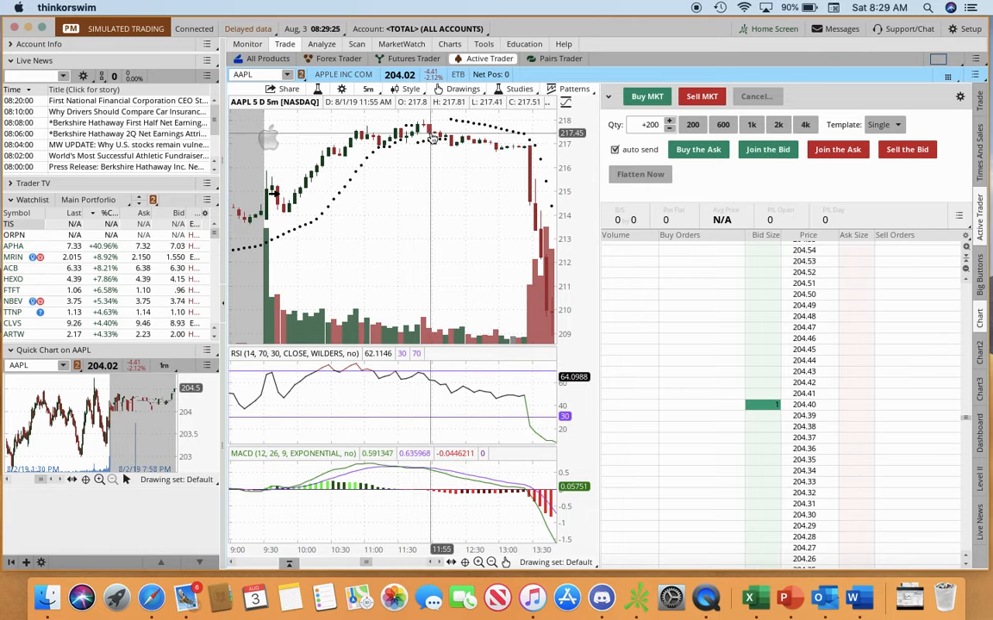
{"action": "mouse_move", "coordinate": [457, 129]}
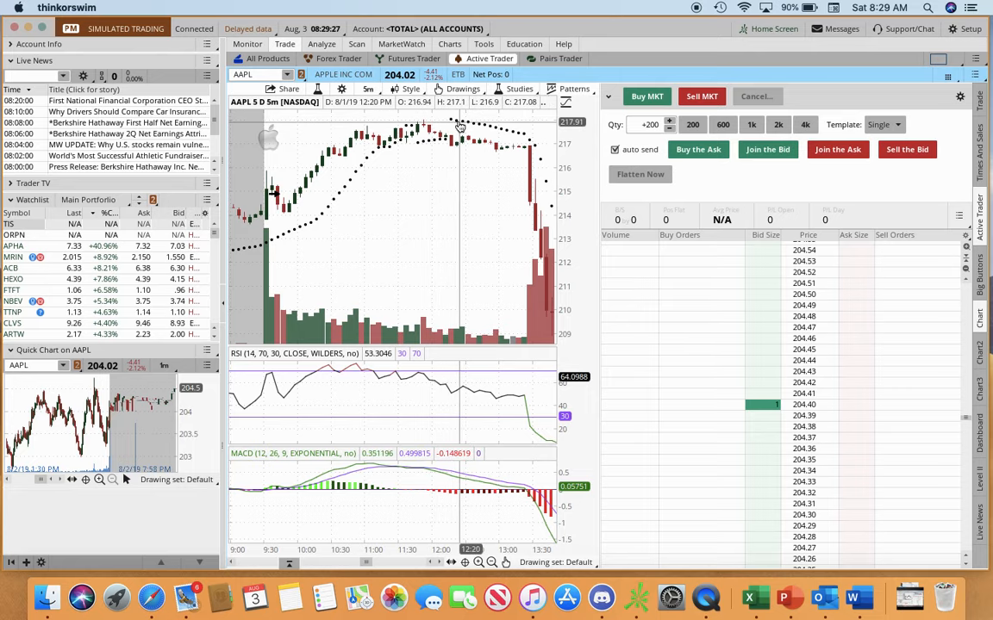
{"action": "mouse_move", "coordinate": [543, 210]}
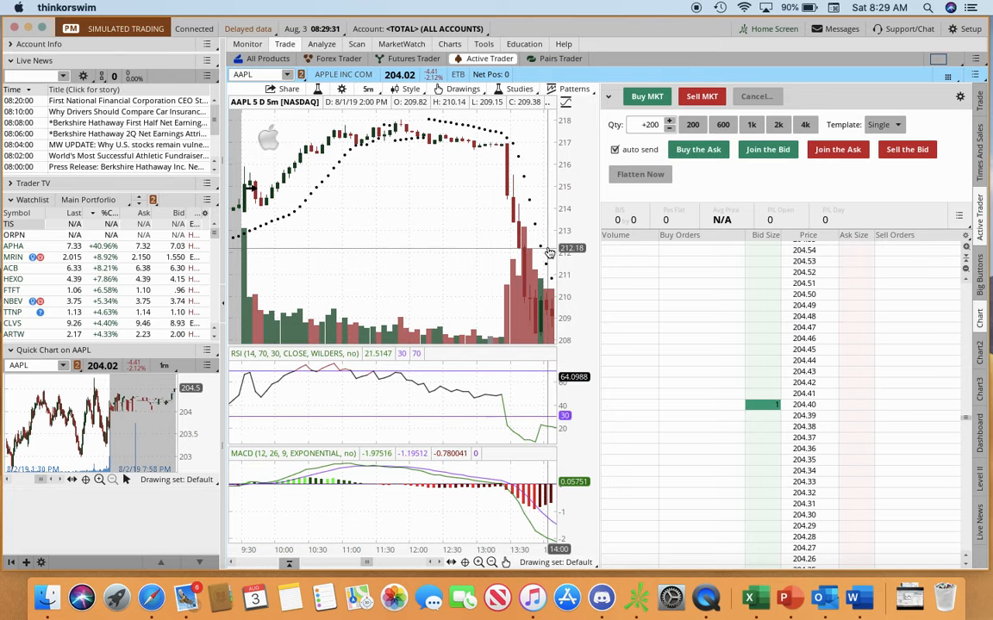
{"action": "mouse_move", "coordinate": [465, 227]}
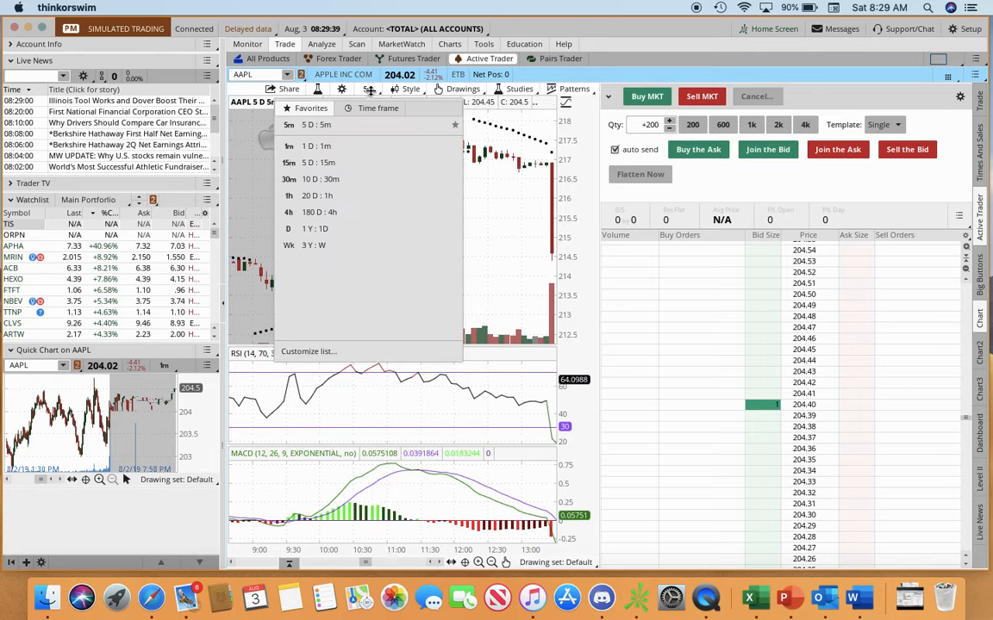
Pick the 1D : 1m favourite time frame for the AAPL chart
{"action": "left_click", "coordinate": [288, 145]}
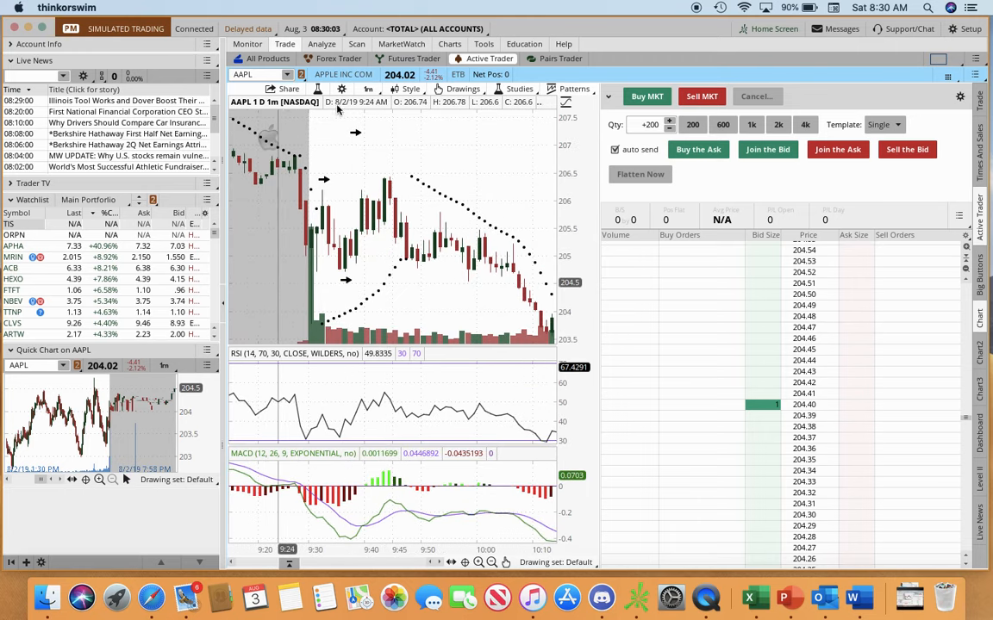
{"action": "mouse_move", "coordinate": [282, 152]}
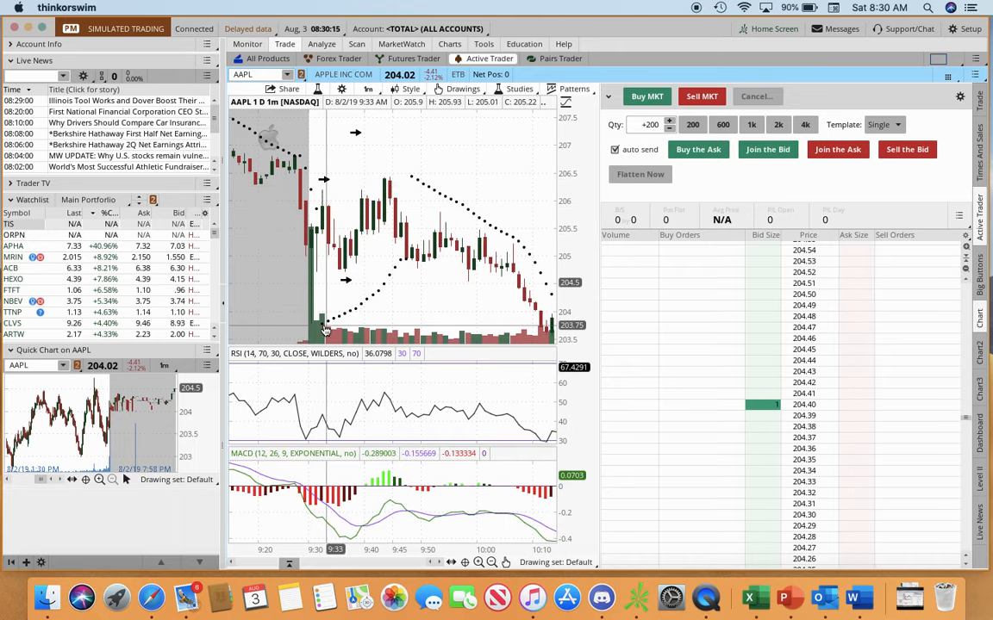
{"action": "mouse_move", "coordinate": [319, 274]}
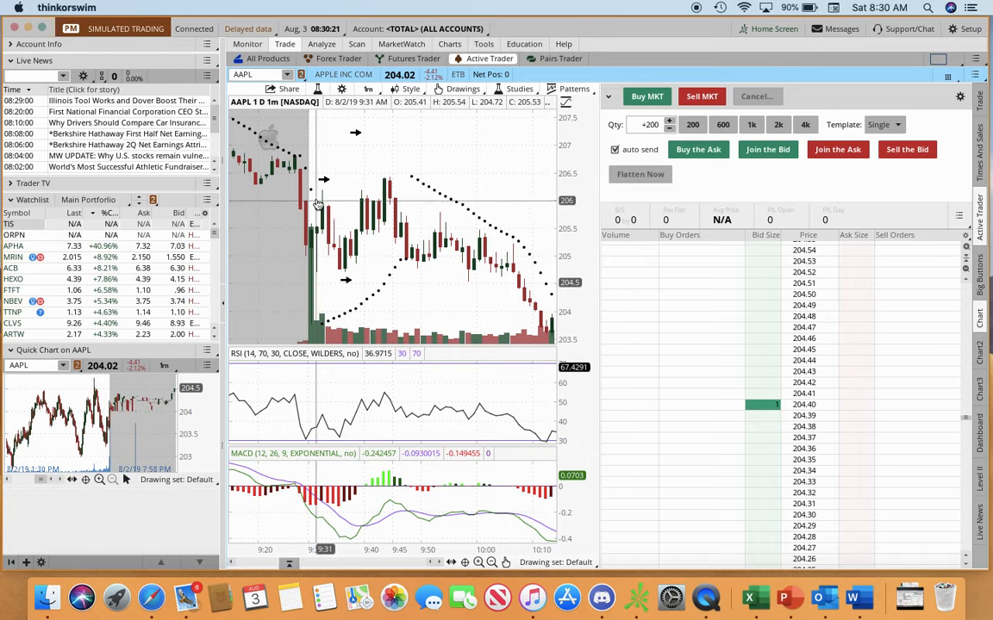
{"action": "mouse_move", "coordinate": [330, 241]}
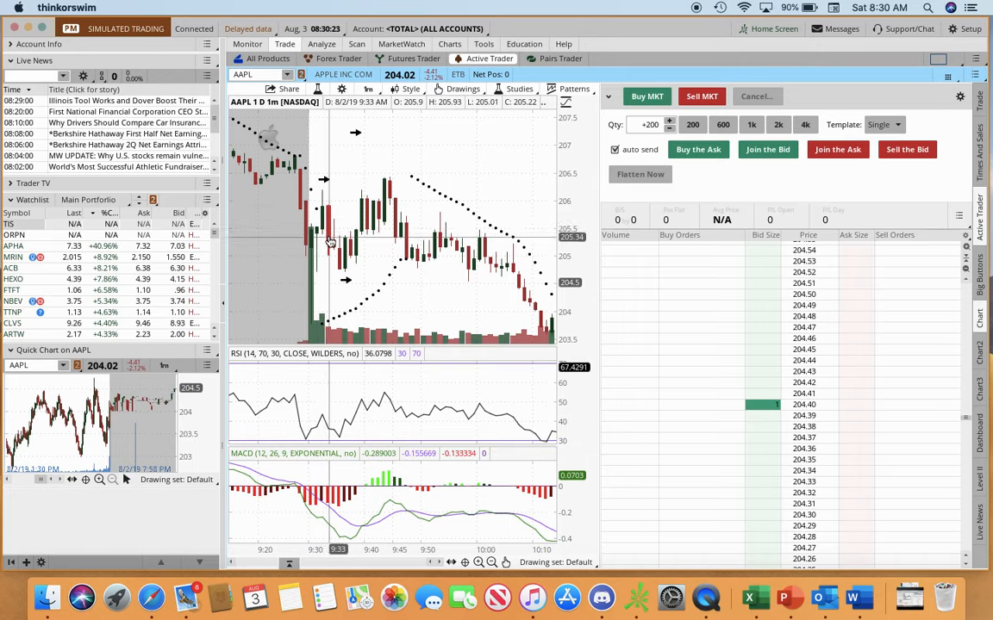
{"action": "mouse_move", "coordinate": [357, 224]}
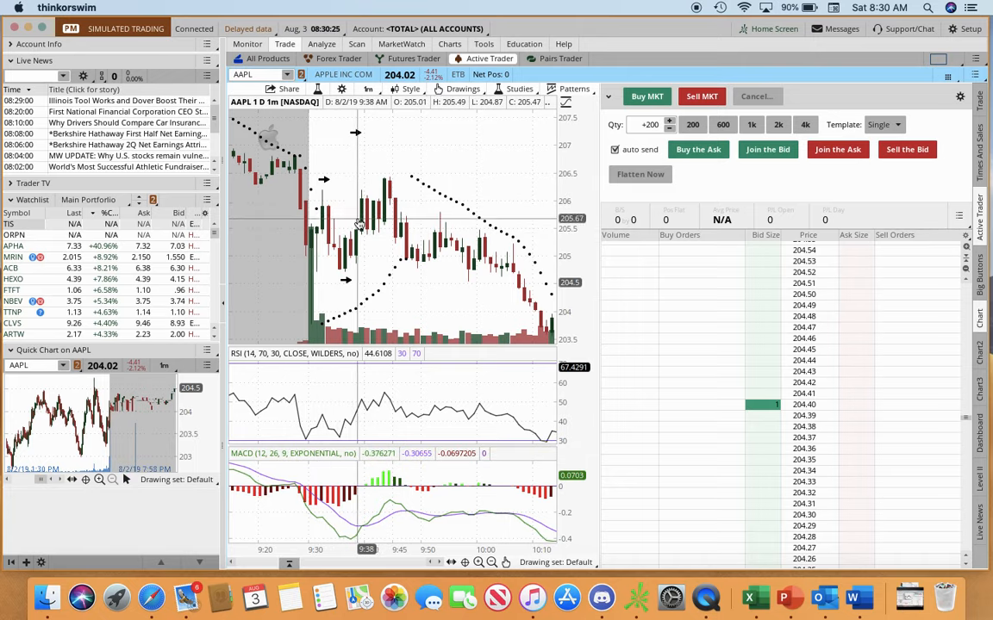
{"action": "mouse_move", "coordinate": [375, 187]}
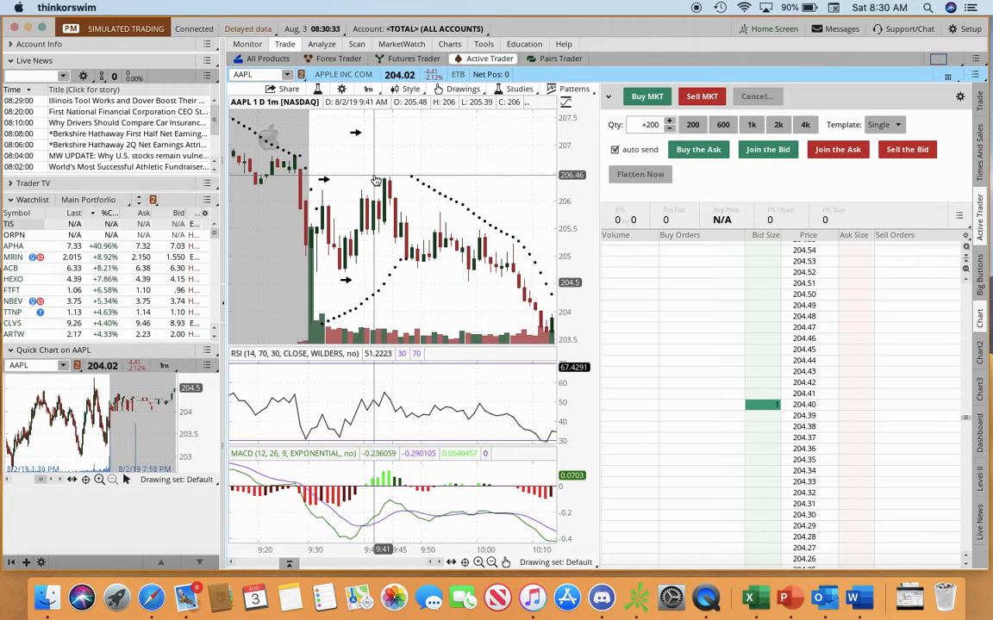
{"action": "mouse_move", "coordinate": [403, 188]}
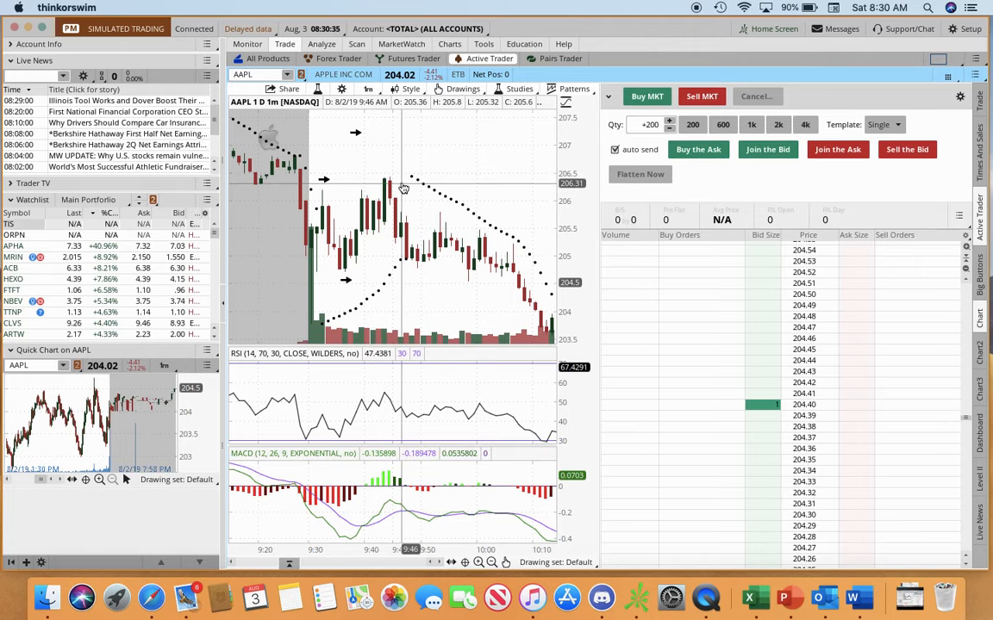
{"action": "mouse_move", "coordinate": [384, 187]}
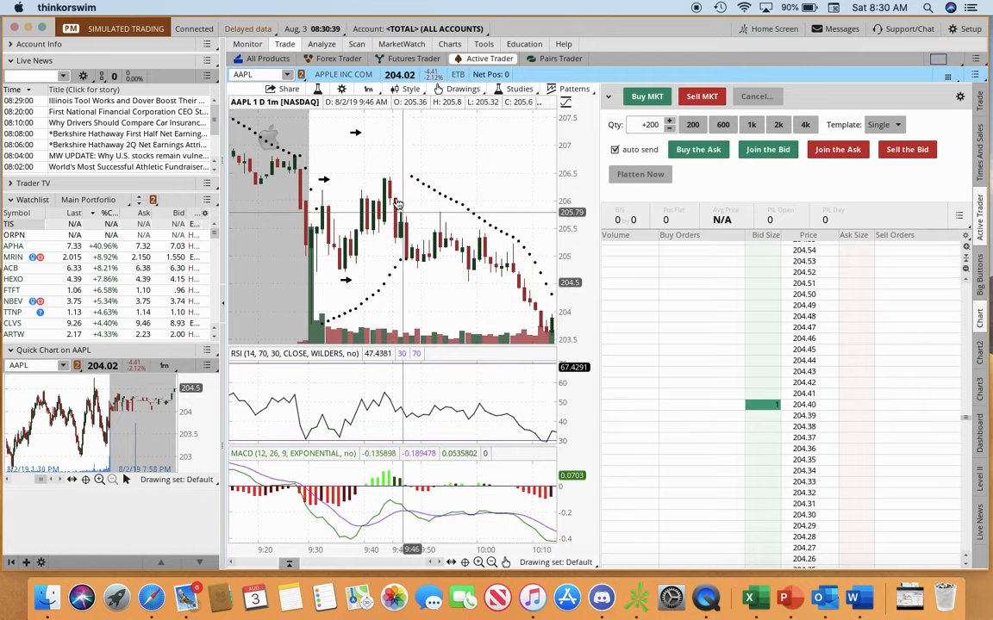
{"action": "mouse_move", "coordinate": [362, 278]}
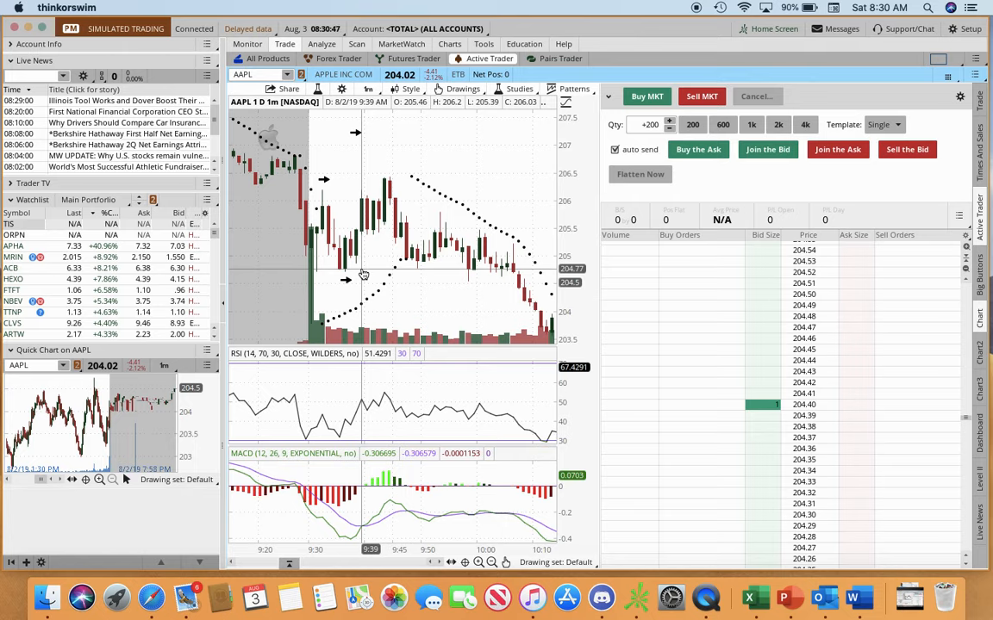
{"action": "mouse_move", "coordinate": [452, 279]}
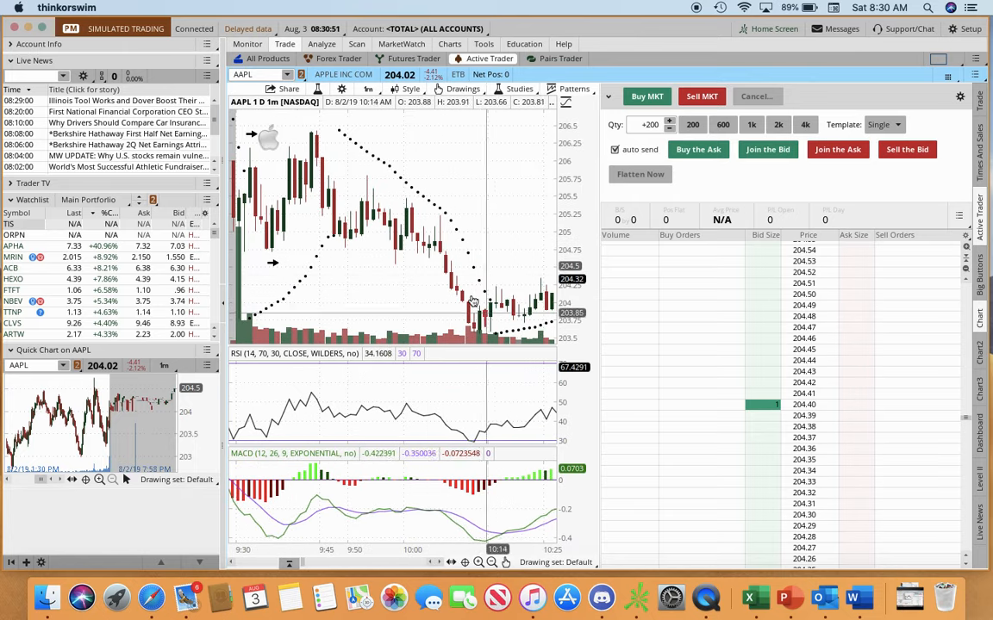
{"action": "mouse_move", "coordinate": [451, 247]}
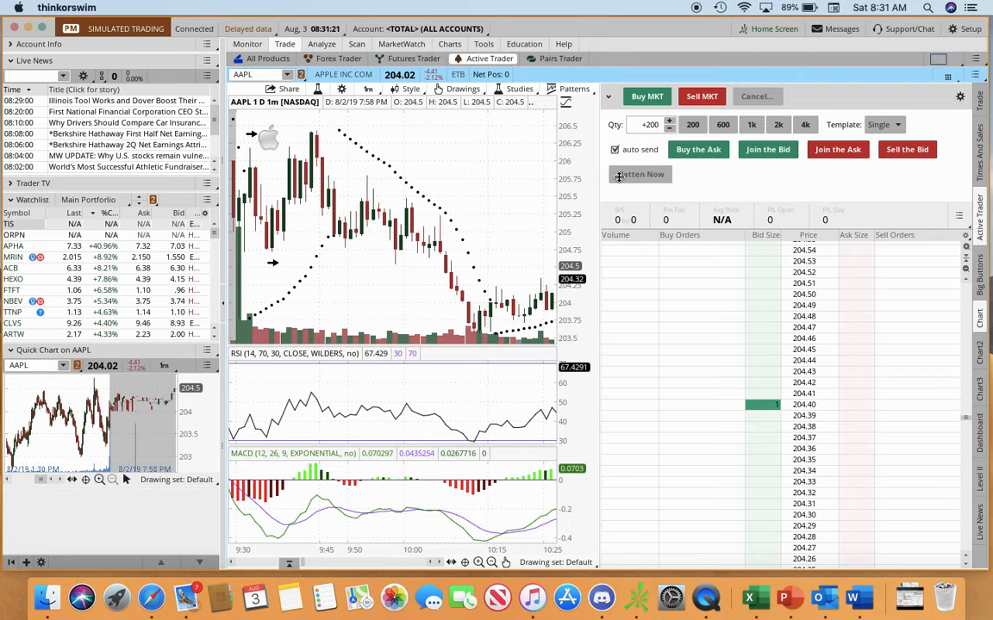
{"action": "mouse_move", "coordinate": [629, 28]}
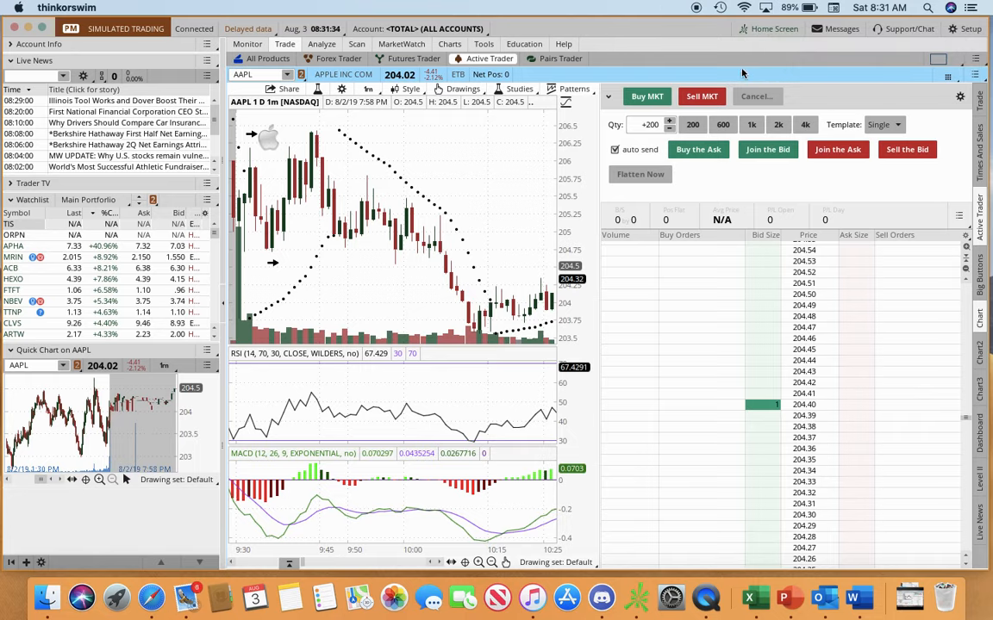
{"action": "mouse_move", "coordinate": [668, 62]}
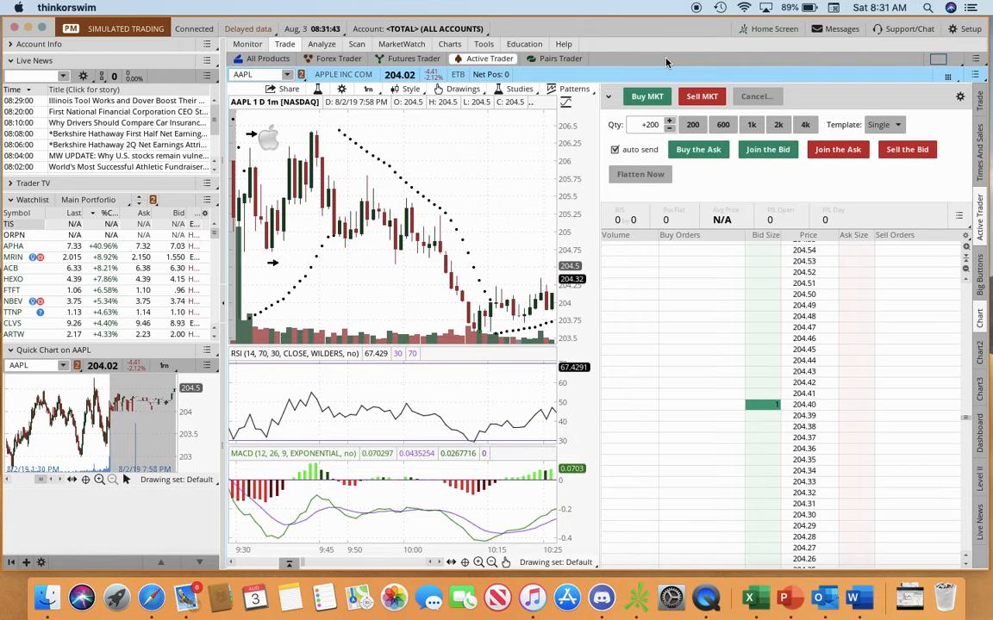
{"action": "mouse_move", "coordinate": [702, 138]}
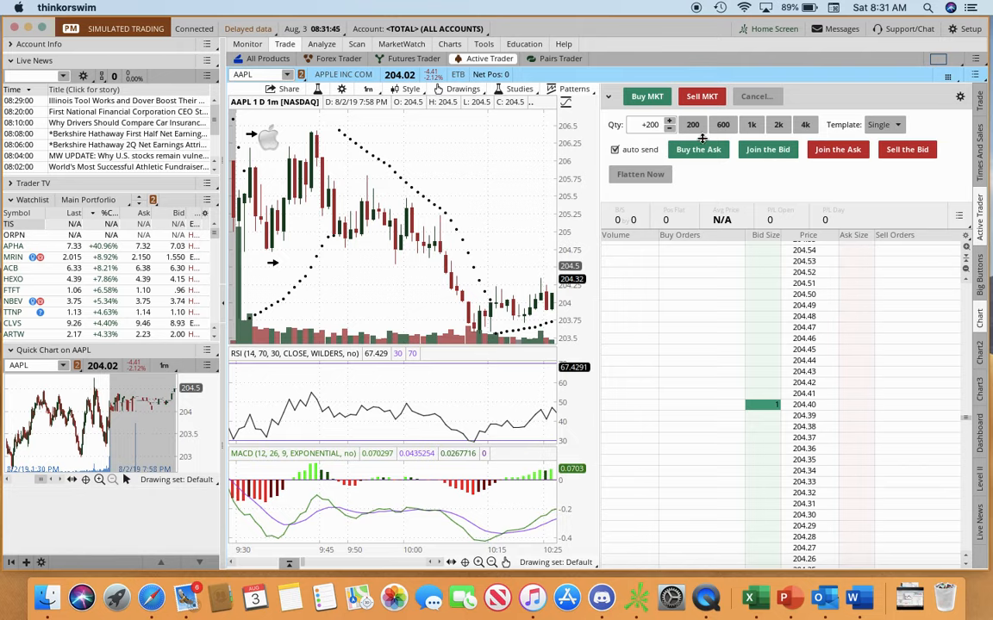